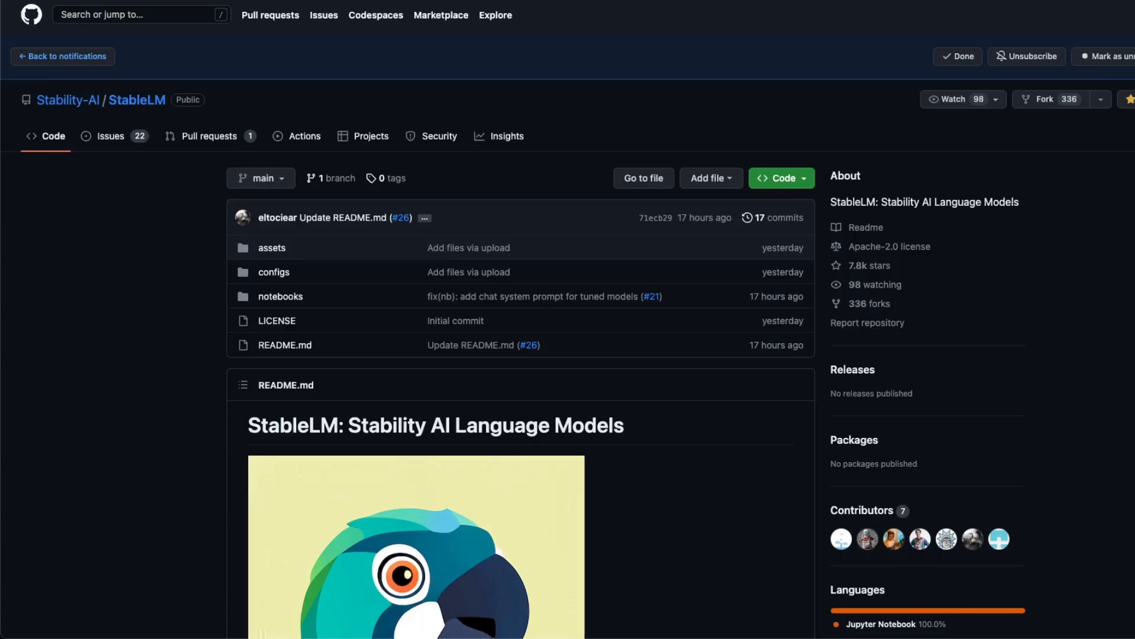
Scroll the StableLM README past the parrot image to the News and Models checkpoint table
scroll(down, 3)
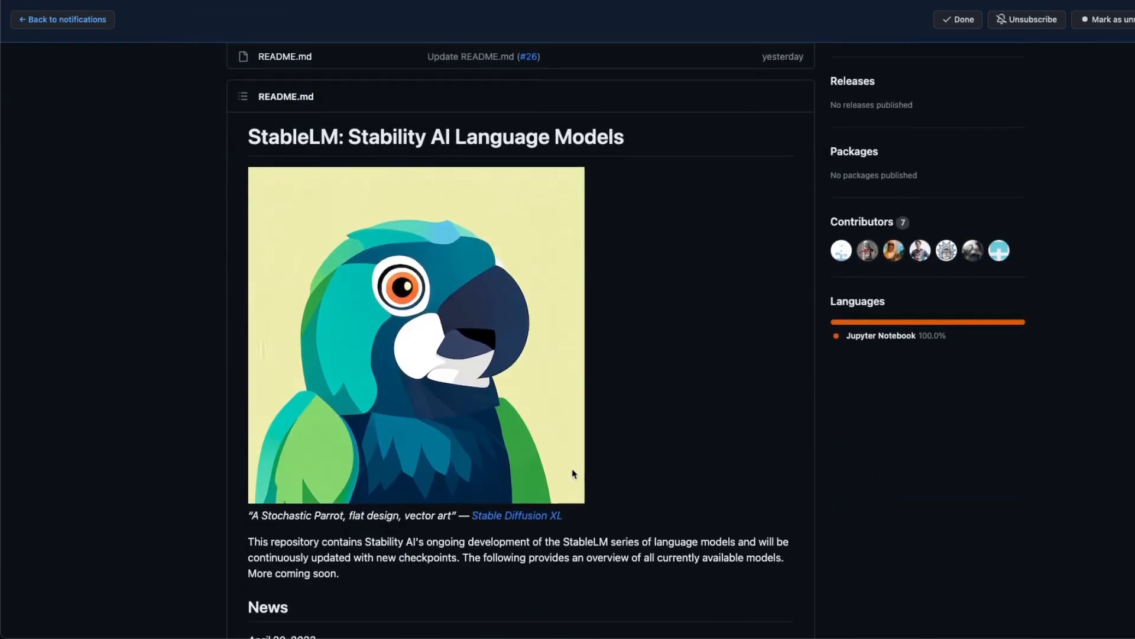
mouse_move(307, 241)
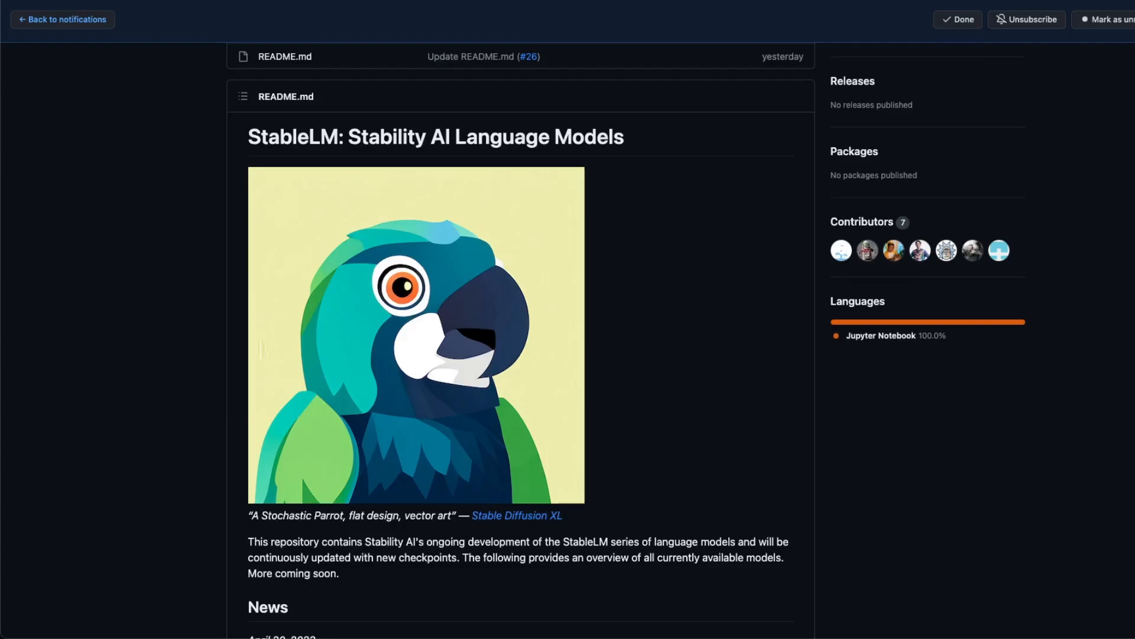
scroll(down, 3)
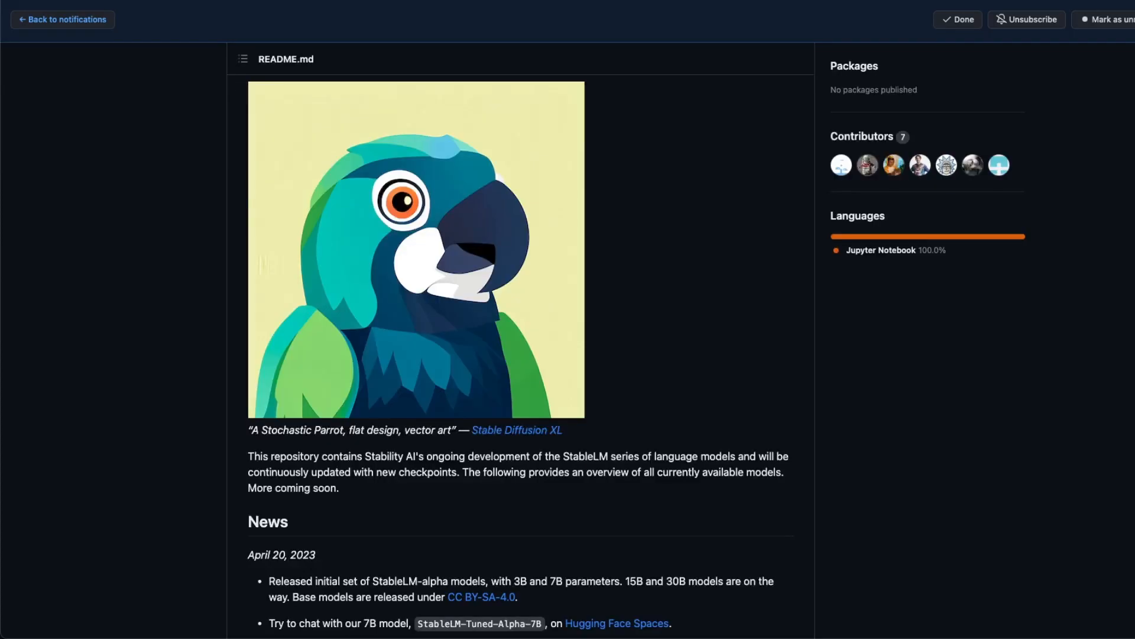
mouse_move(517, 579)
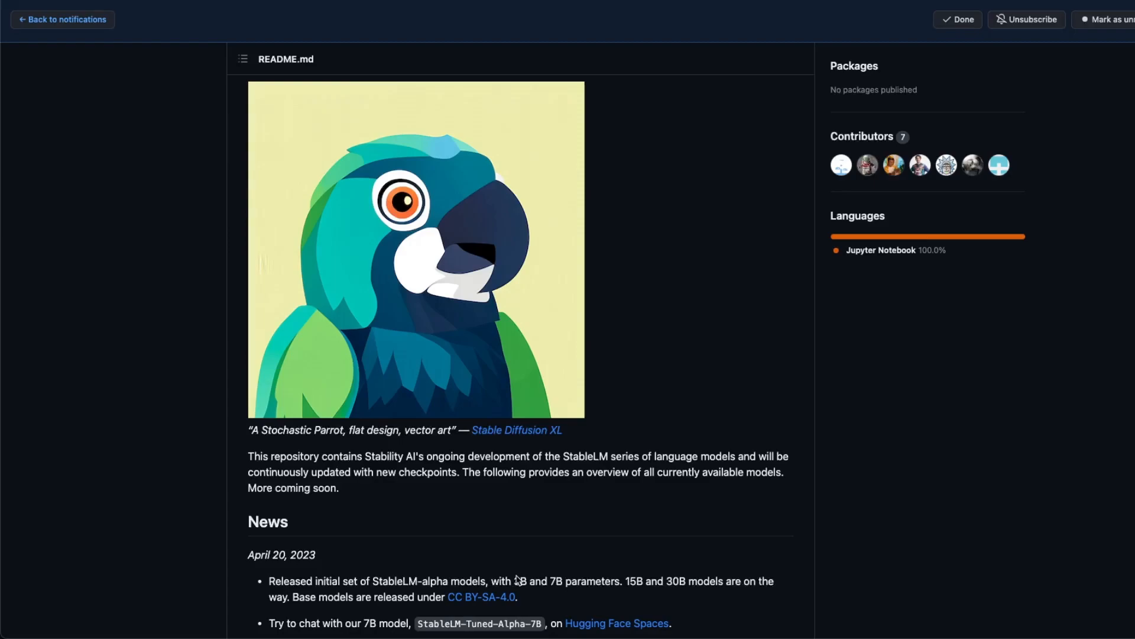
scroll(down, 3)
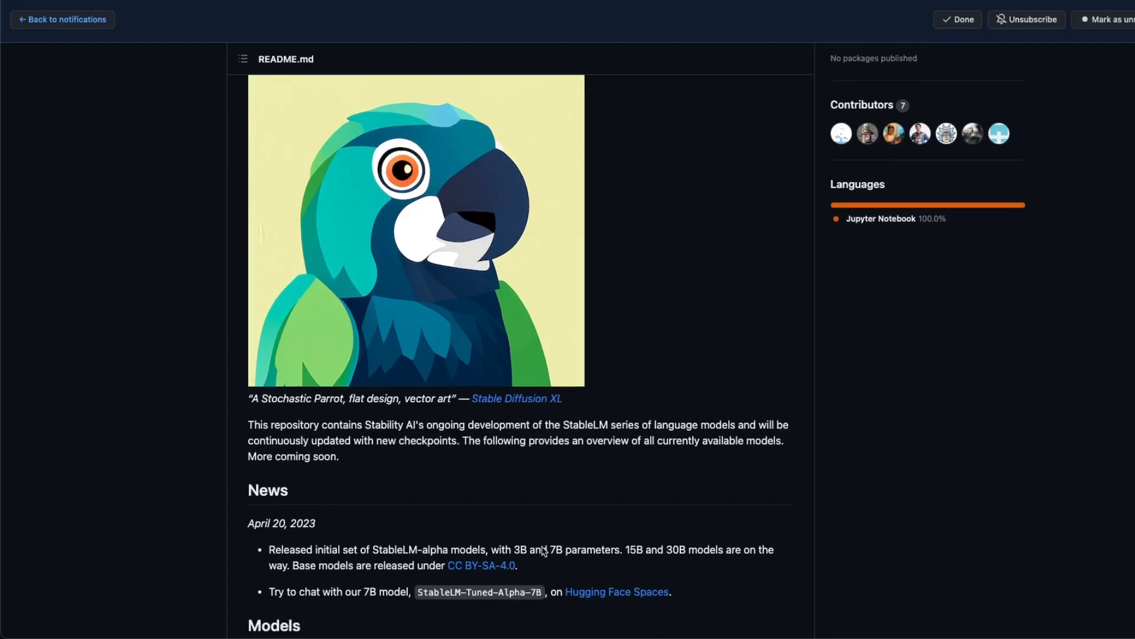
mouse_move(662, 546)
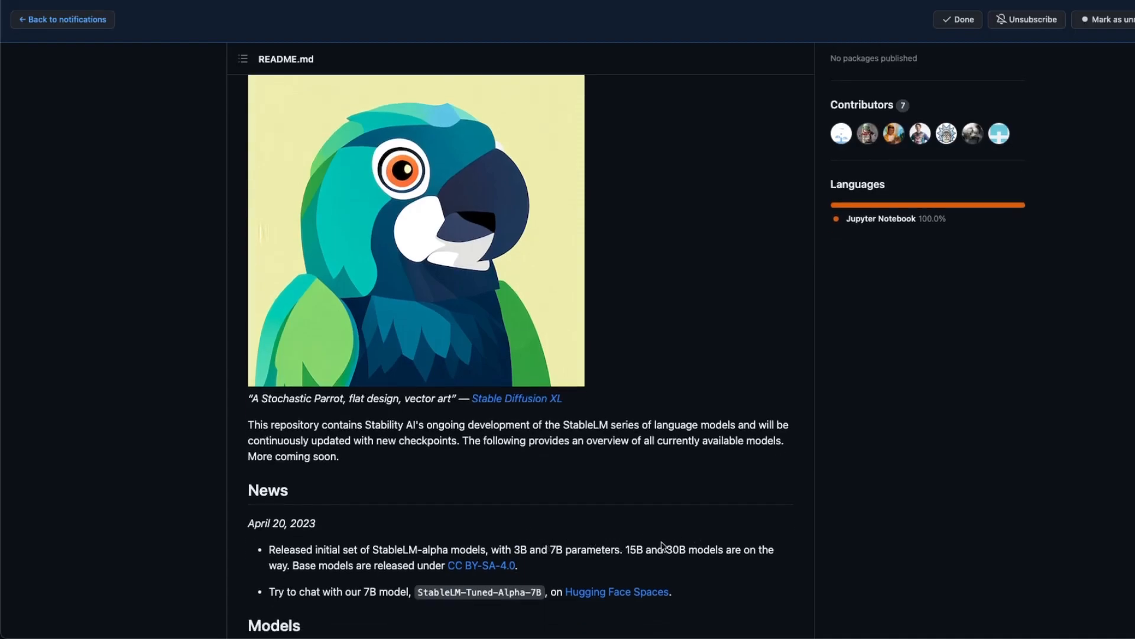
scroll(down, 3)
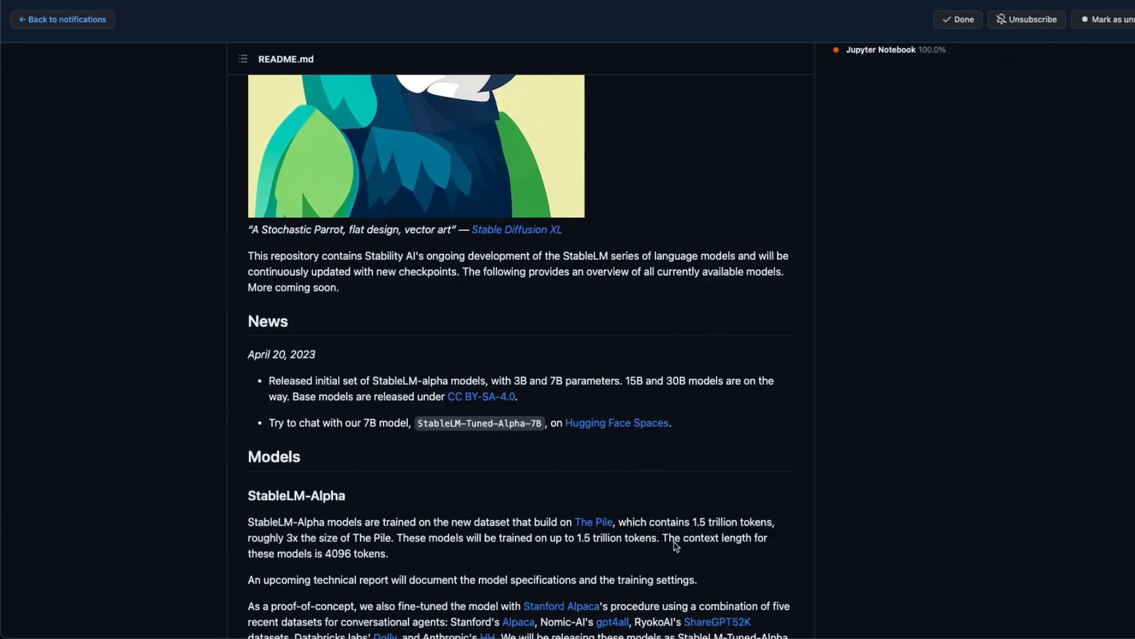
scroll(down, 3)
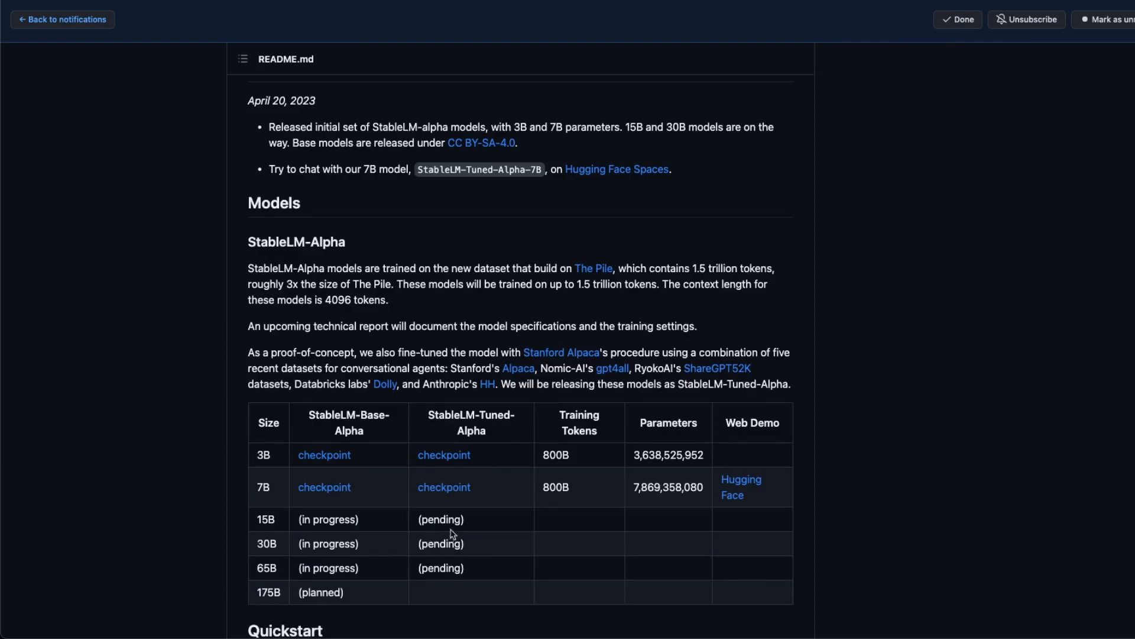
scroll(up, 3)
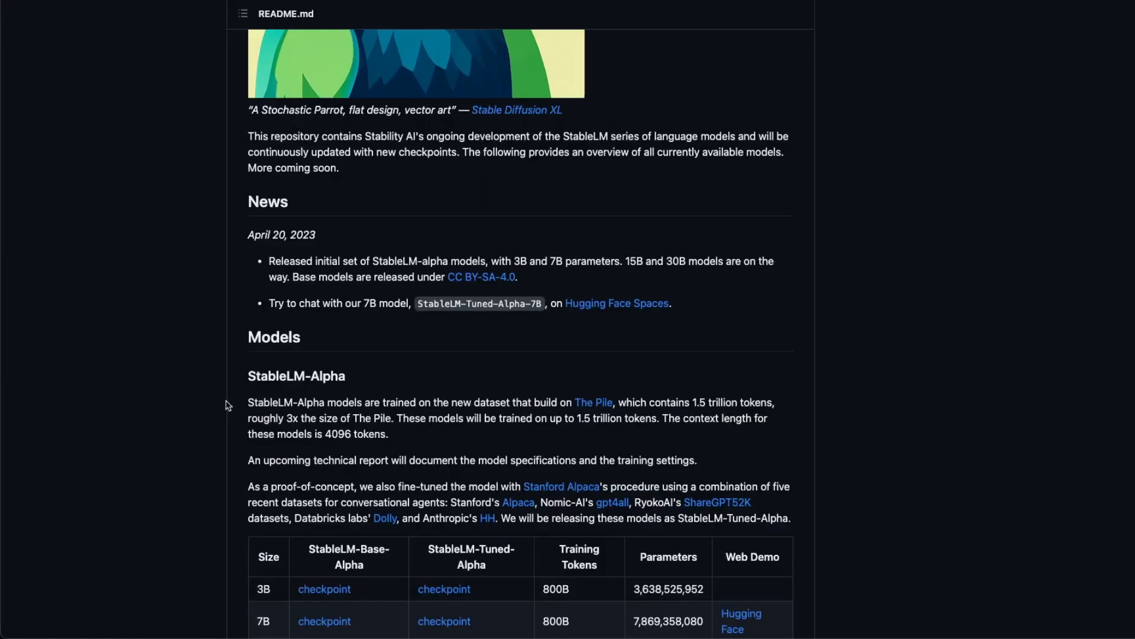
mouse_move(356, 292)
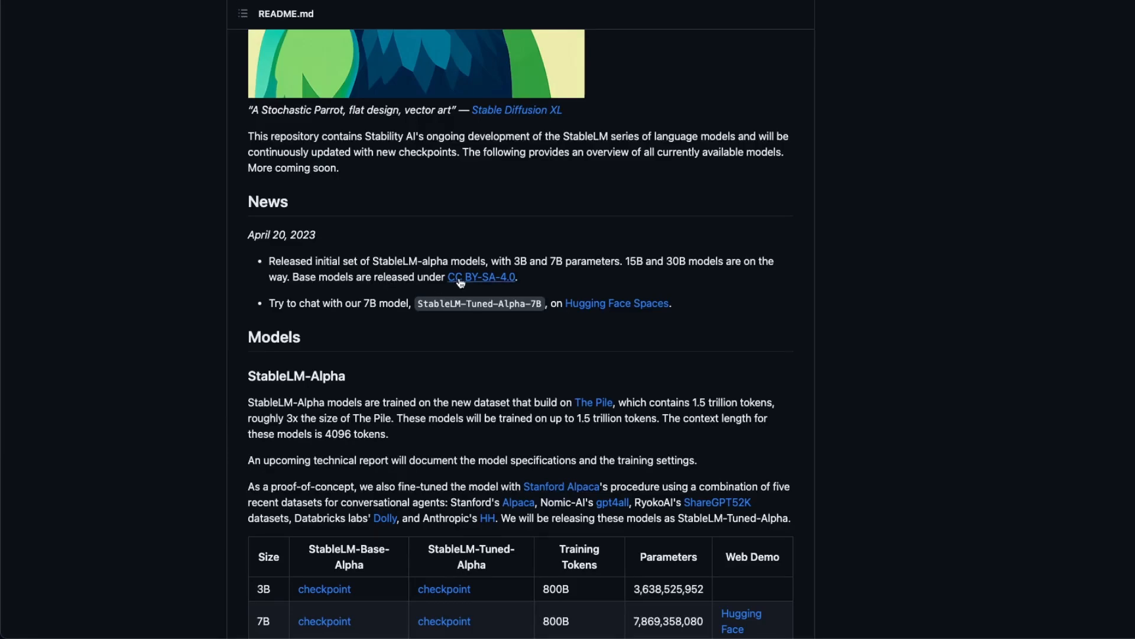
Follow the README's CC BY-SA-4.0 link to the Creative Commons license summary page
click(480, 277)
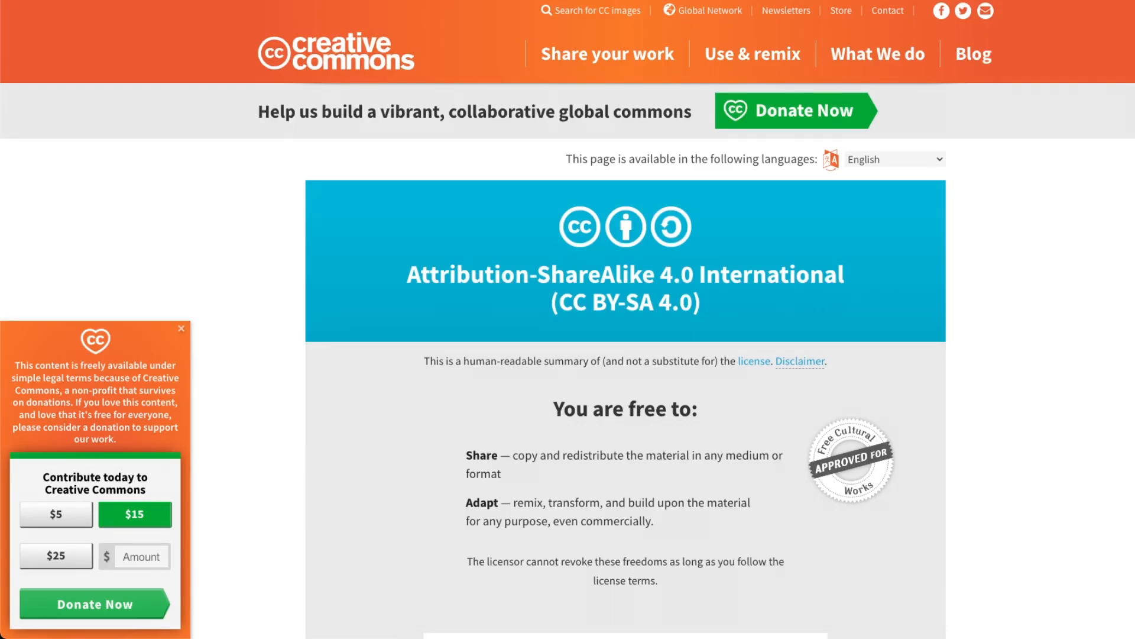
mouse_move(785, 434)
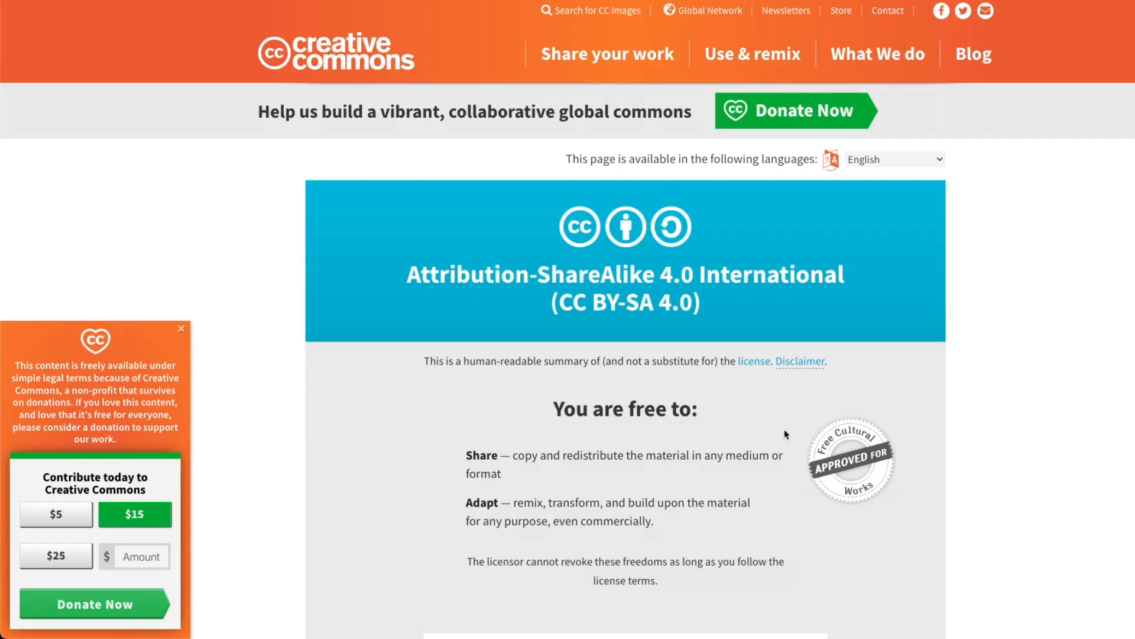
mouse_move(517, 505)
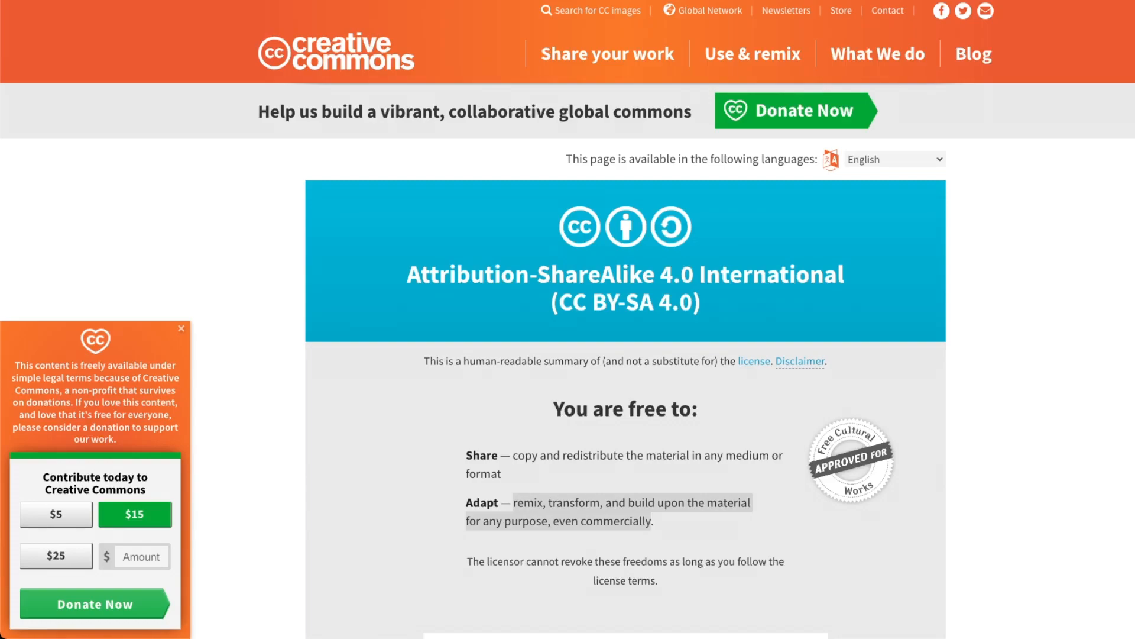
mouse_move(21, 441)
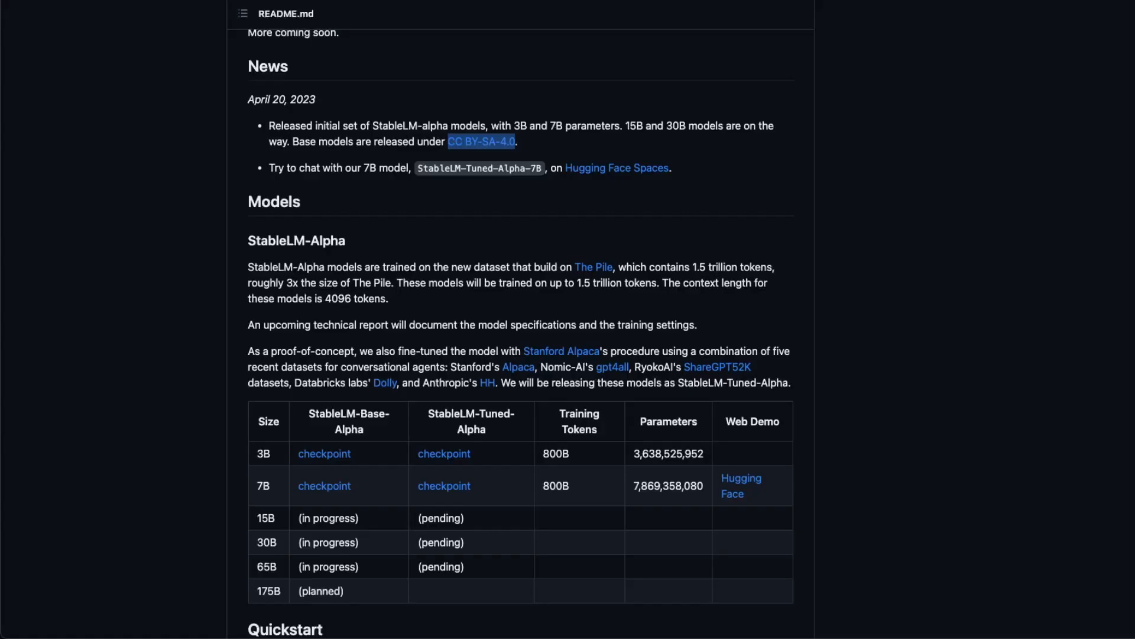
mouse_move(4, 433)
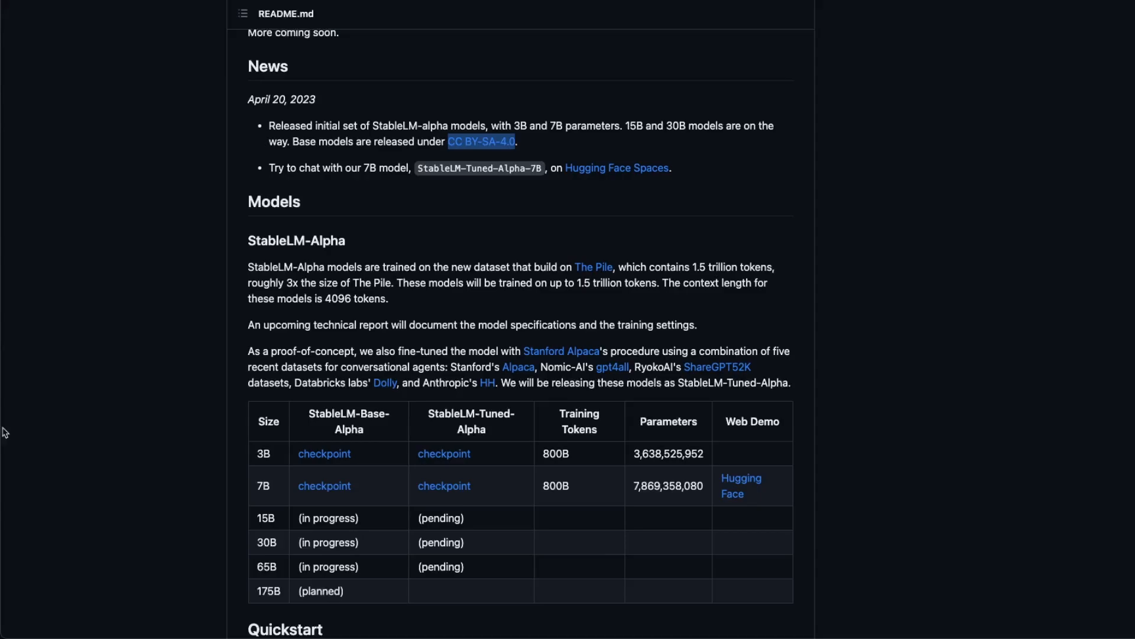
mouse_move(120, 413)
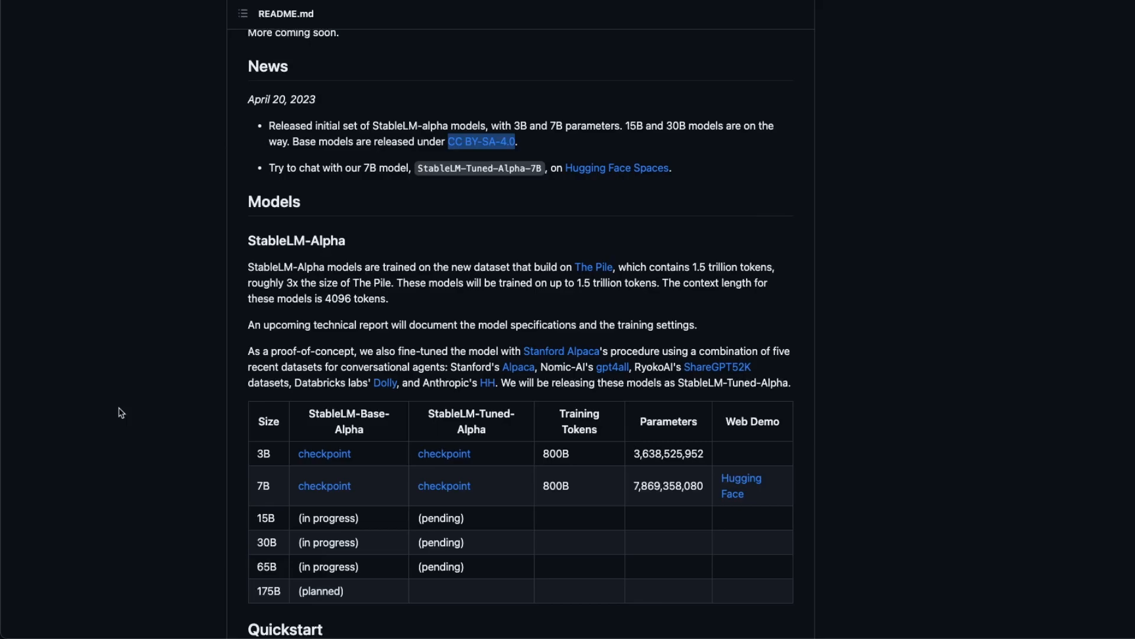
mouse_move(202, 443)
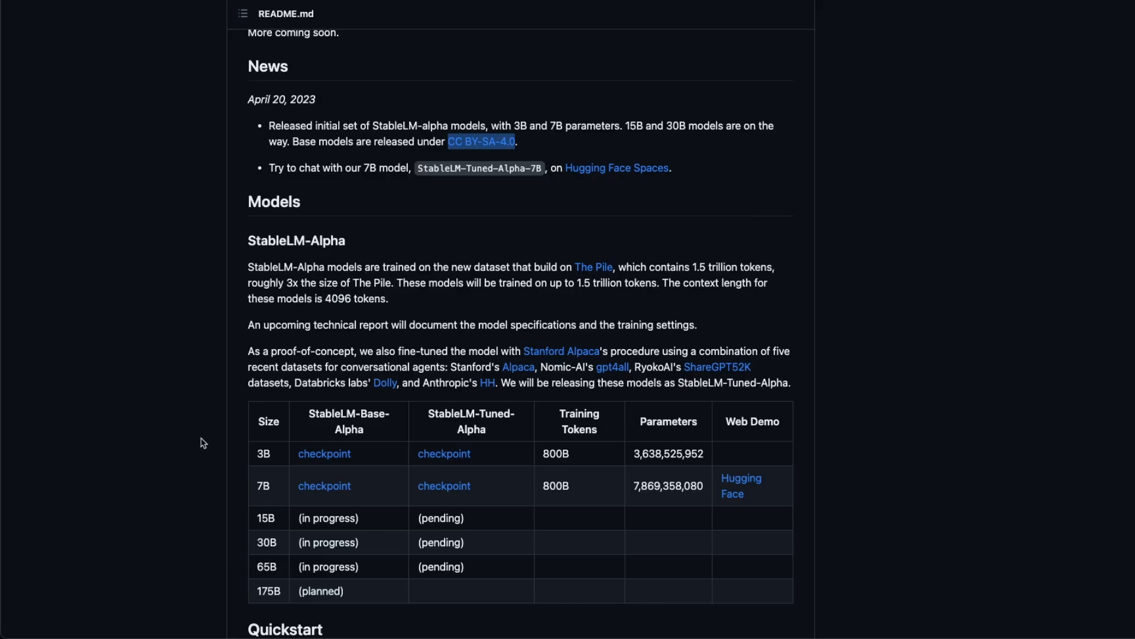
mouse_move(262, 460)
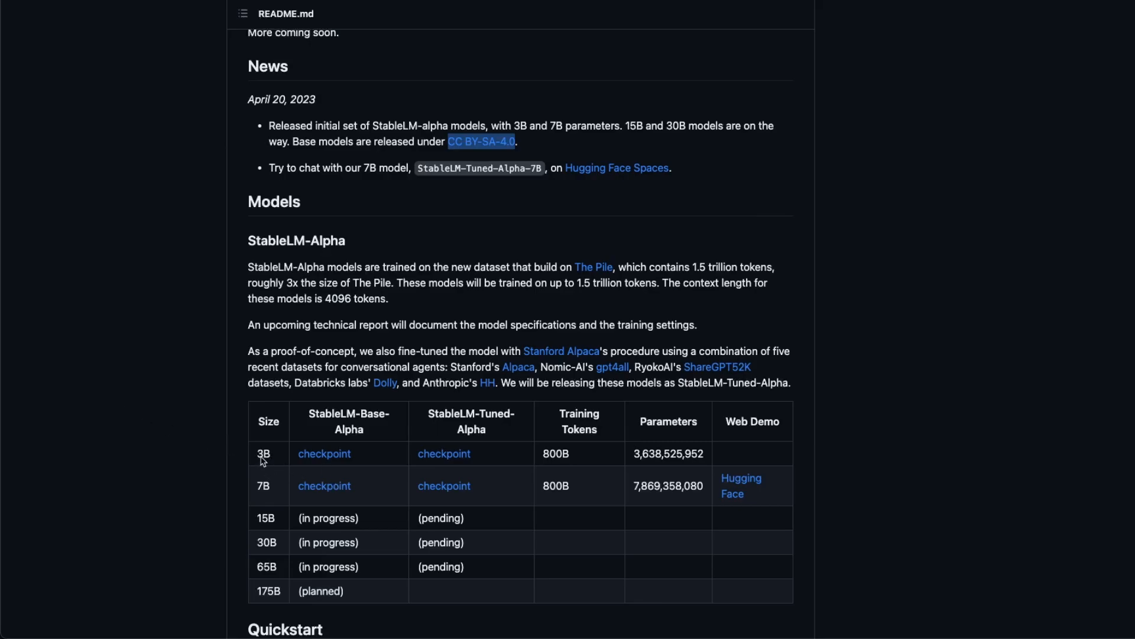
mouse_move(266, 567)
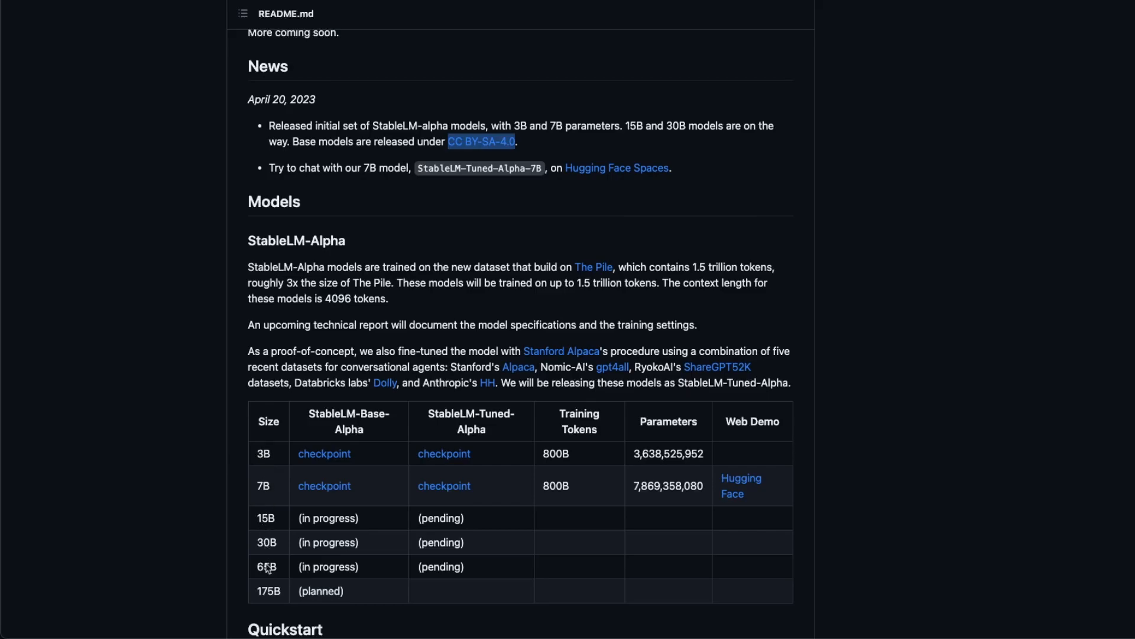
mouse_move(268, 602)
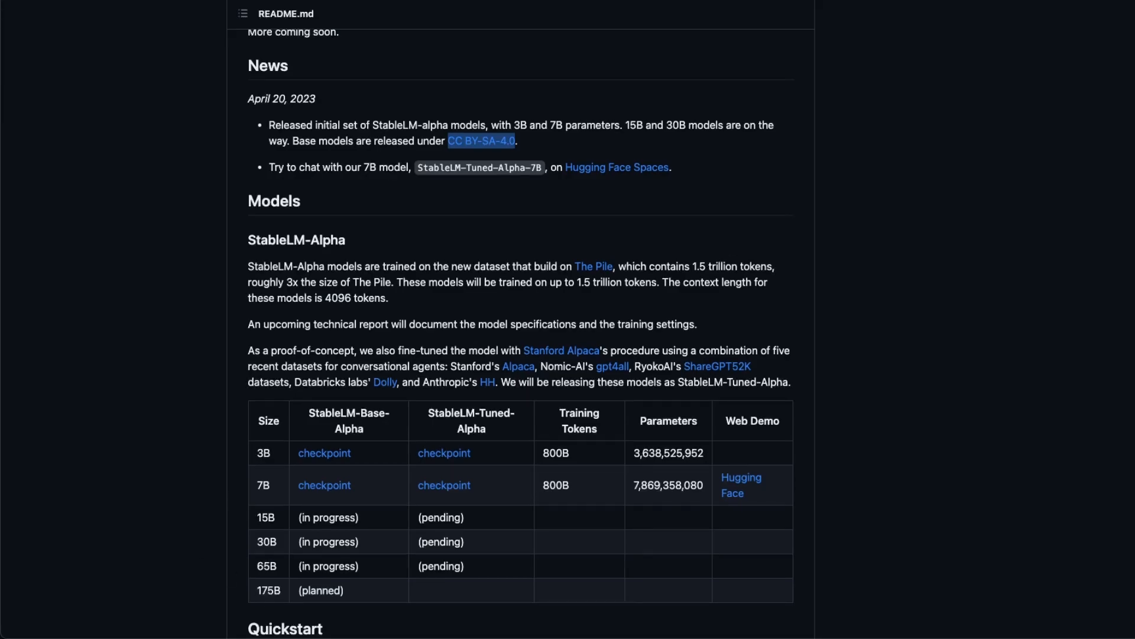
mouse_move(621, 459)
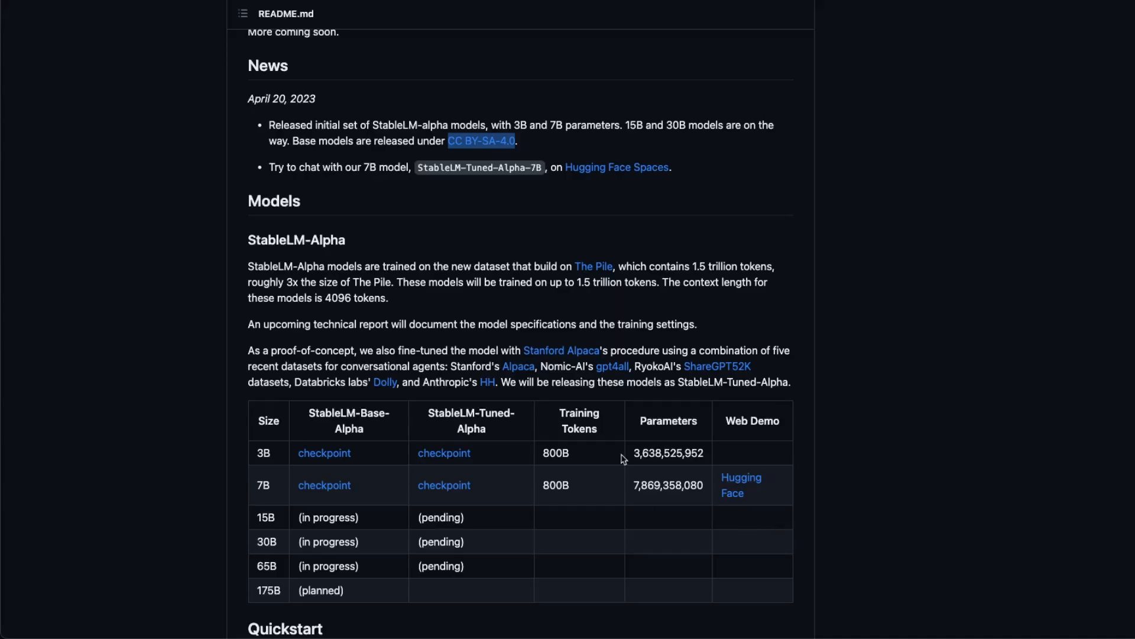
mouse_move(430, 403)
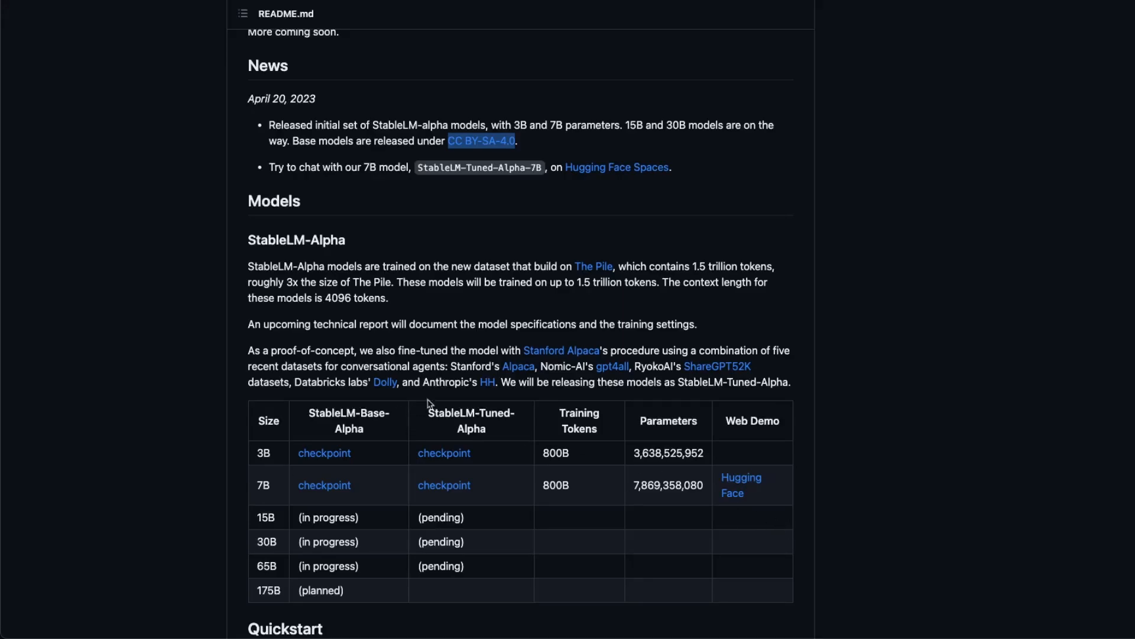
mouse_move(455, 380)
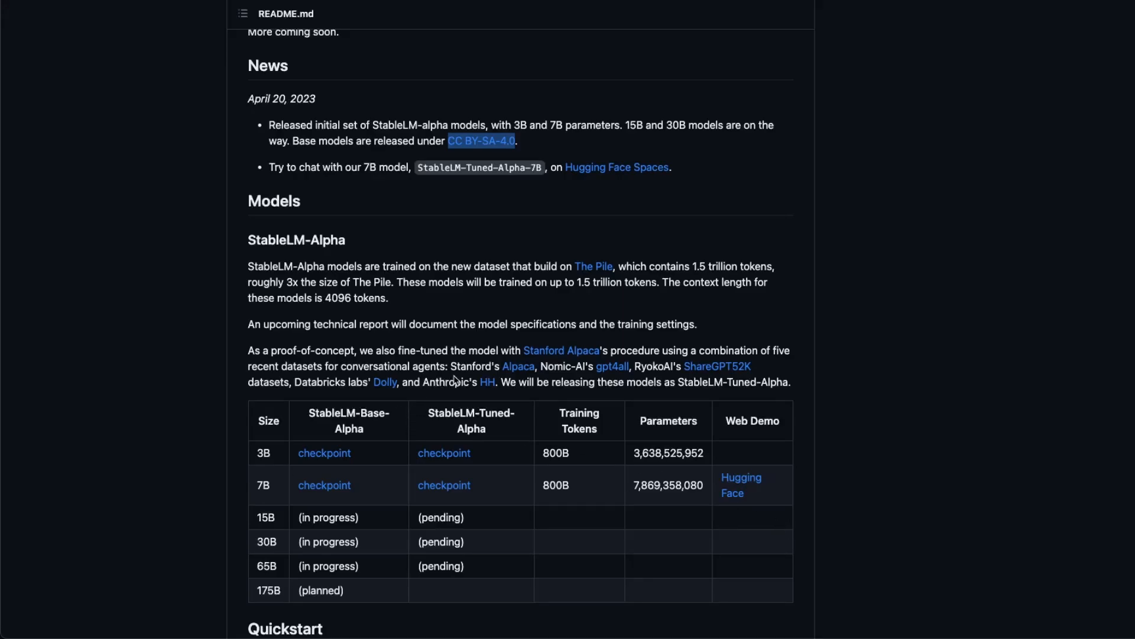
mouse_move(659, 312)
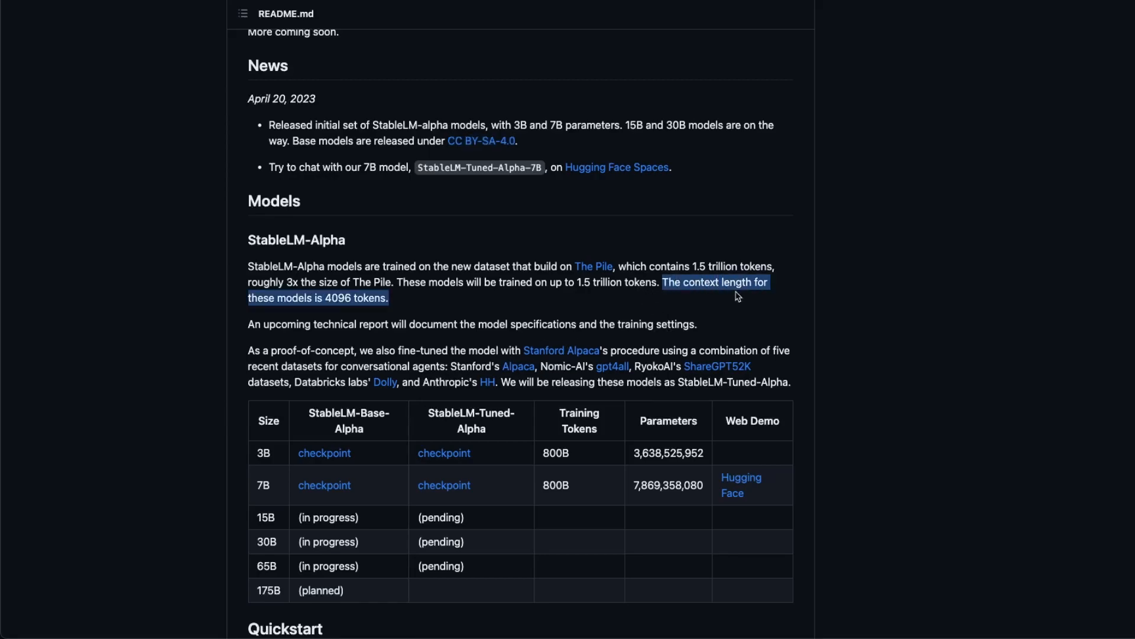
mouse_move(397, 304)
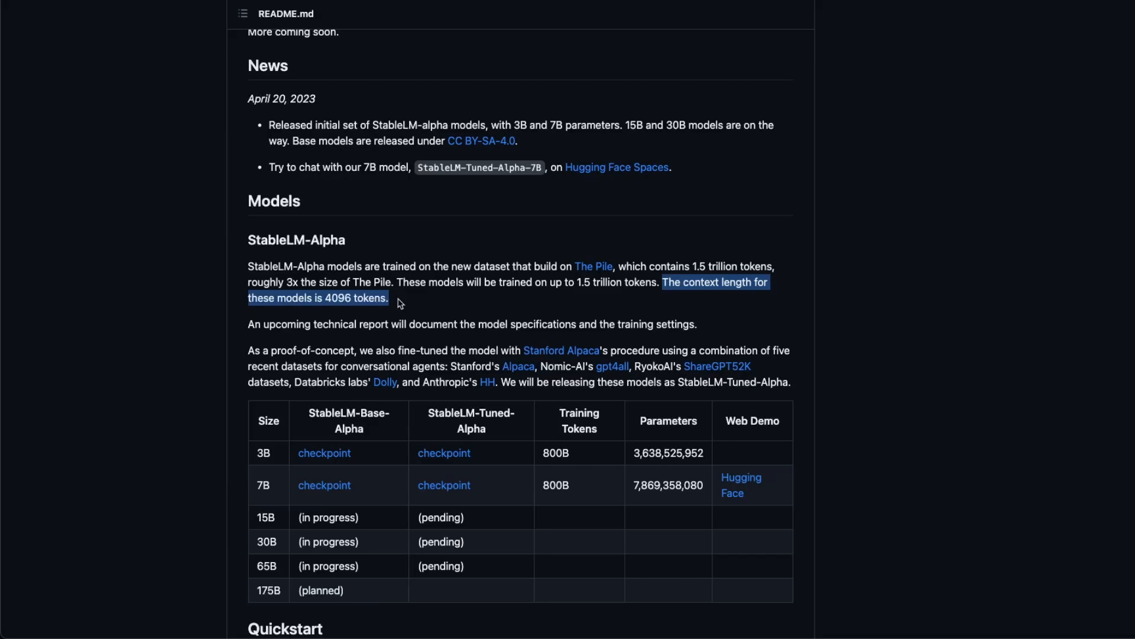
mouse_move(337, 309)
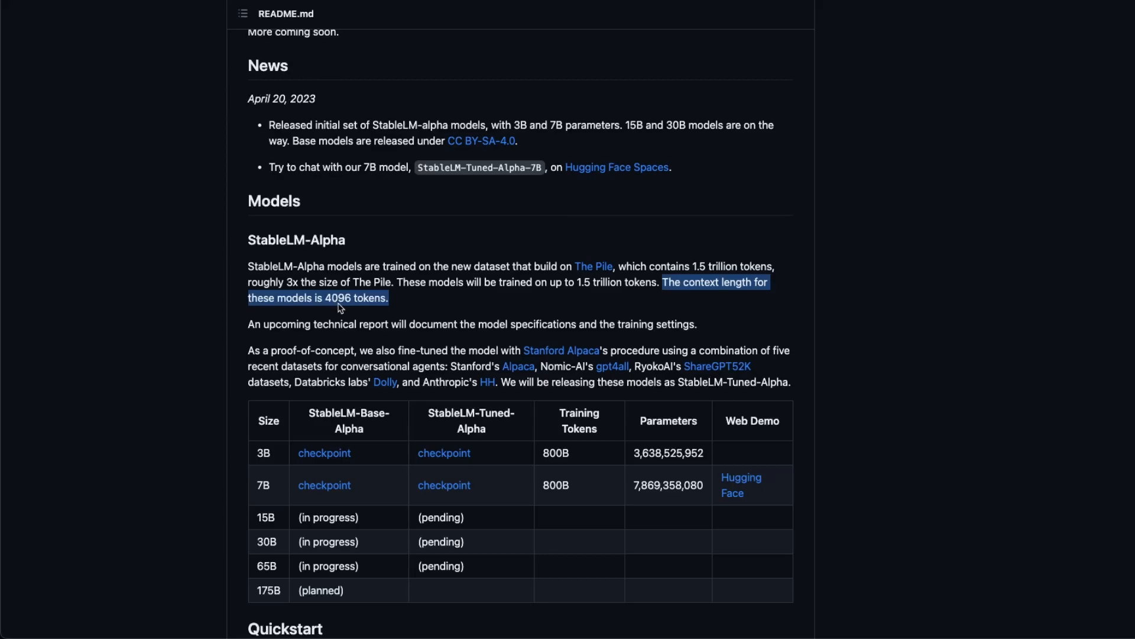
click(337, 308)
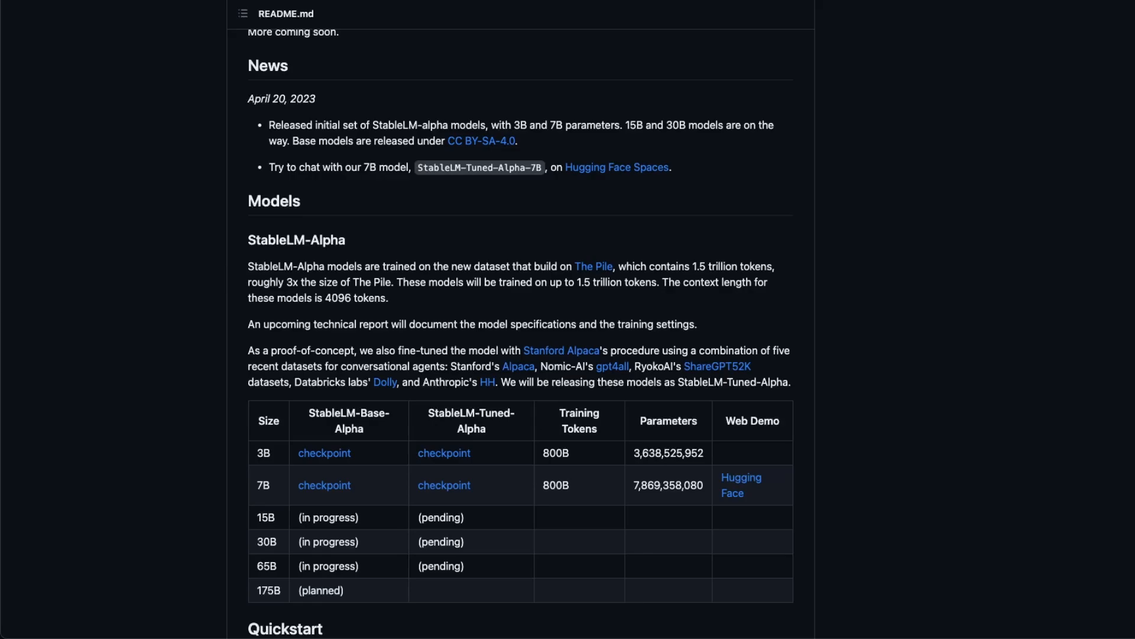
mouse_move(344, 307)
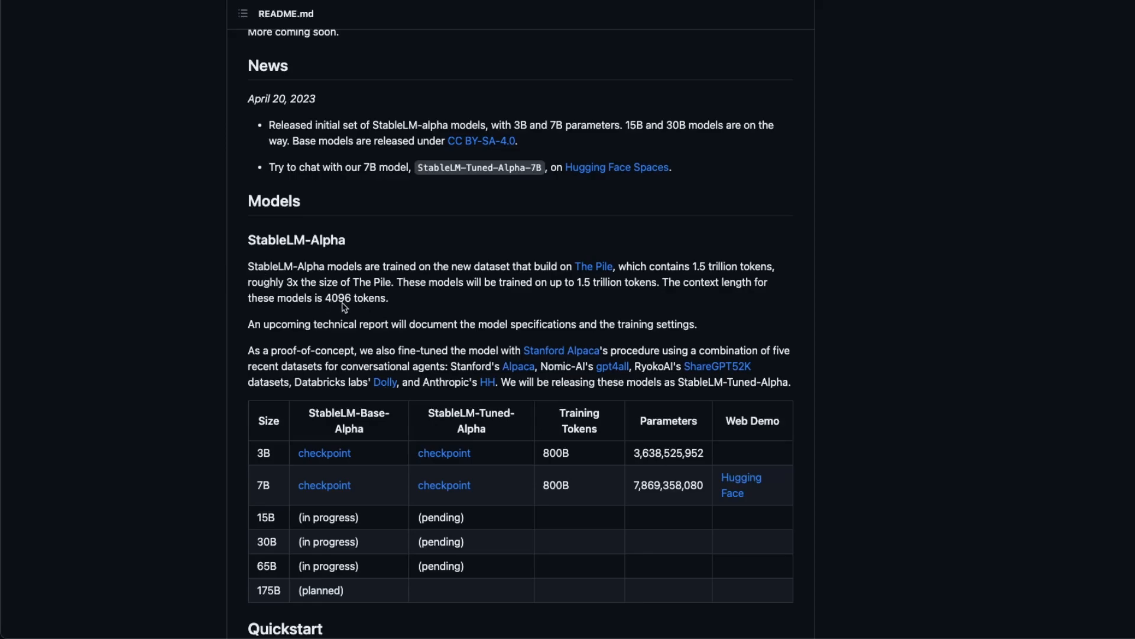
mouse_move(347, 340)
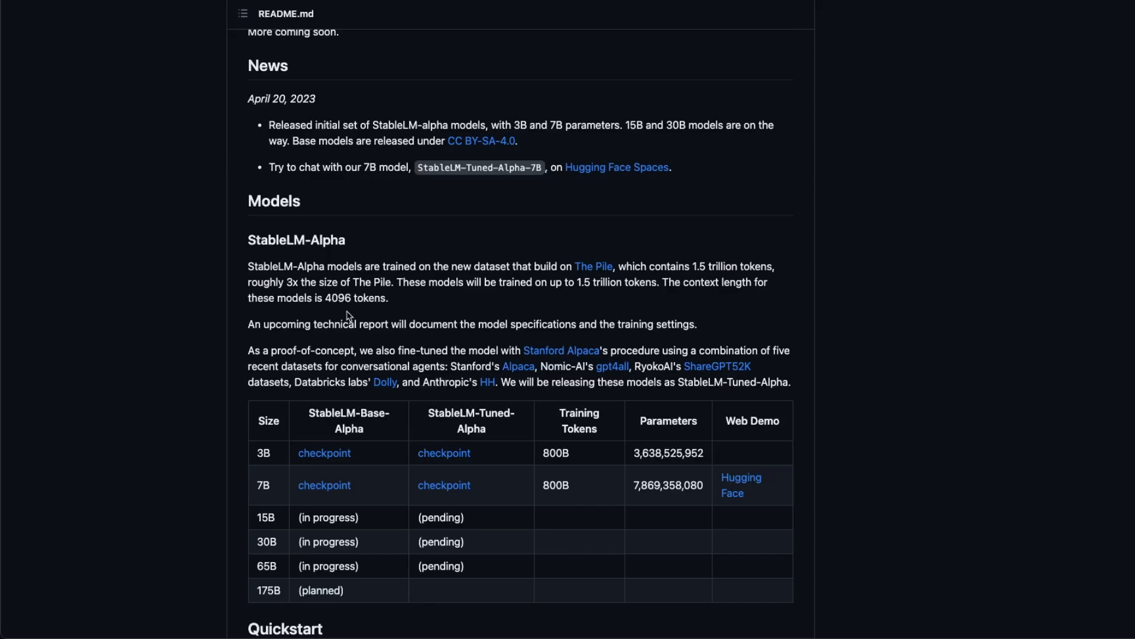
mouse_move(334, 311)
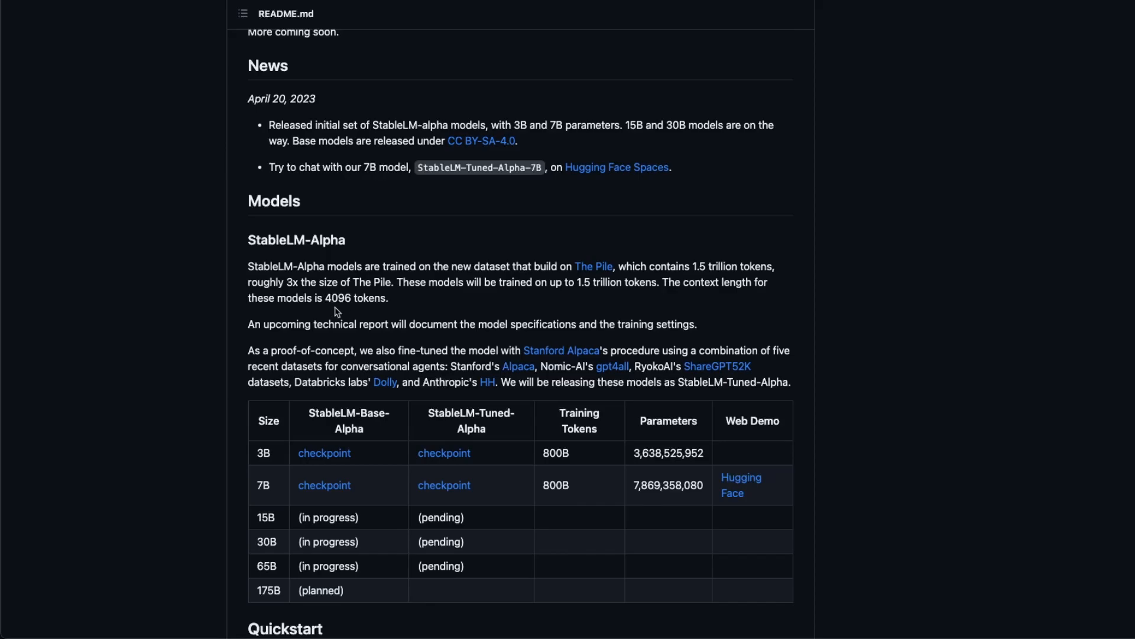
scroll(up, 3)
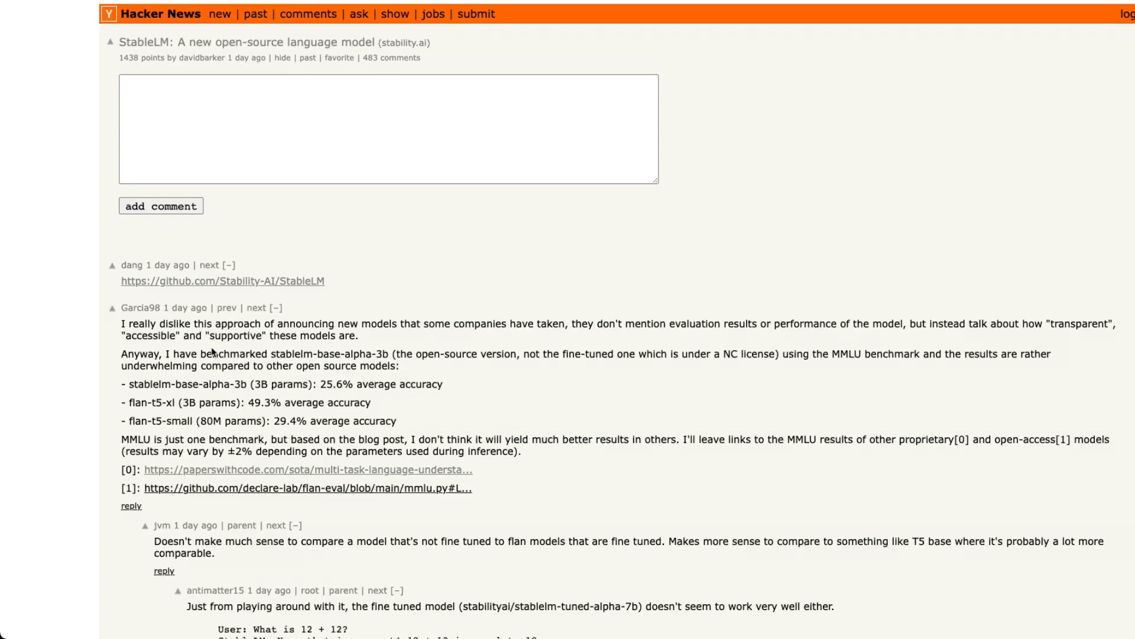
mouse_move(85, 383)
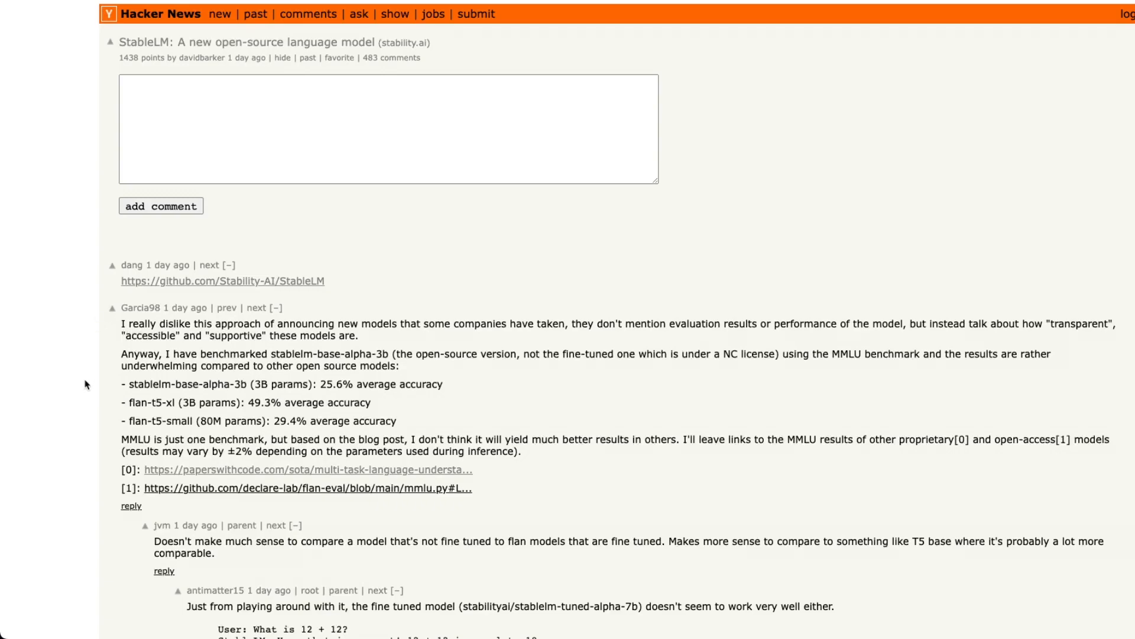
mouse_move(254, 424)
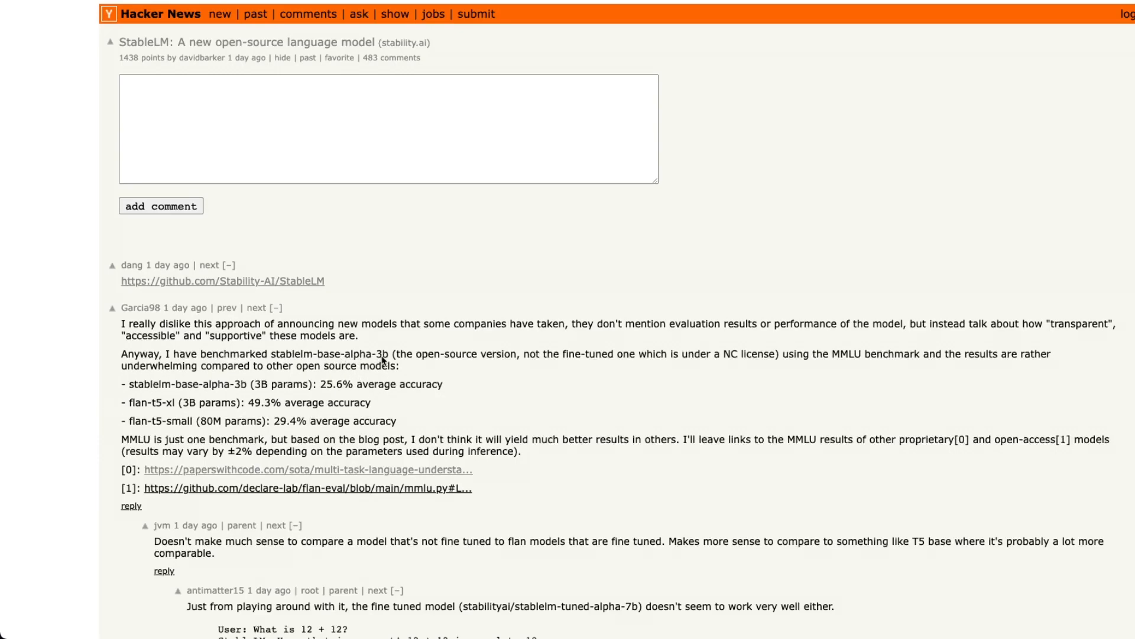
mouse_move(270, 330)
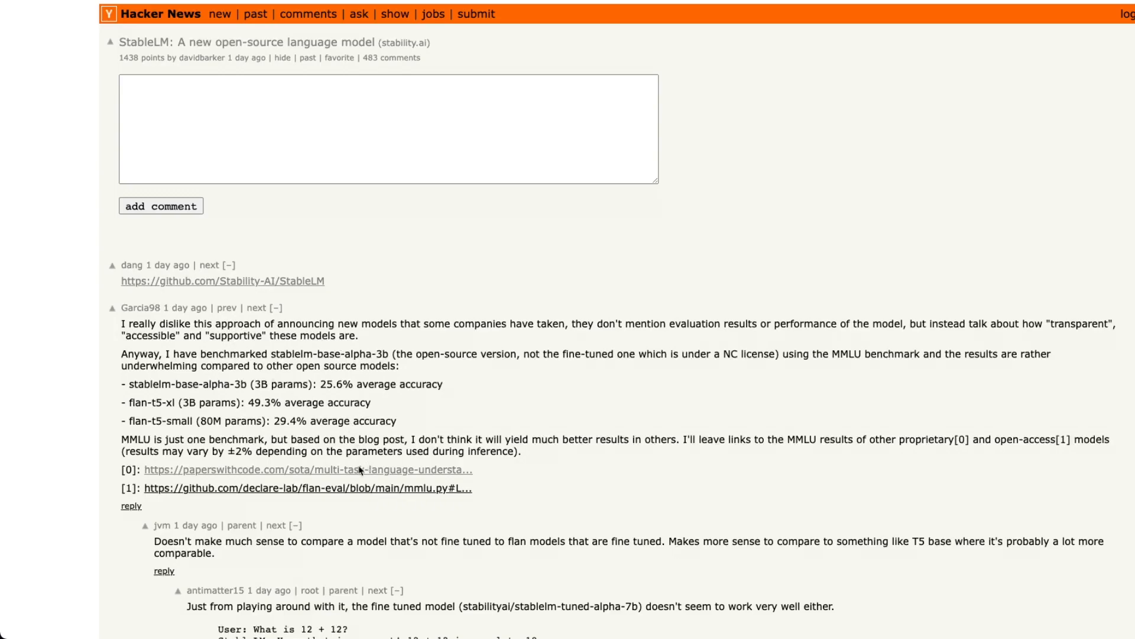
mouse_move(464, 477)
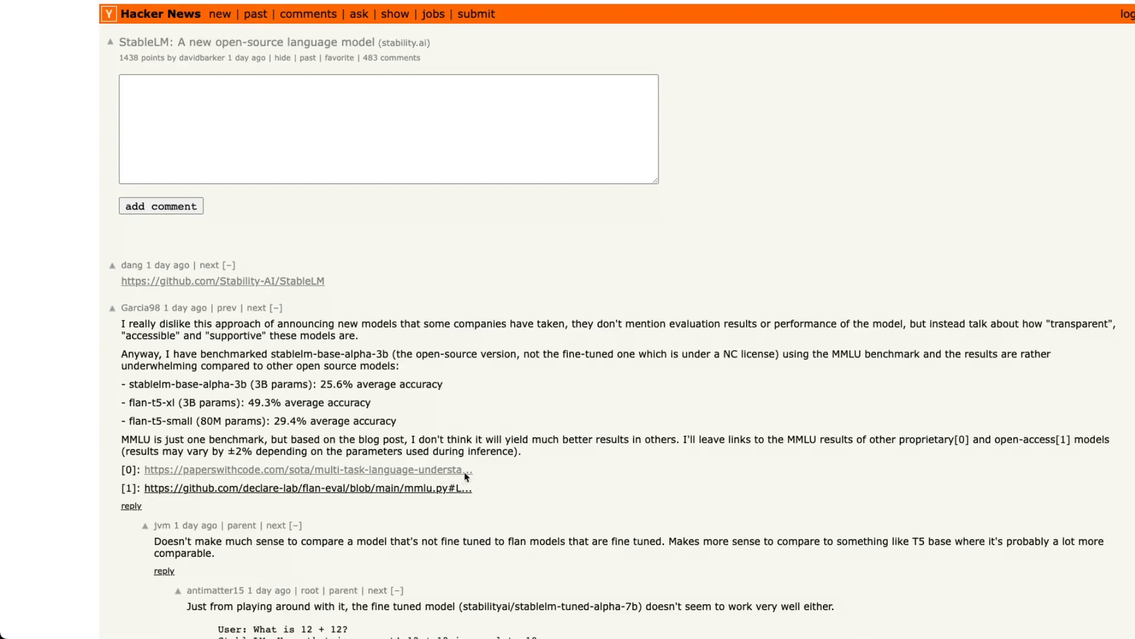
mouse_move(436, 406)
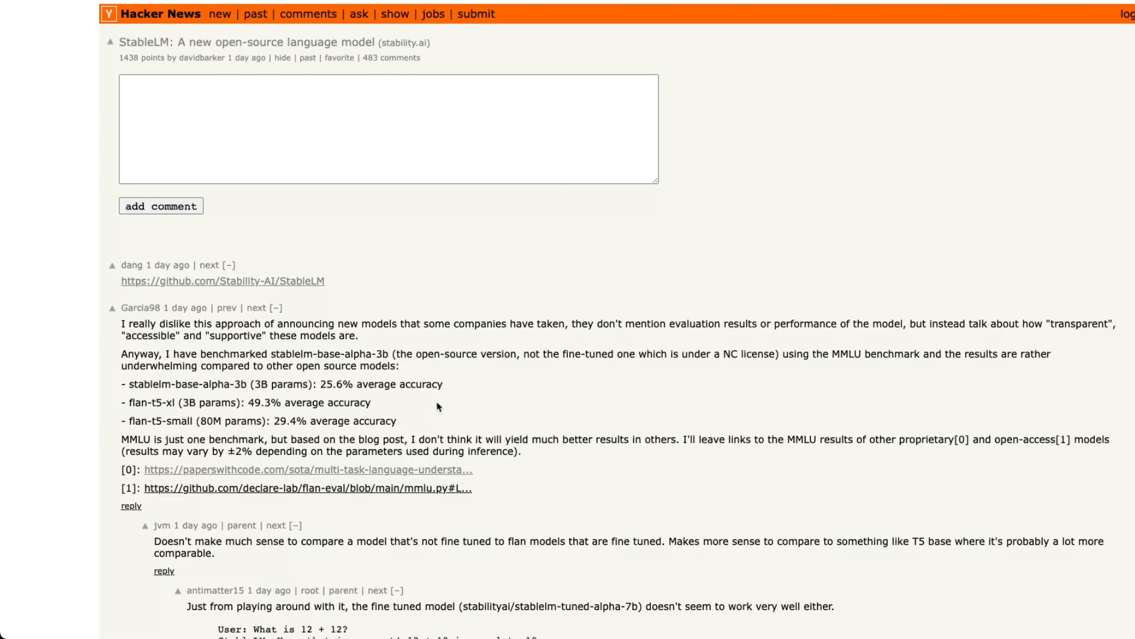
mouse_move(324, 386)
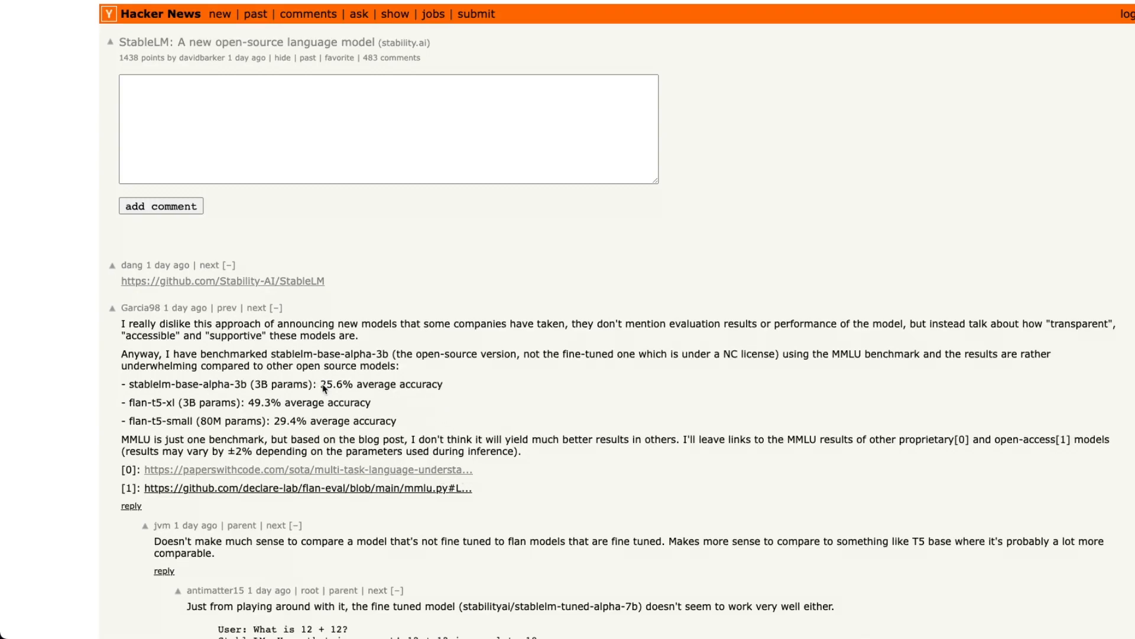
mouse_move(440, 395)
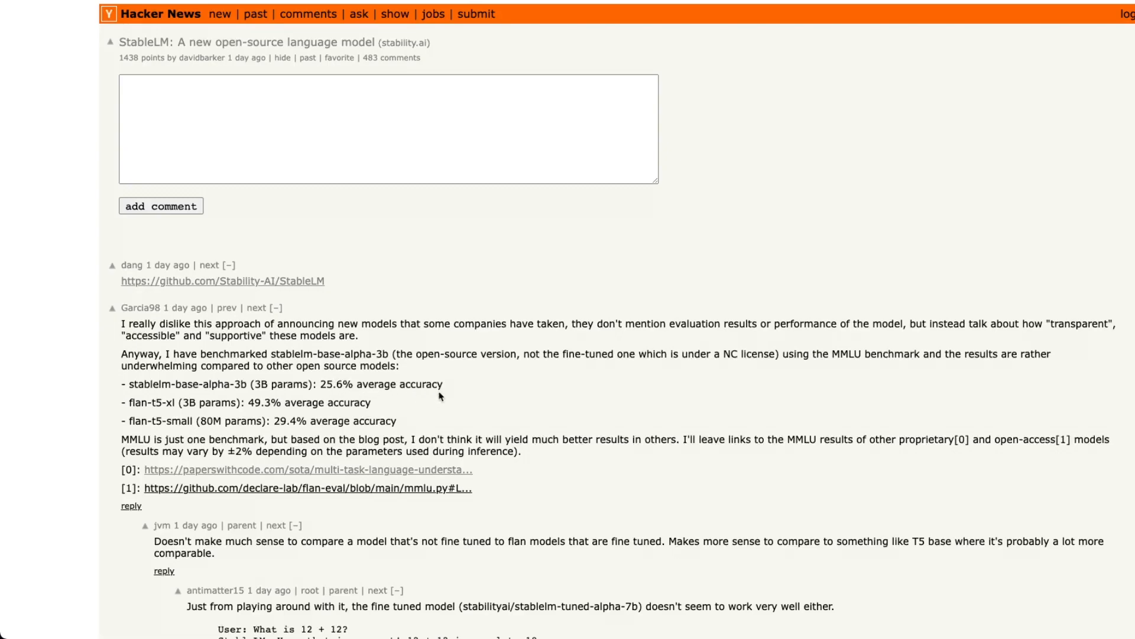
mouse_move(297, 462)
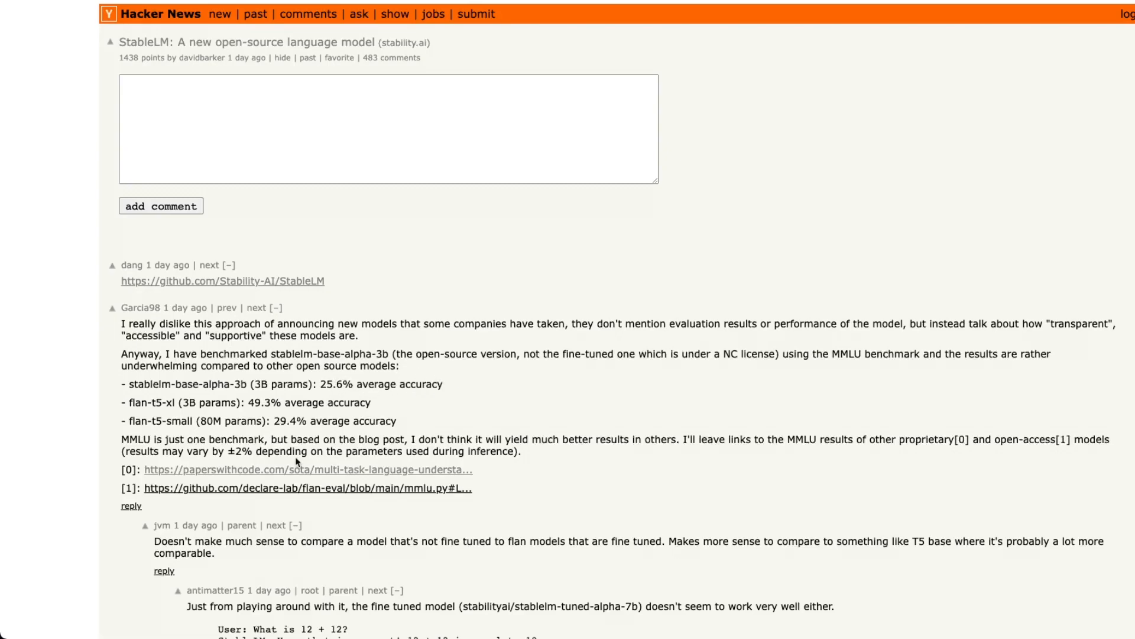
mouse_move(311, 441)
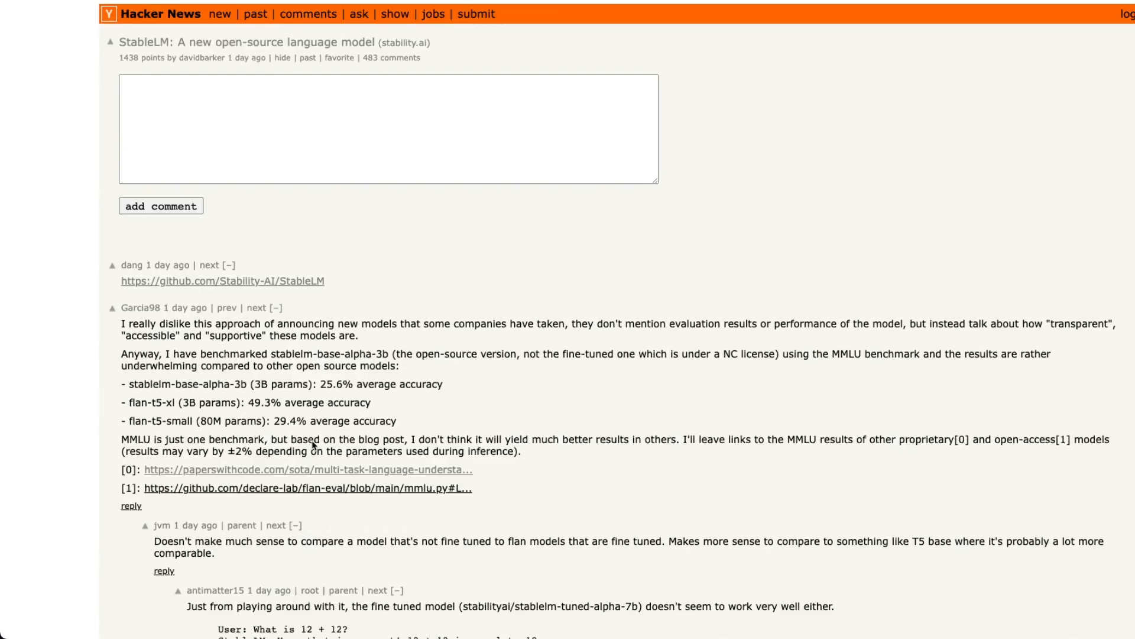
mouse_move(158, 409)
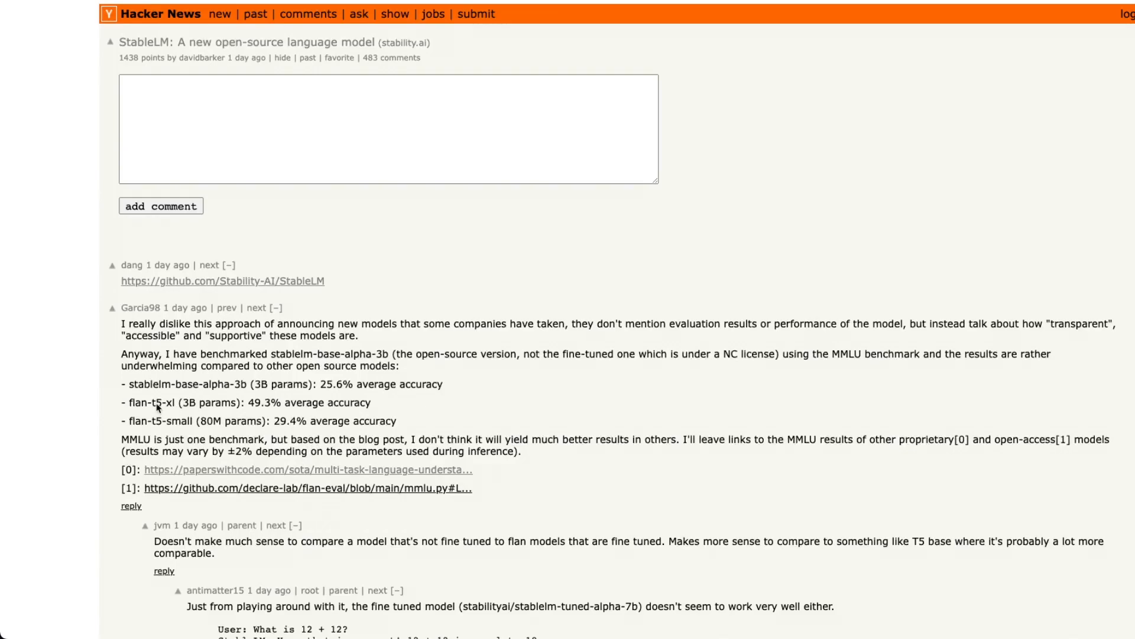
mouse_move(172, 414)
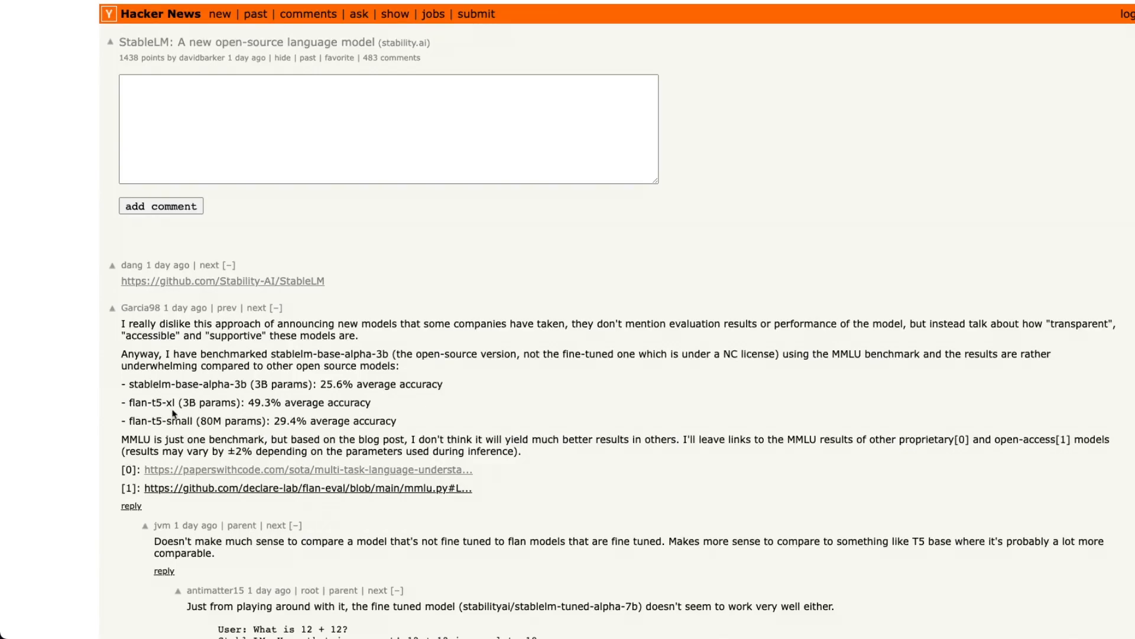
mouse_move(224, 427)
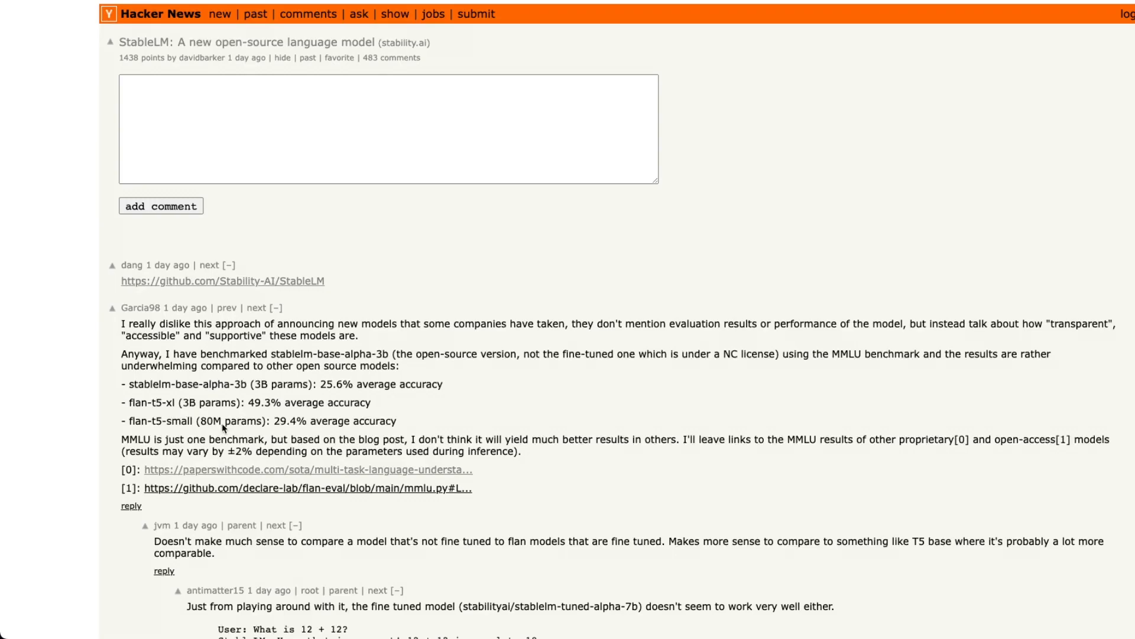
mouse_move(210, 428)
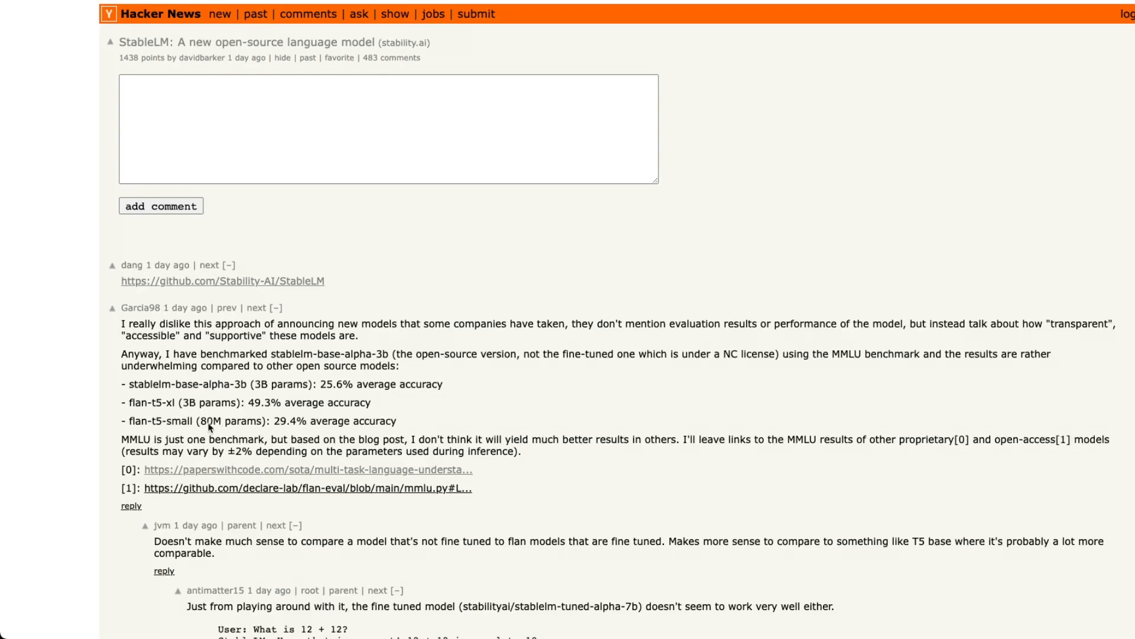
mouse_move(321, 420)
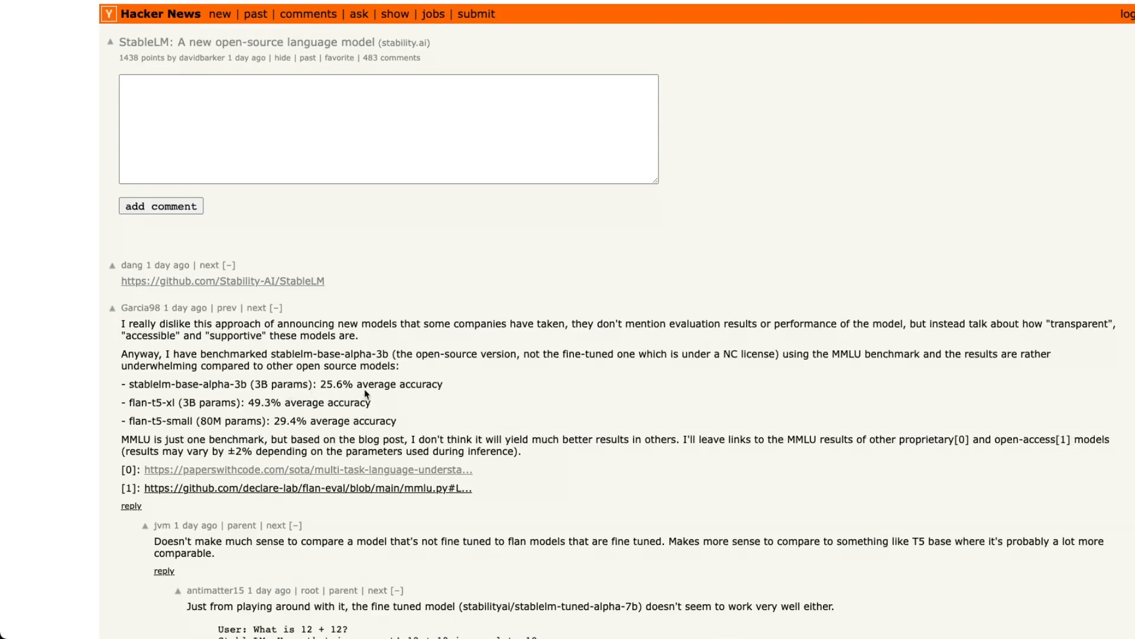
mouse_move(334, 390)
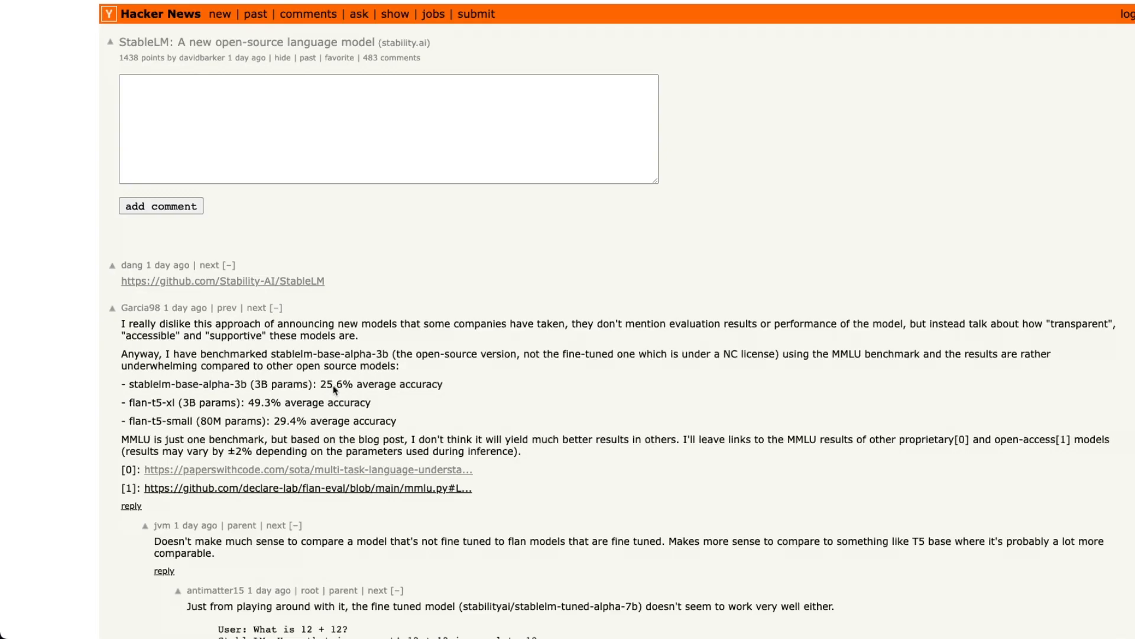
mouse_move(444, 392)
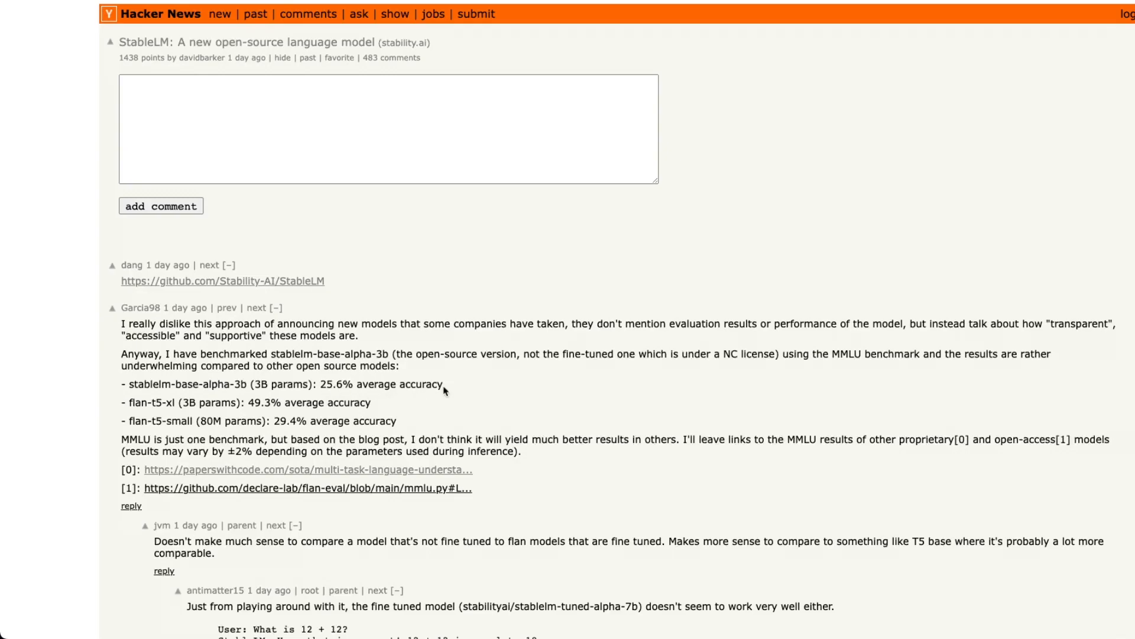
mouse_move(144, 411)
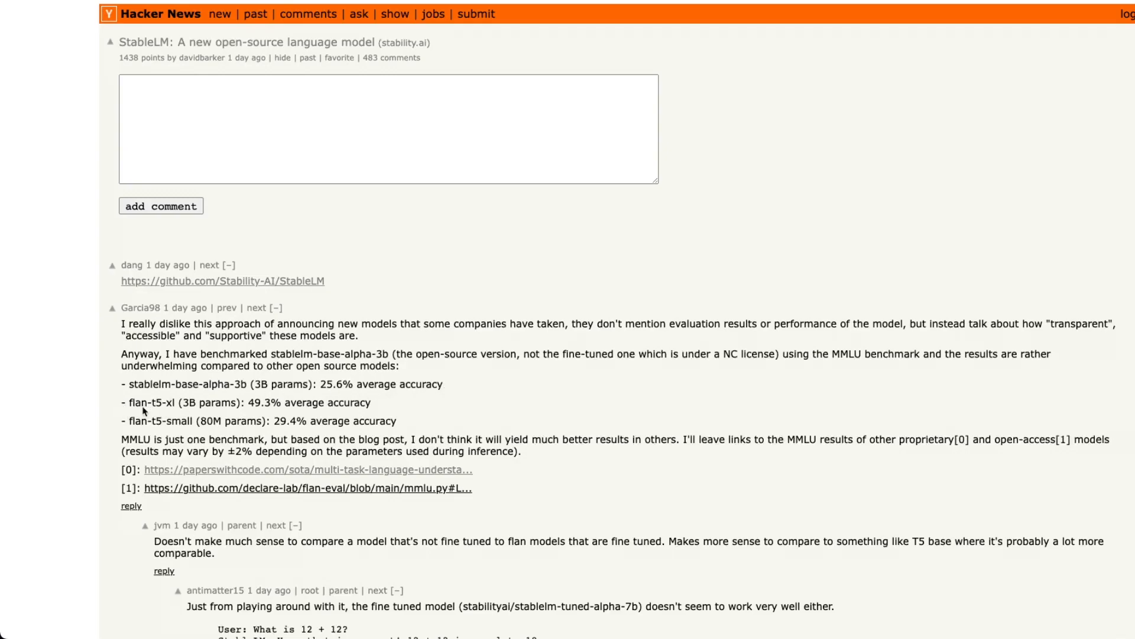
mouse_move(383, 406)
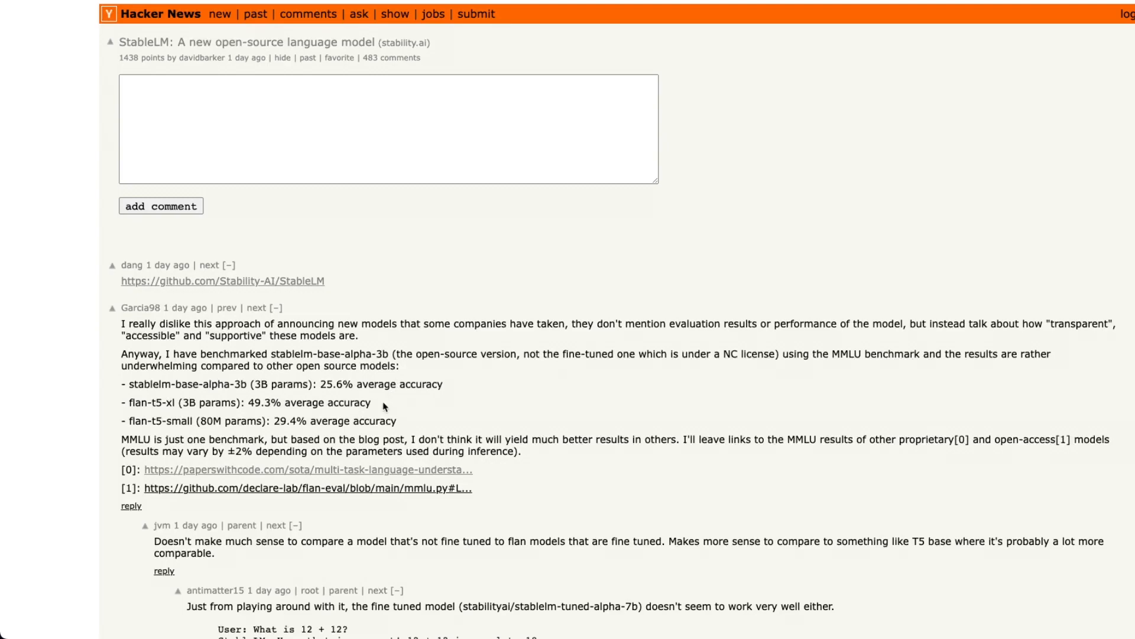
mouse_move(175, 311)
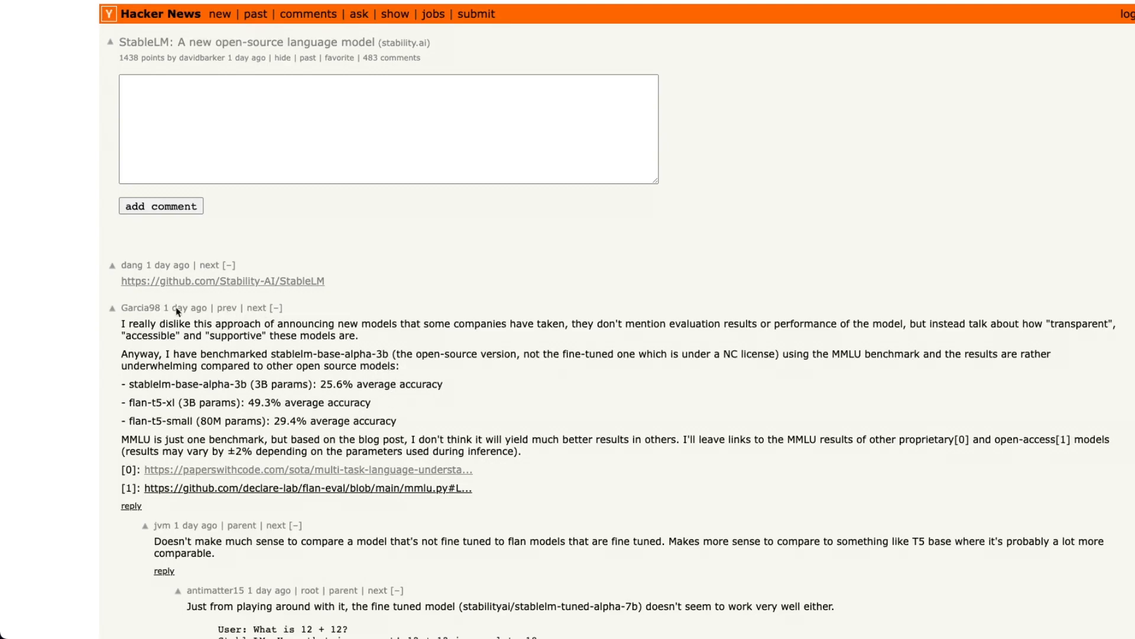
Follow the comment's paperswithcode.com link to the MMLU leaderboard with GPT-4 ranked first
click(306, 469)
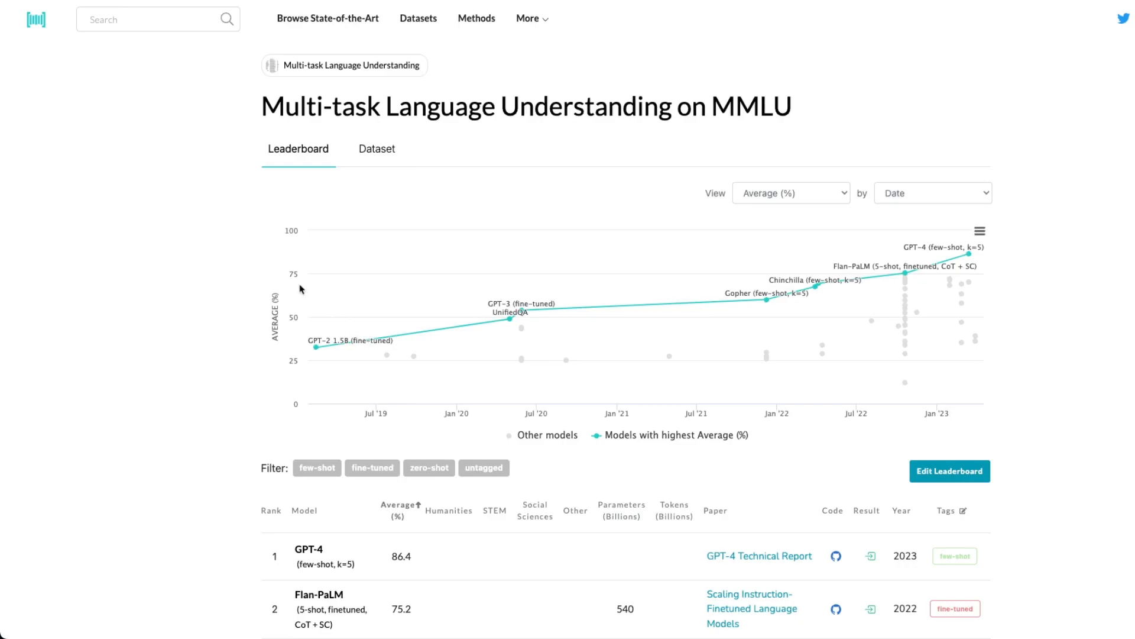
mouse_move(404, 110)
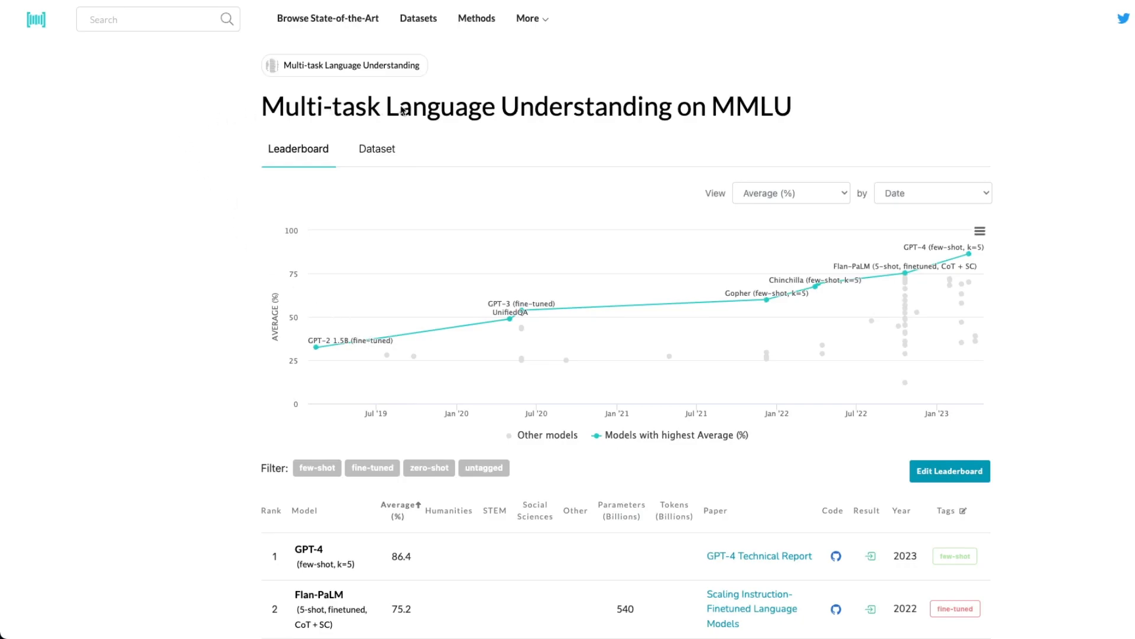
mouse_move(498, 127)
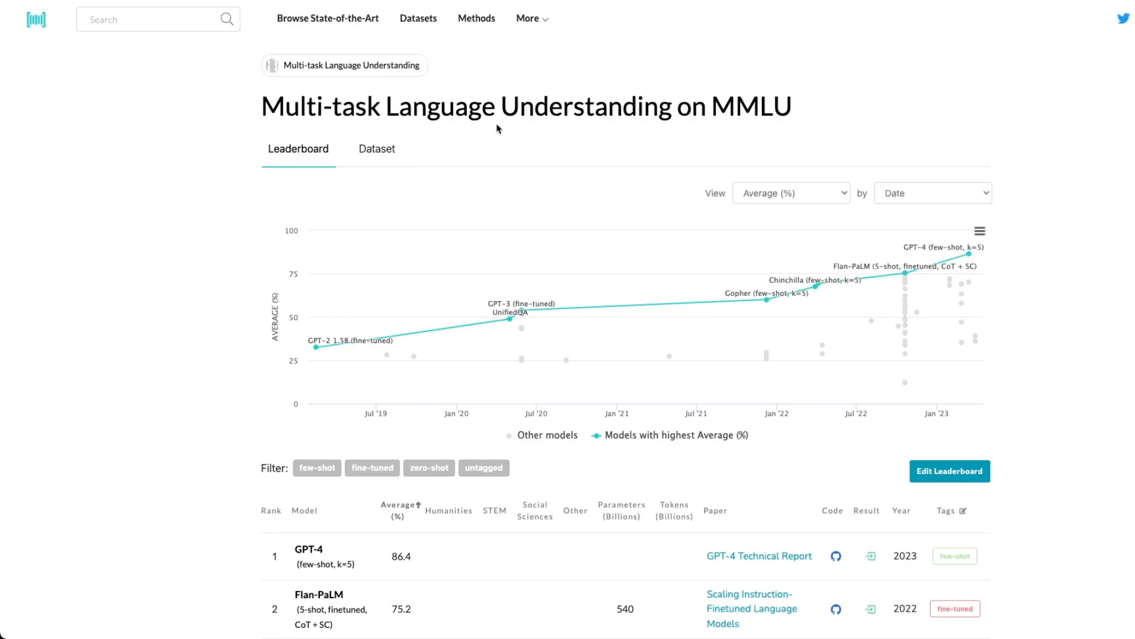
mouse_move(334, 583)
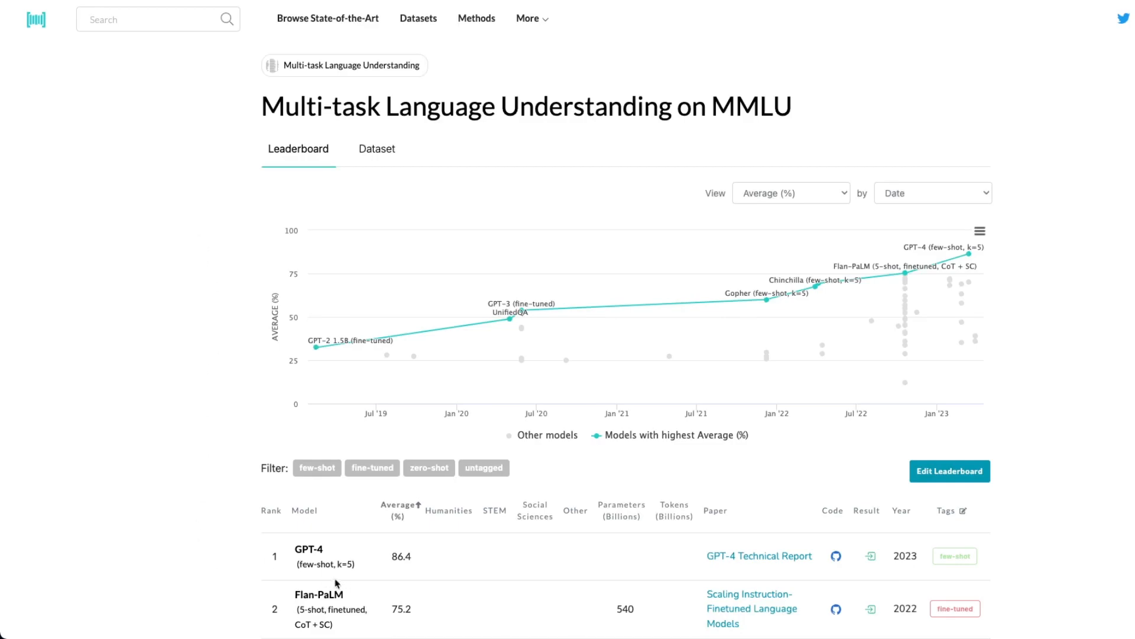
Scroll the MMLU leaderboard down to rows 46–54, GPT-NeoX-20B through RoBERTa and ALBERT
scroll(down, 3)
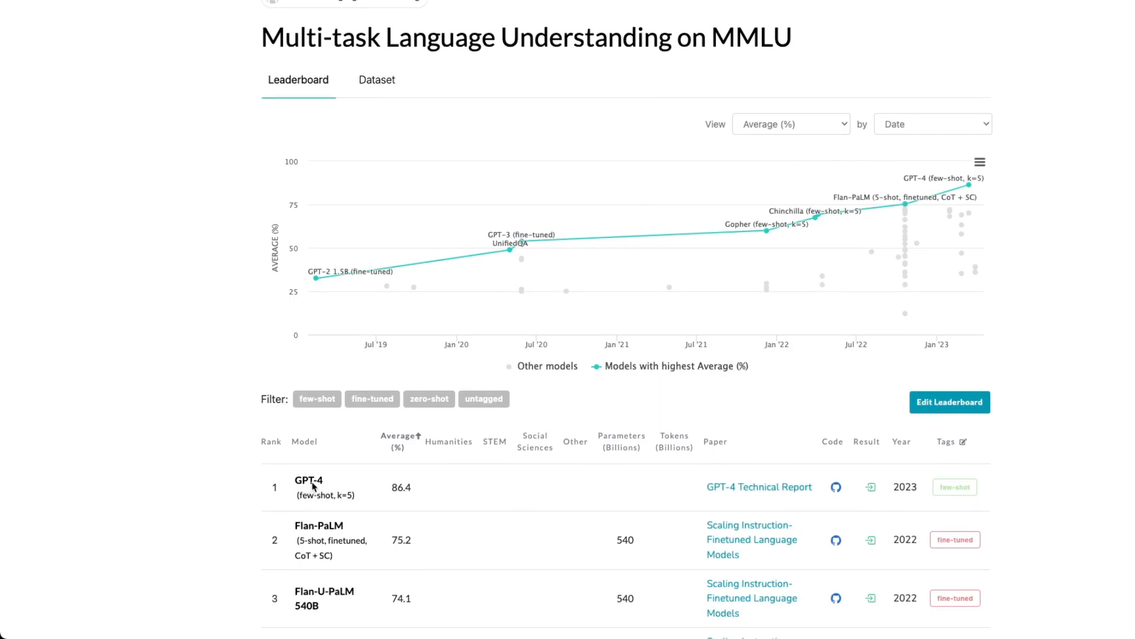
mouse_move(389, 500)
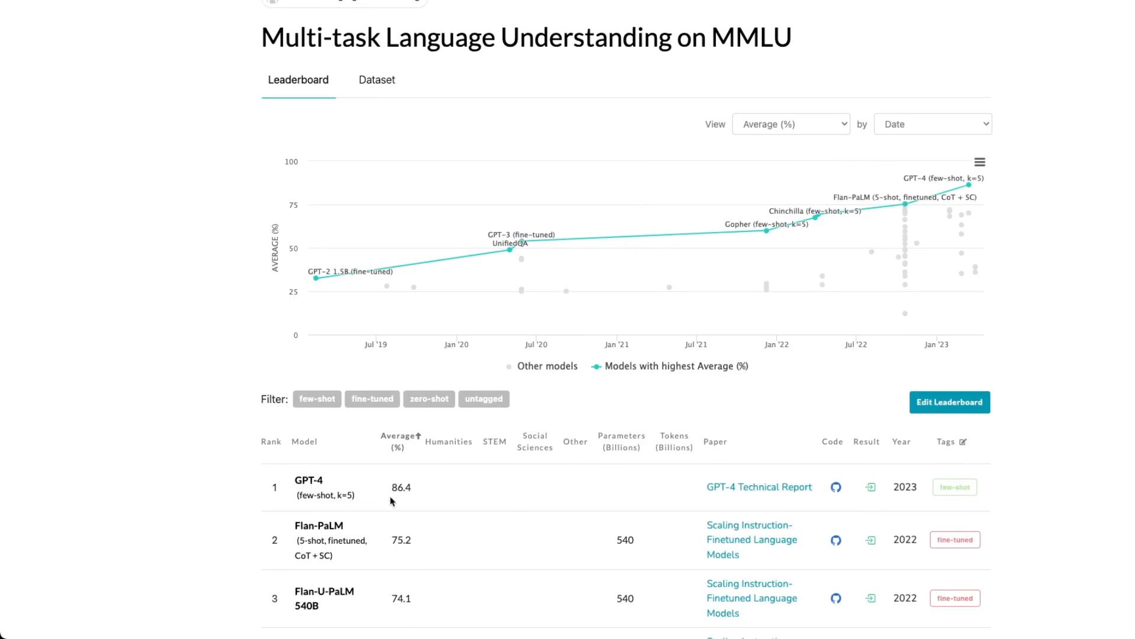
scroll(down, 3)
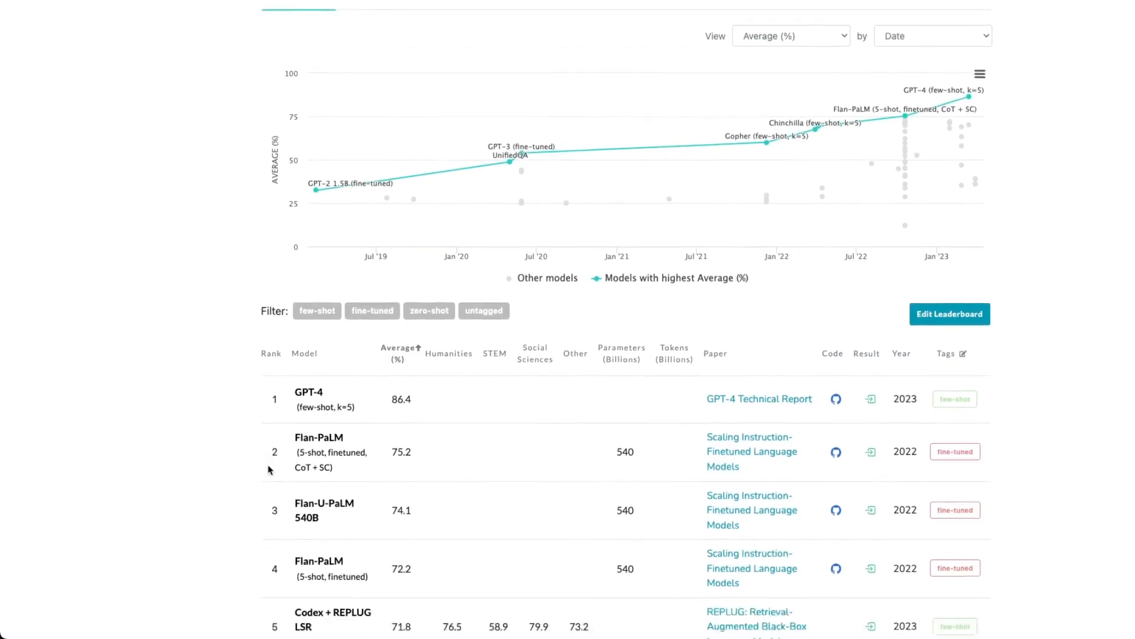
scroll(down, 3)
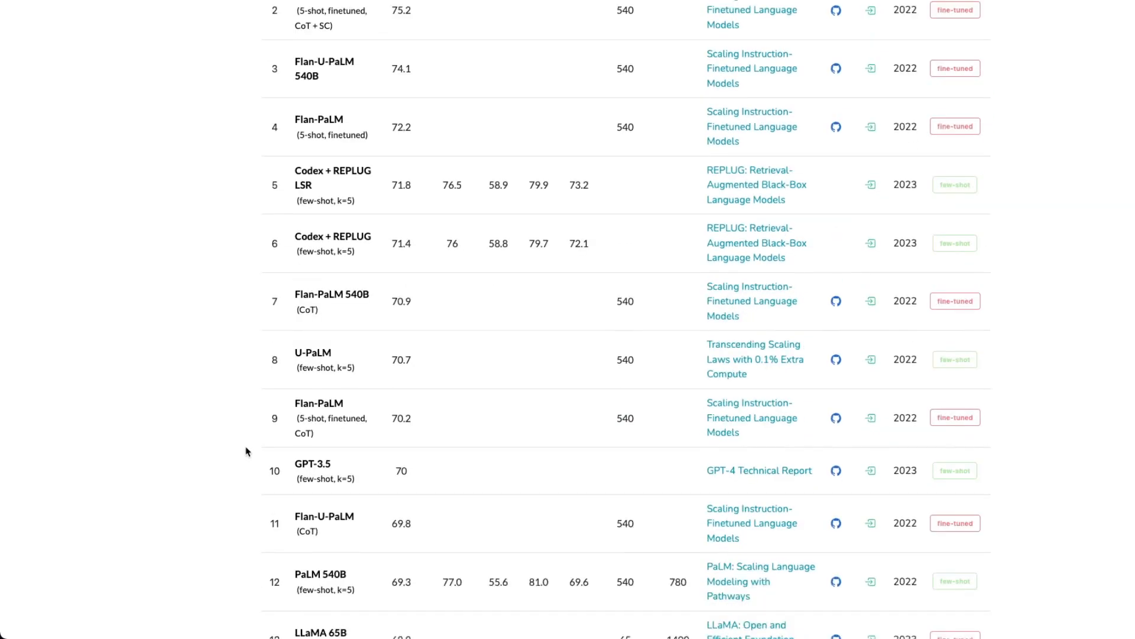
scroll(down, 3)
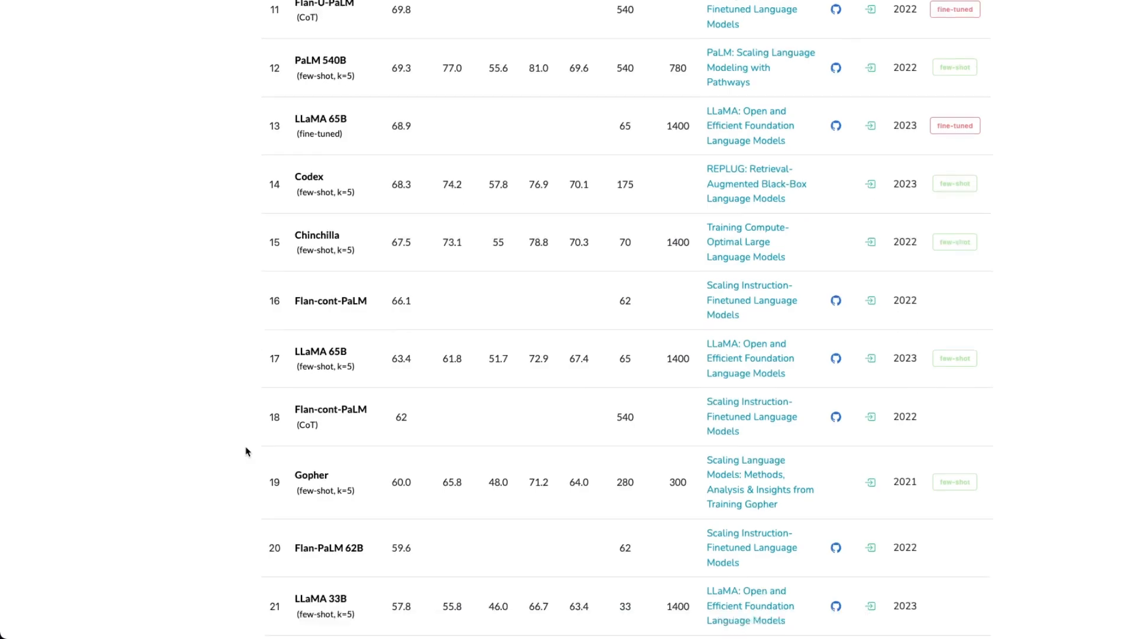
scroll(down, 3)
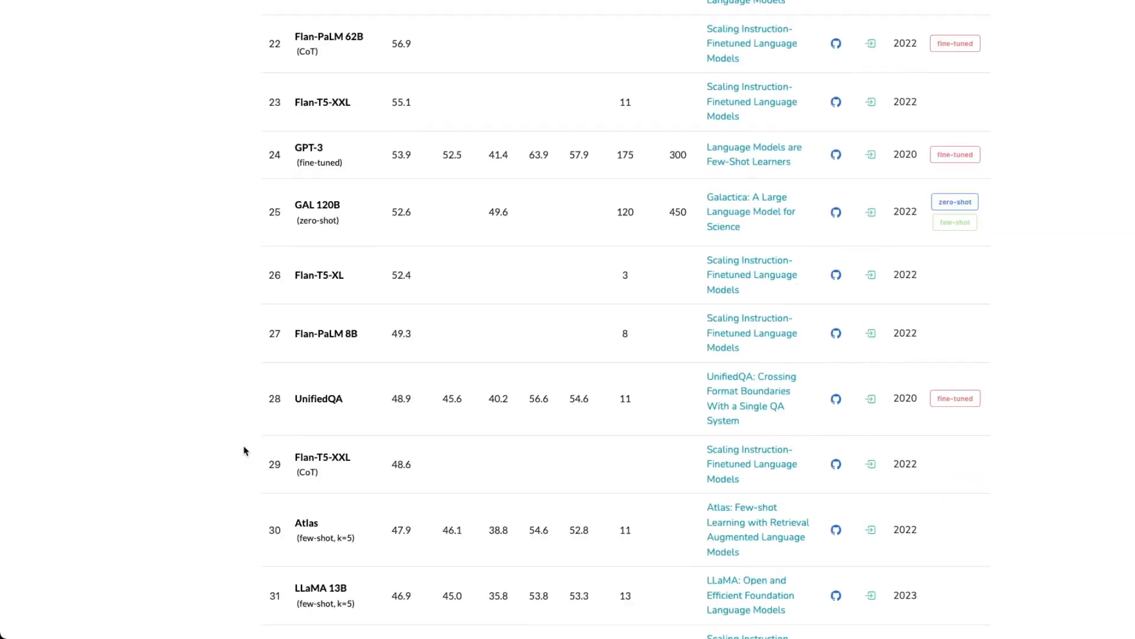
scroll(down, 3)
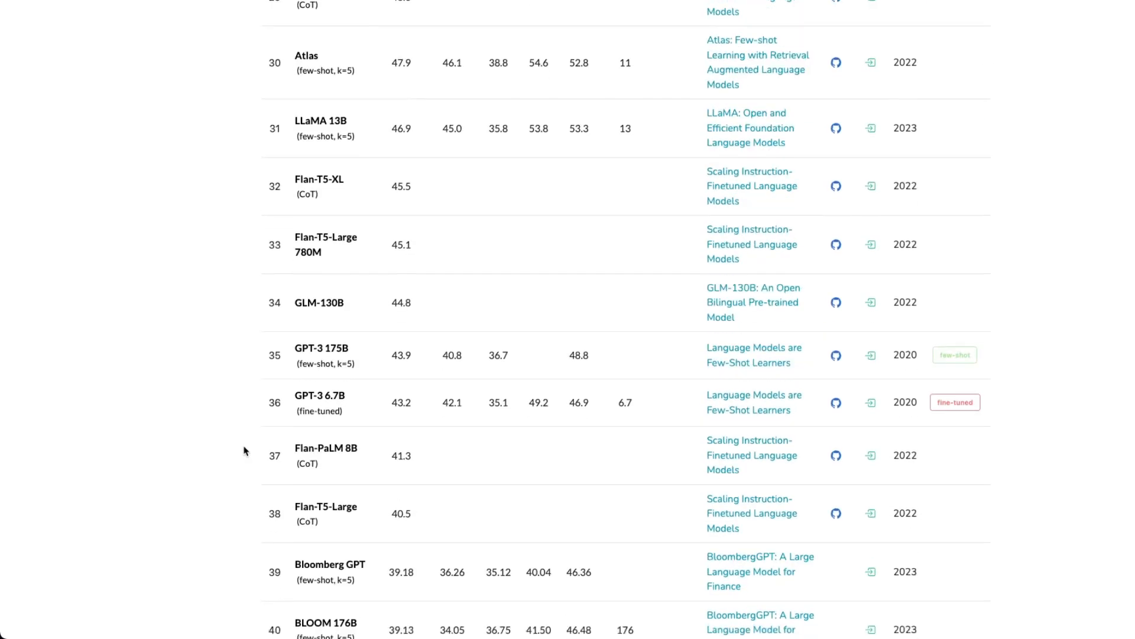
scroll(down, 3)
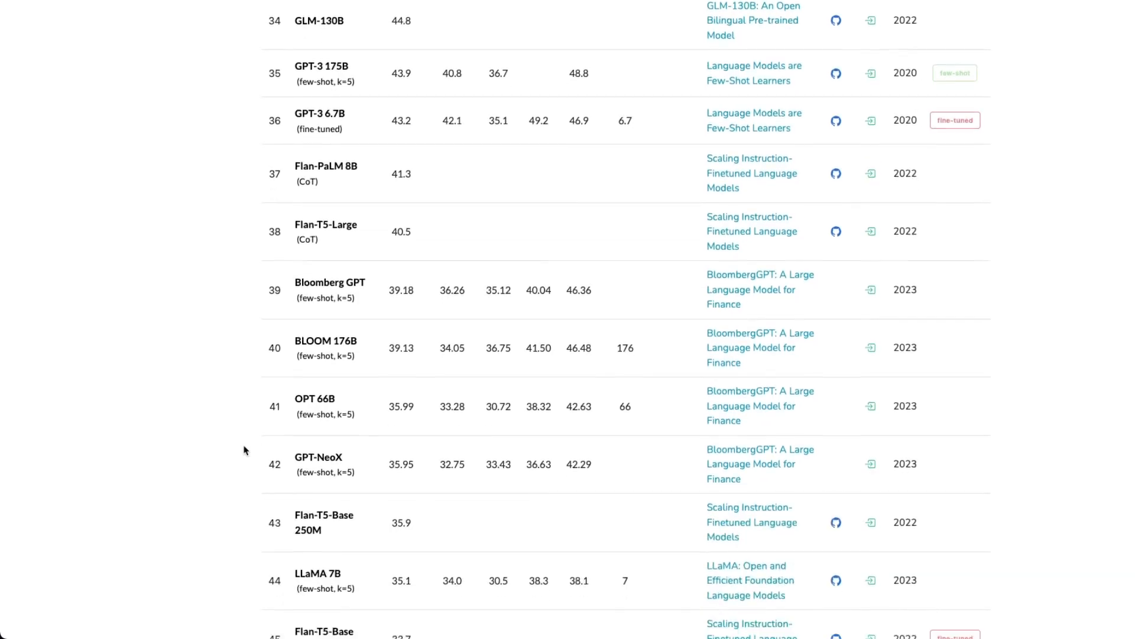
scroll(down, 3)
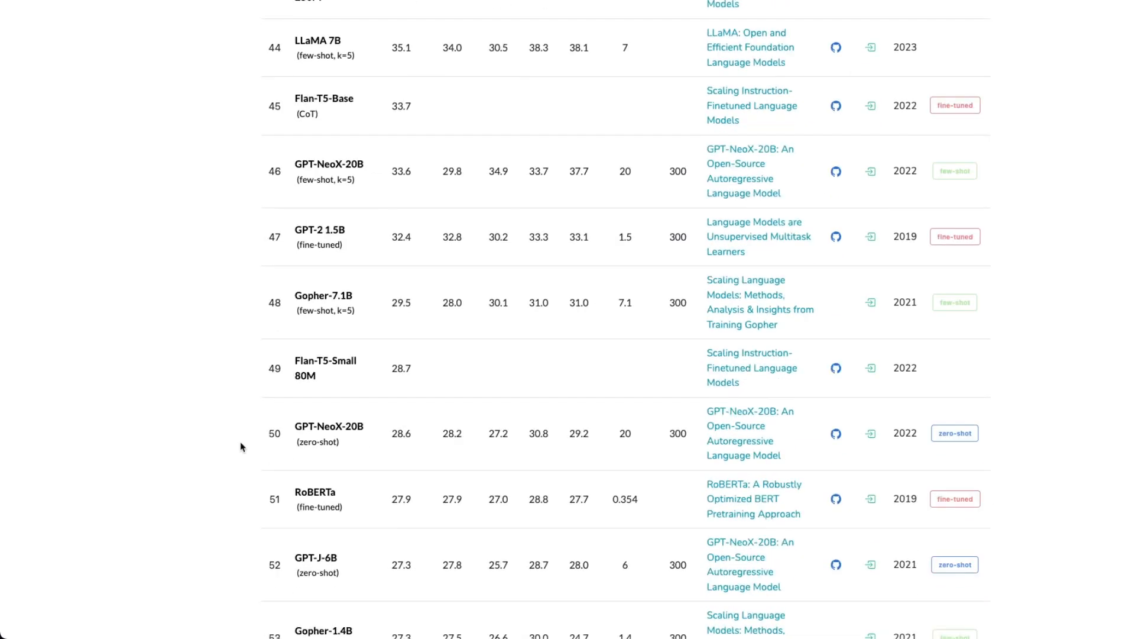
scroll(down, 3)
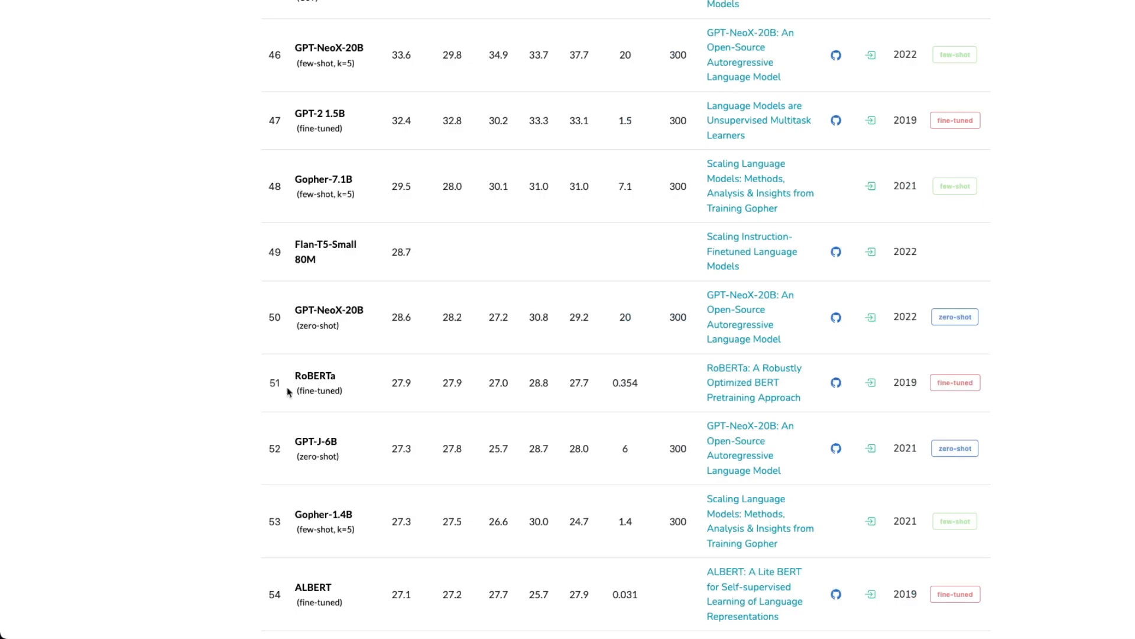
scroll(down, 3)
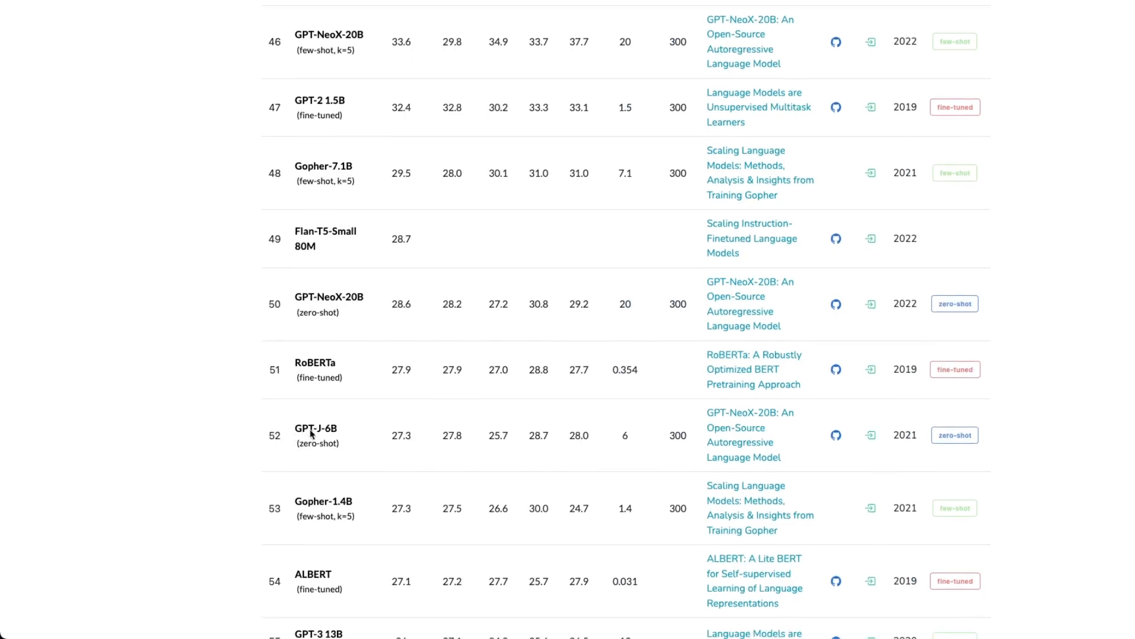
mouse_move(324, 436)
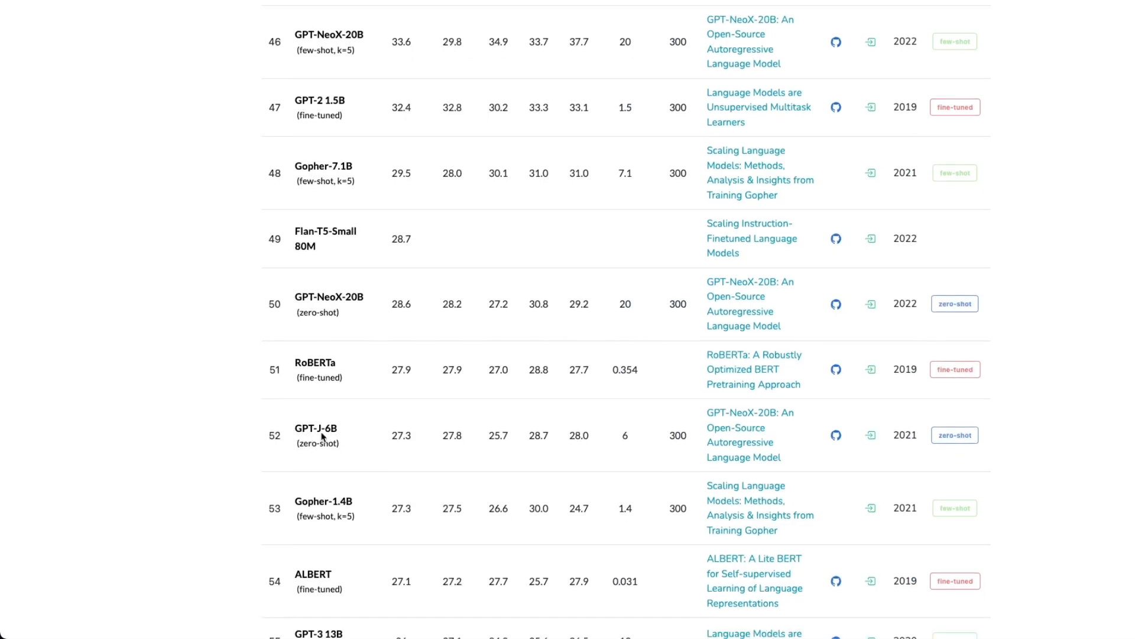
mouse_move(334, 443)
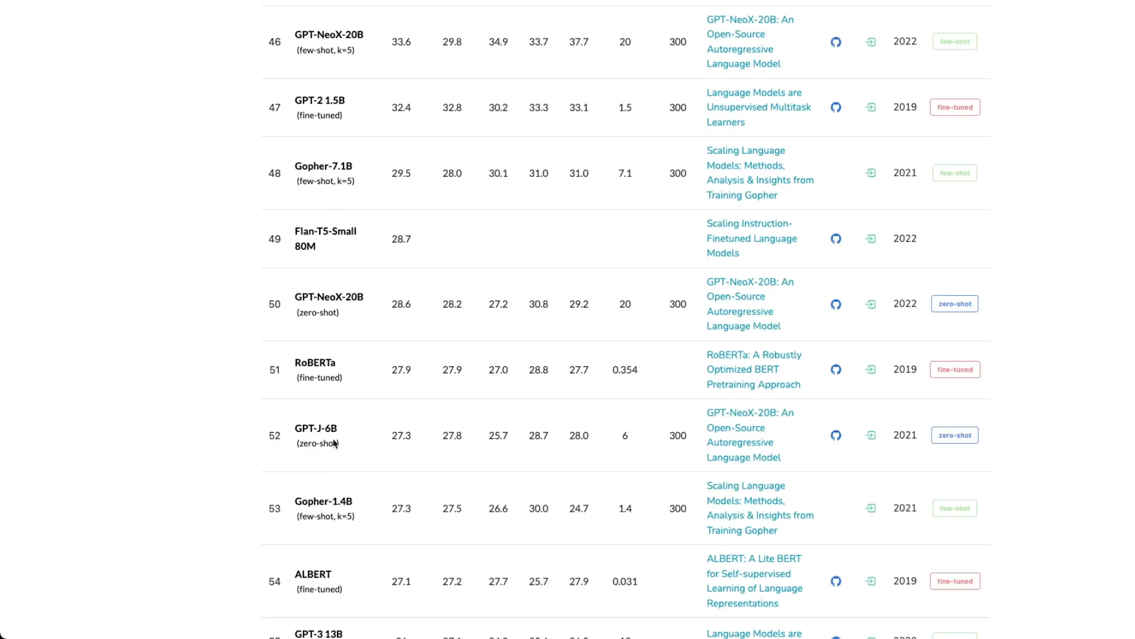
mouse_move(396, 446)
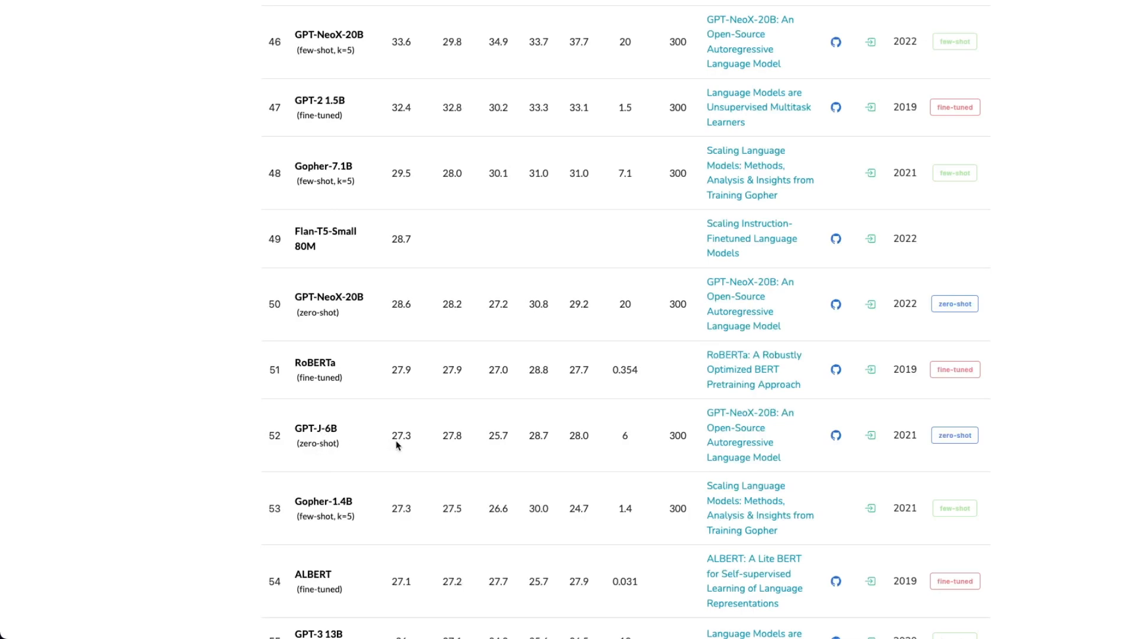
mouse_move(303, 415)
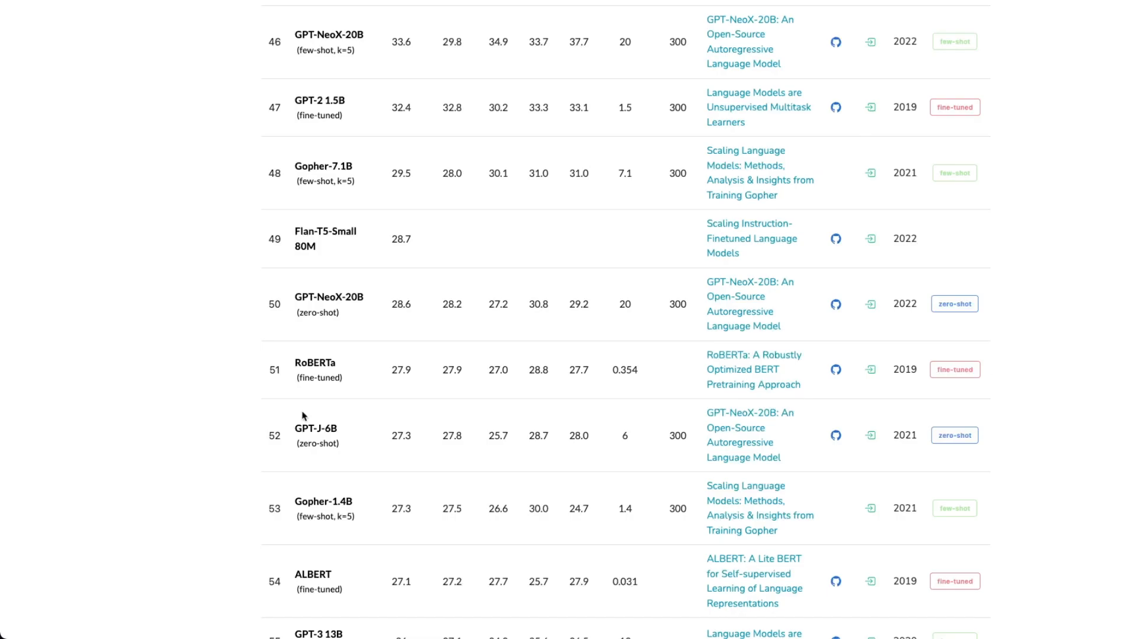
mouse_move(582, 135)
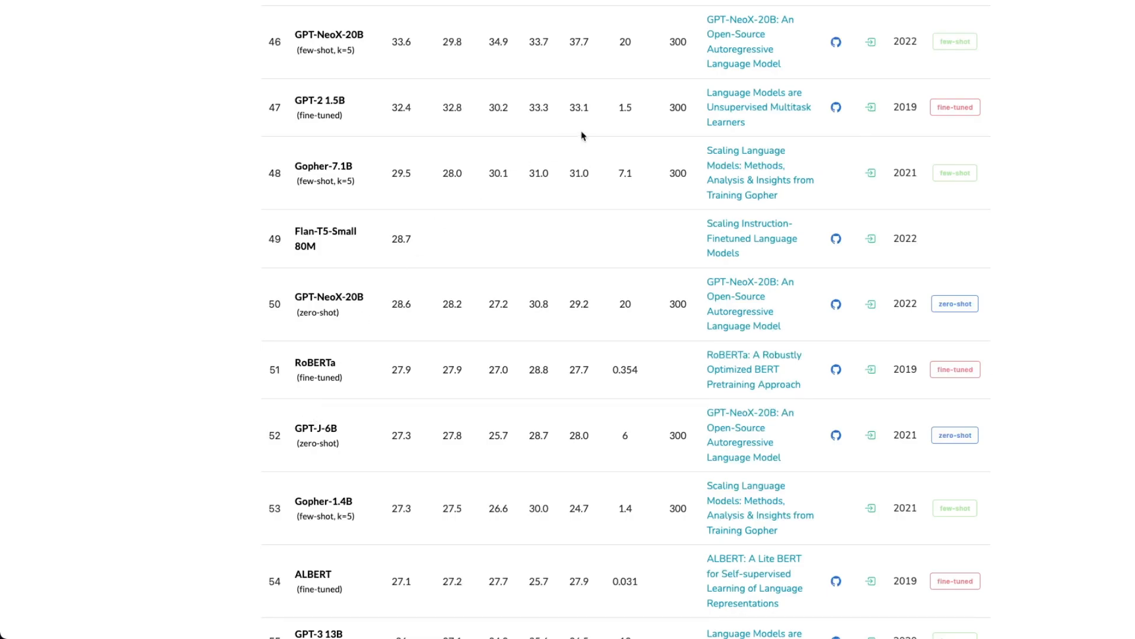
mouse_move(365, 405)
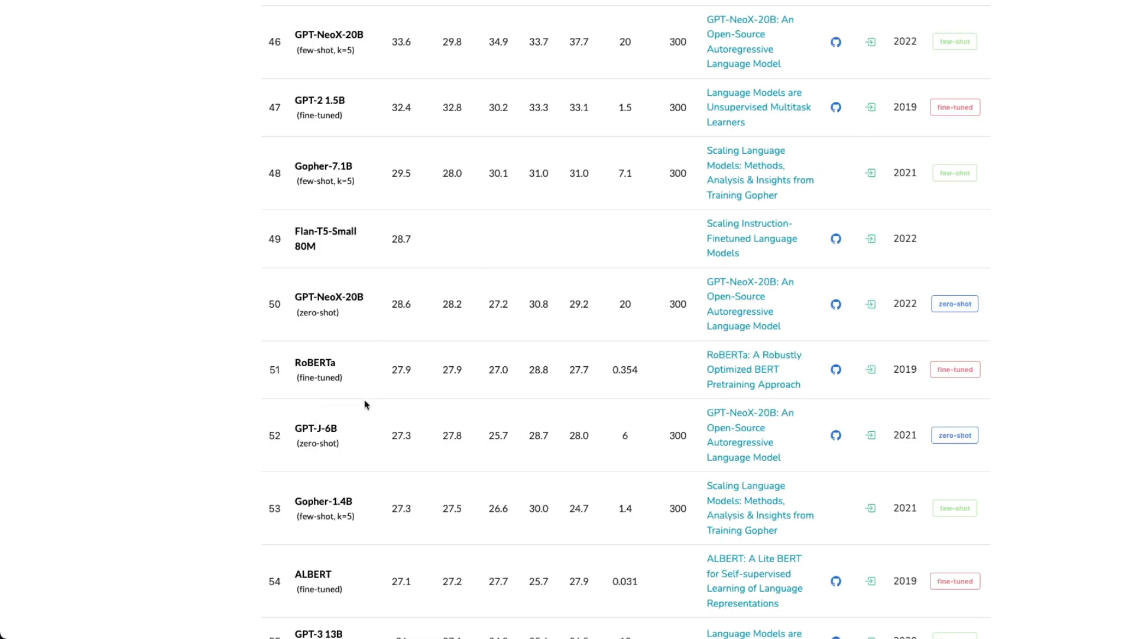
scroll(down, 3)
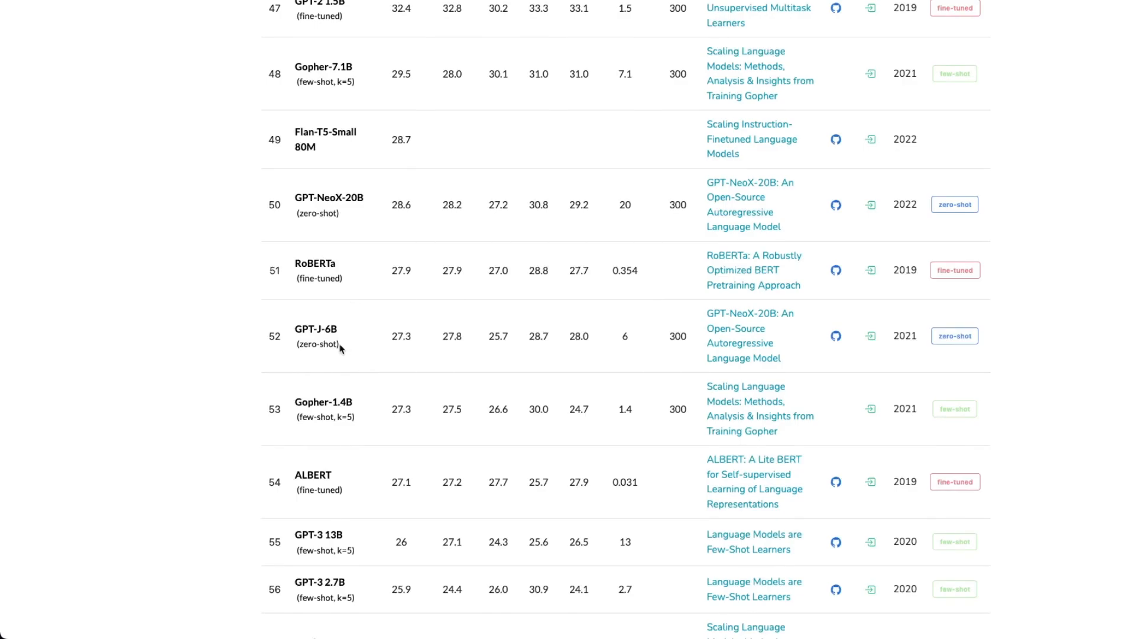
Scroll to the leaderboard's bottom rows, Gopher-0.4B at 57 and Random Baseline scoring 25.0
scroll(down, 3)
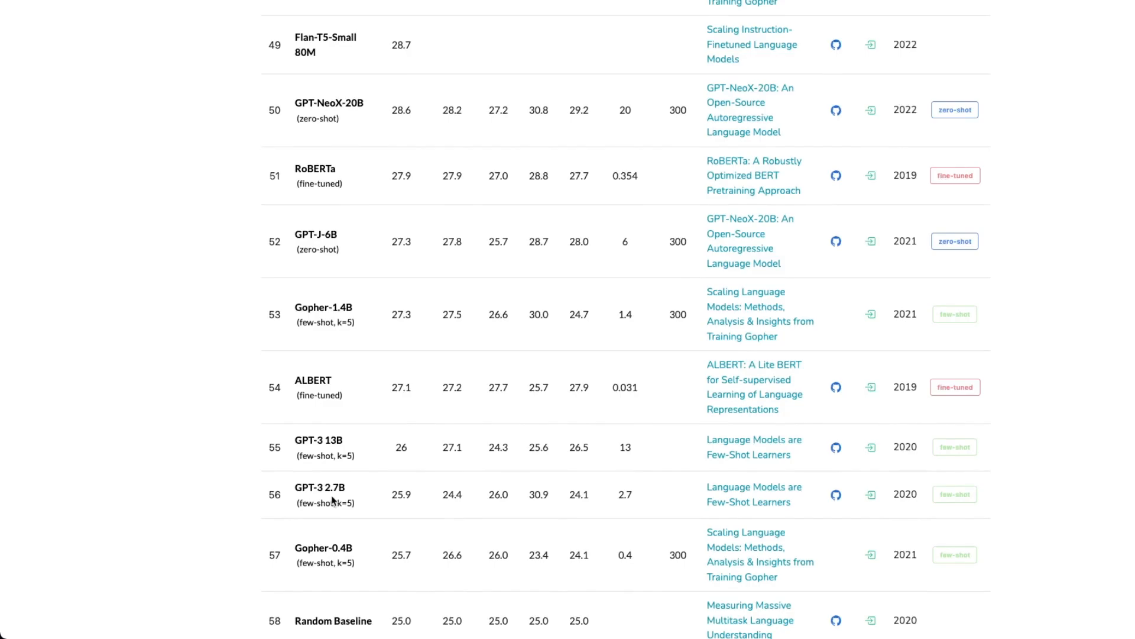
mouse_move(304, 515)
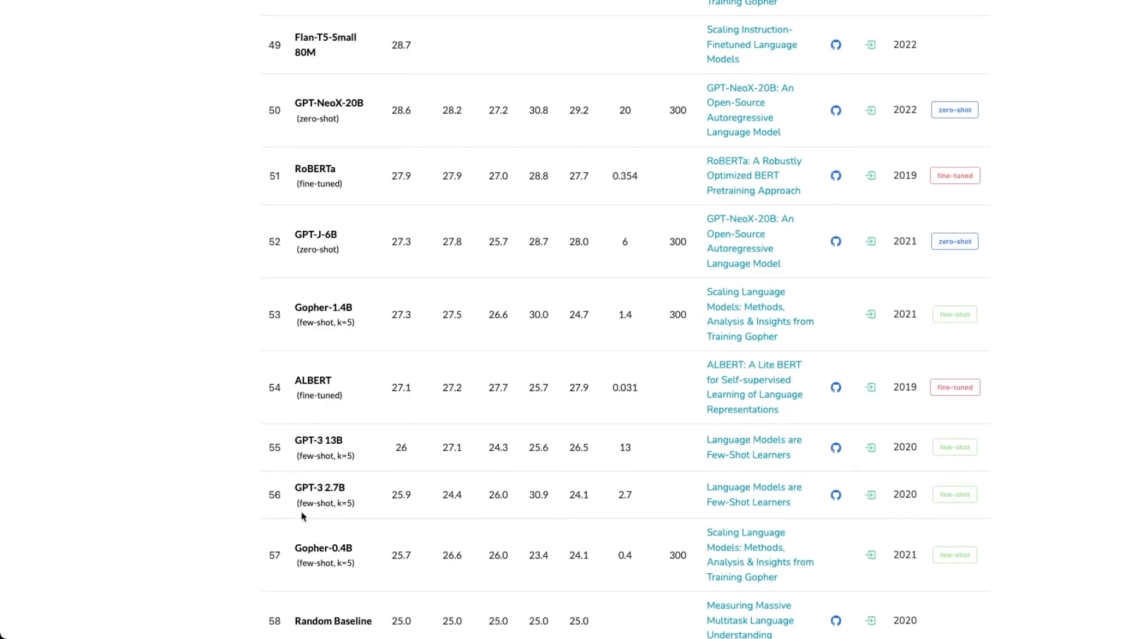
mouse_move(347, 511)
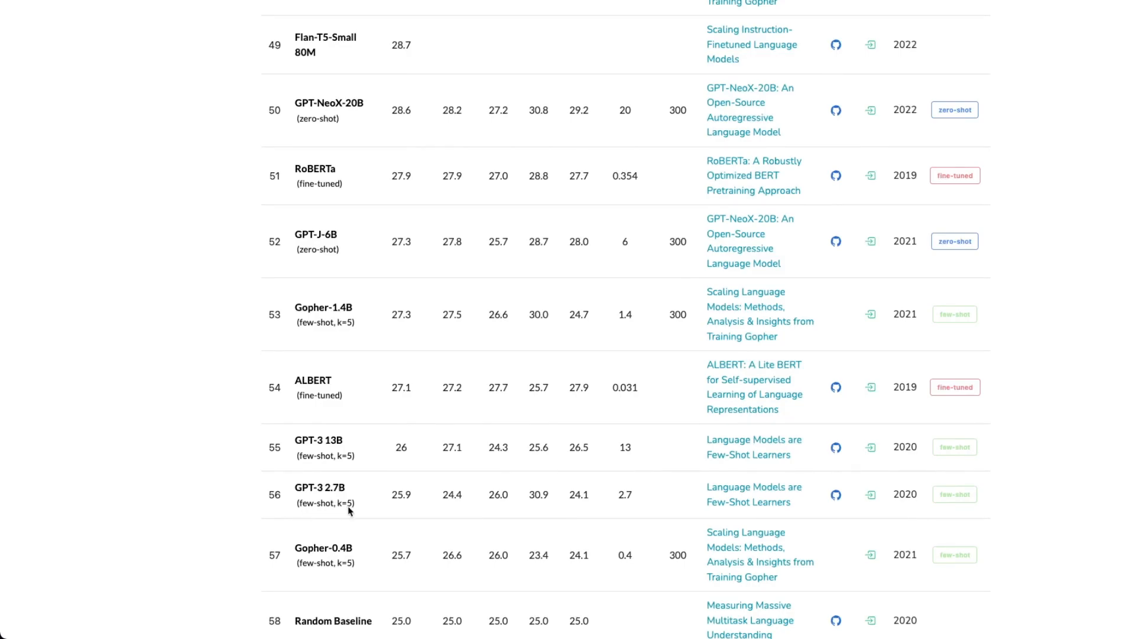
mouse_move(404, 504)
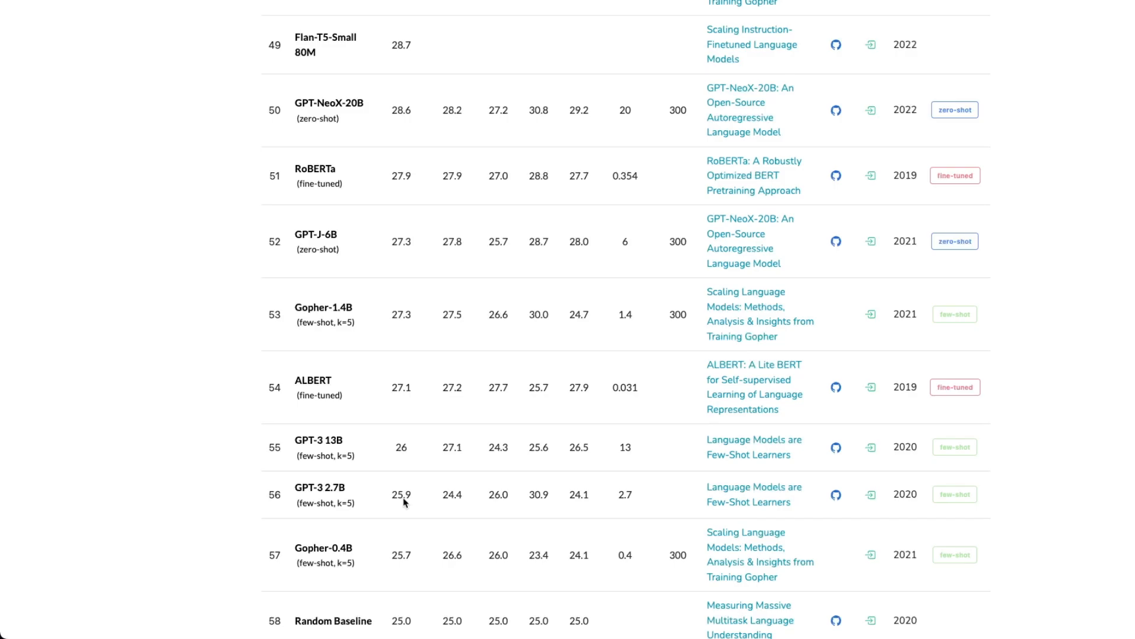
mouse_move(406, 492)
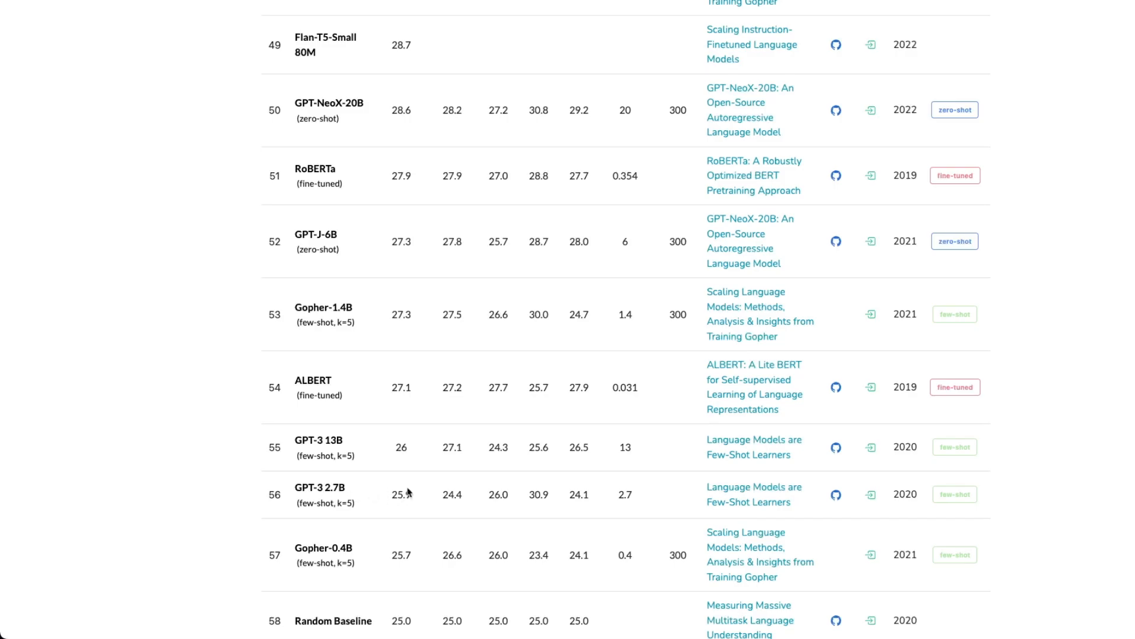
mouse_move(146, 491)
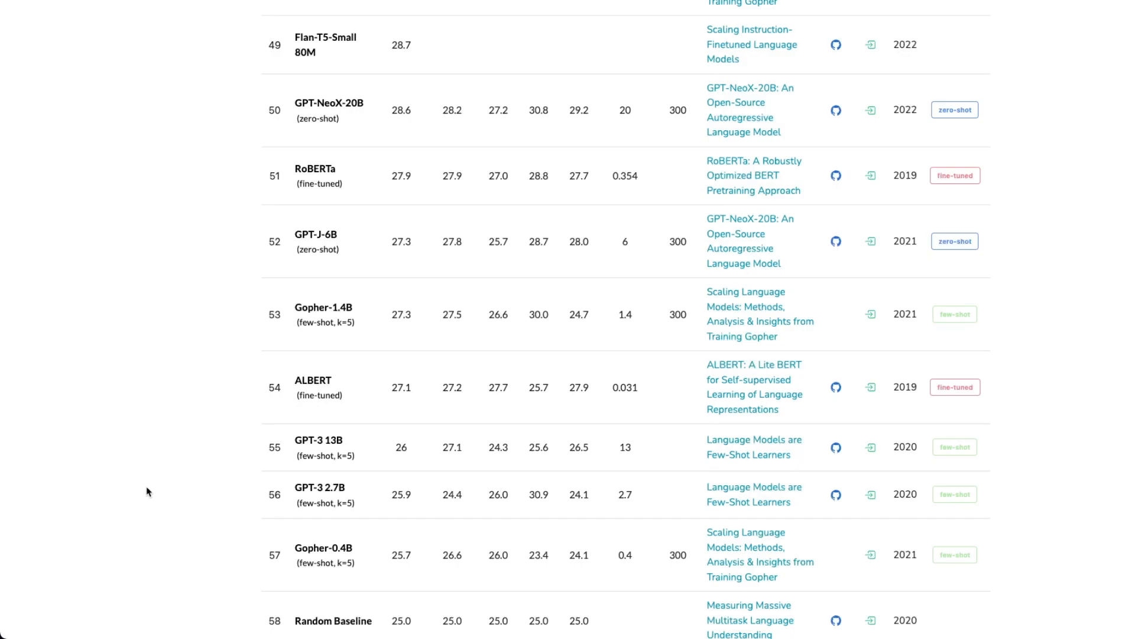
mouse_move(139, 479)
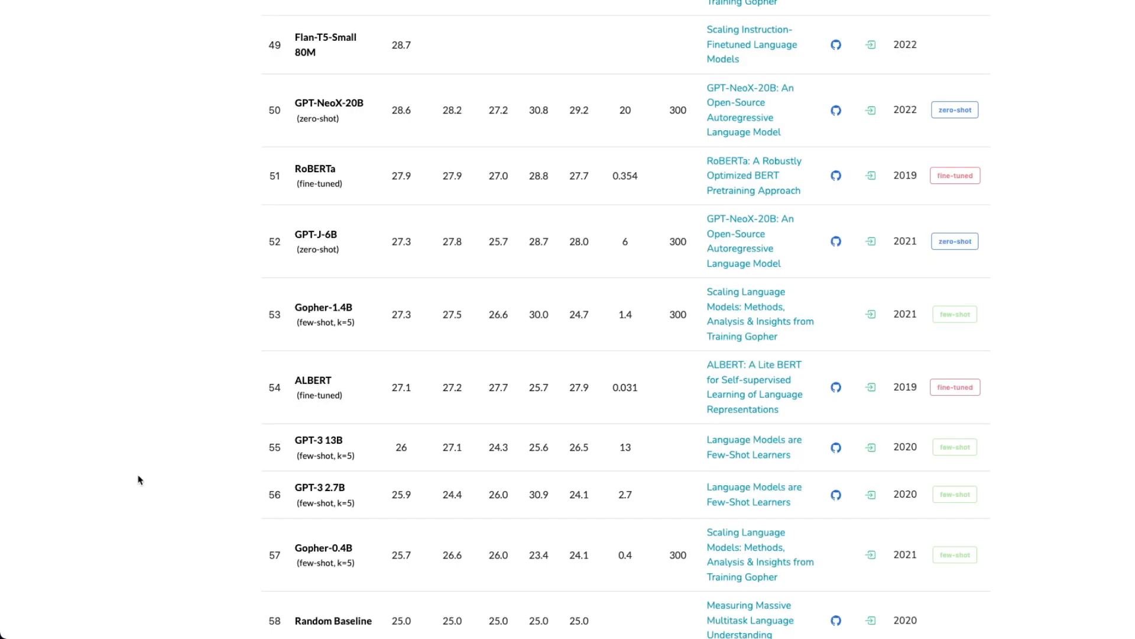
mouse_move(311, 250)
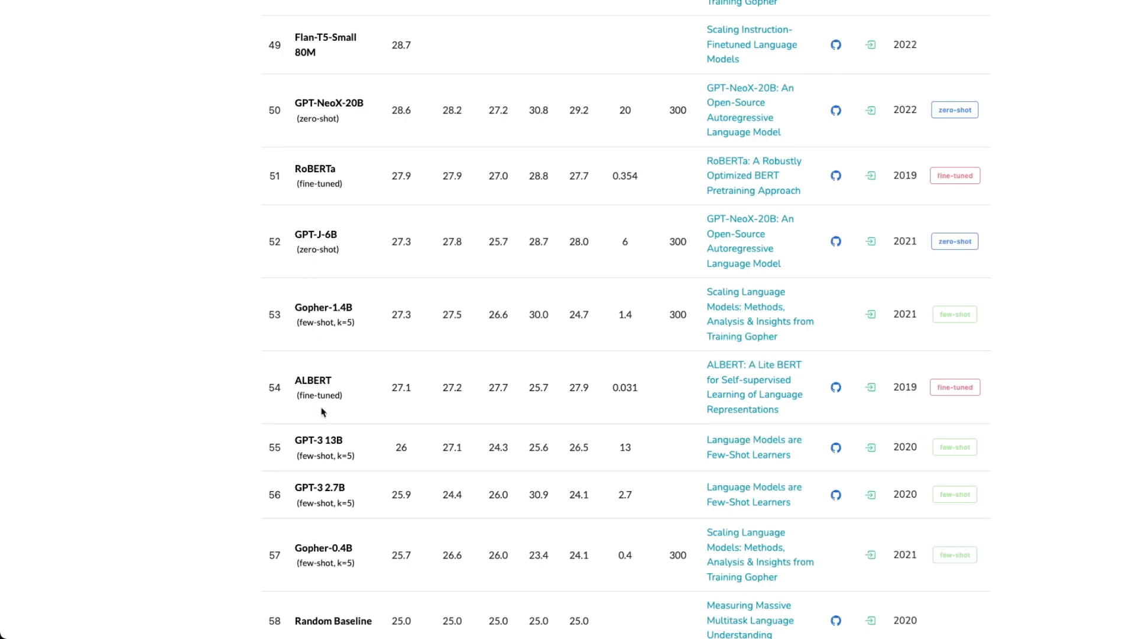
mouse_move(328, 323)
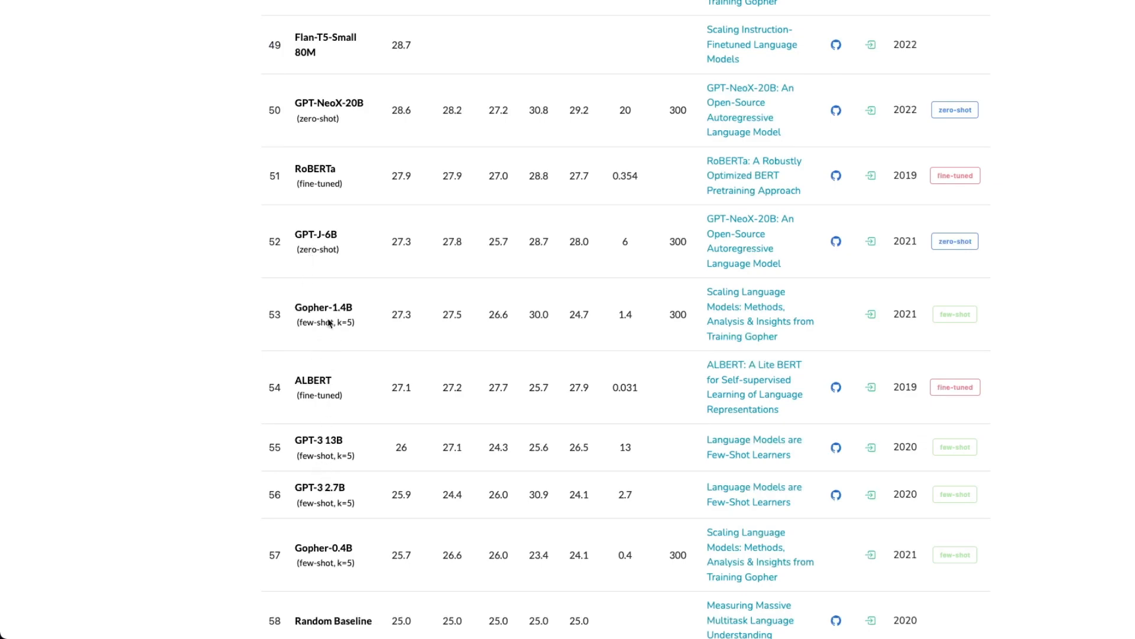
mouse_move(289, 249)
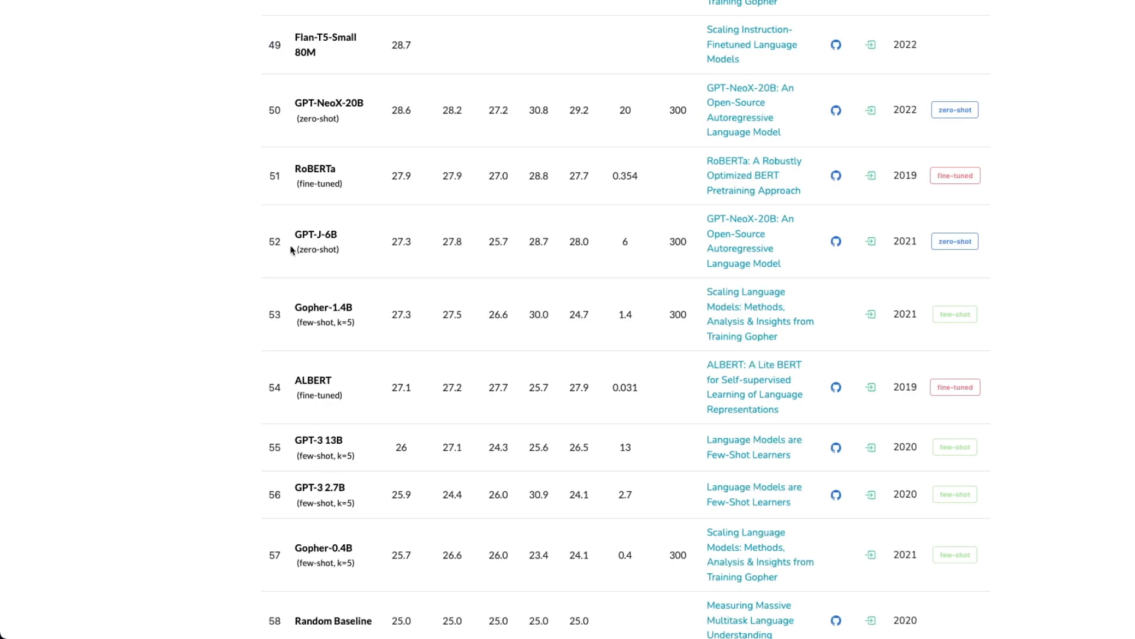
mouse_move(211, 260)
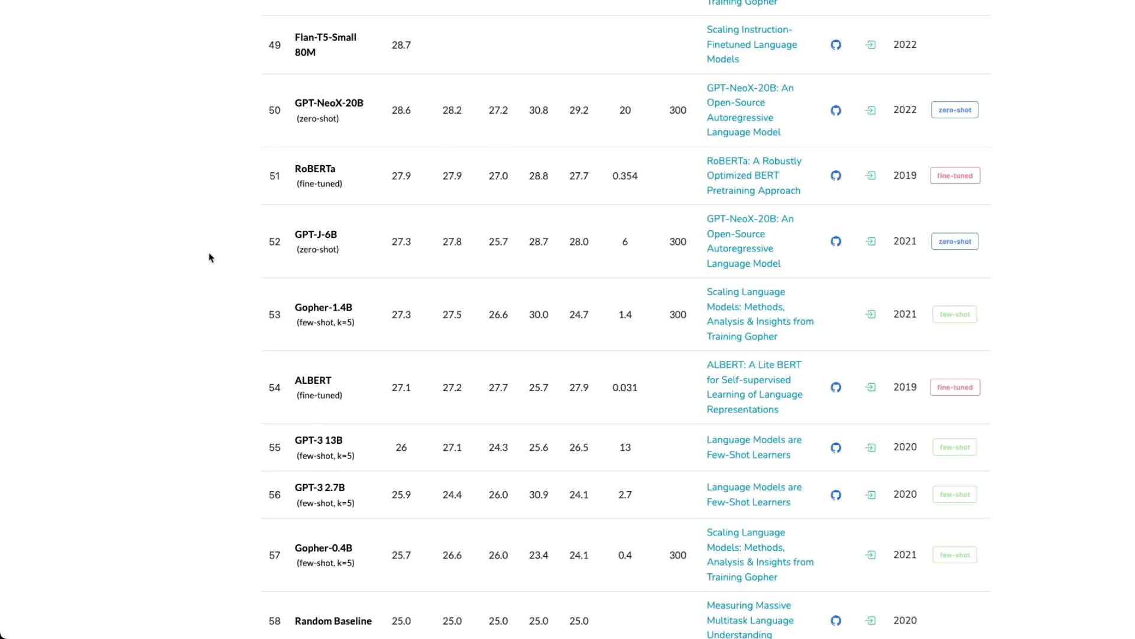
mouse_move(233, 288)
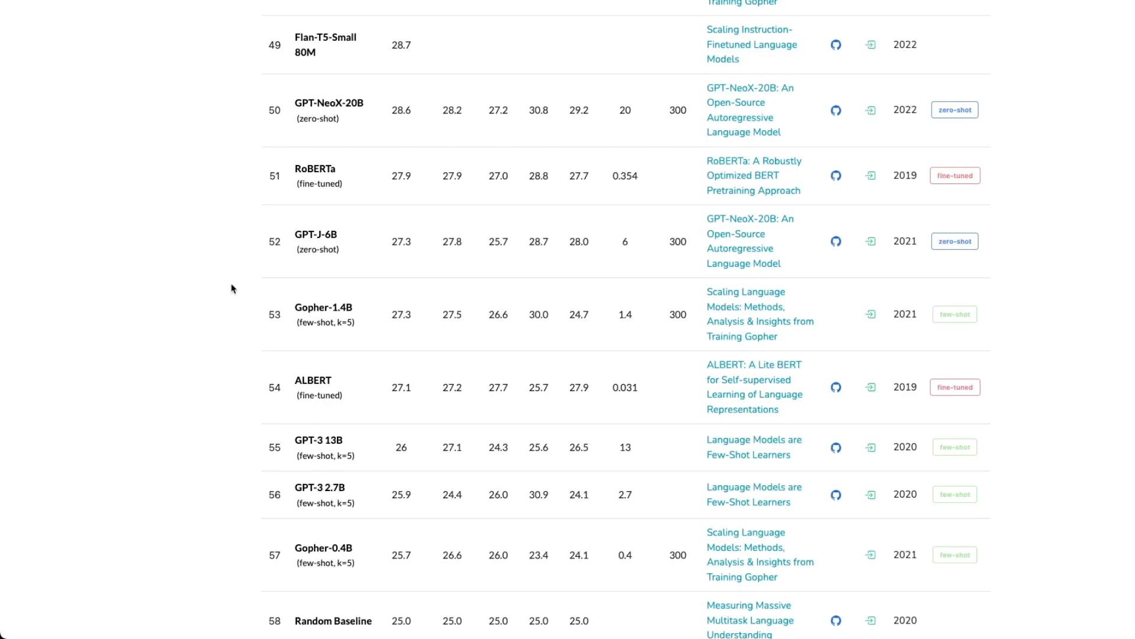
mouse_move(161, 287)
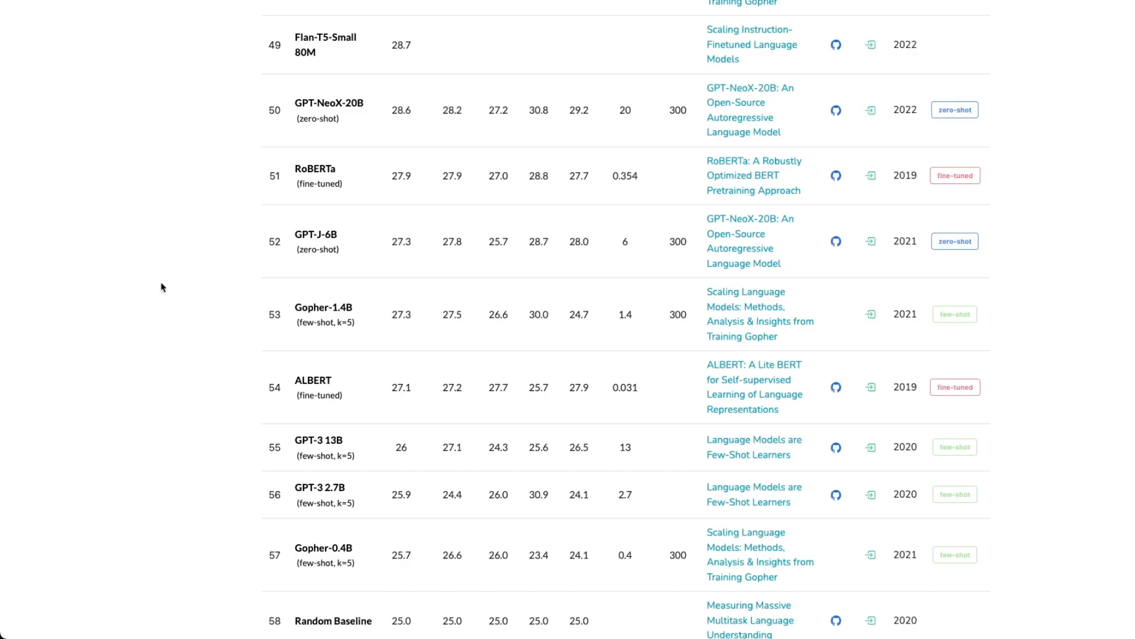
mouse_move(247, 296)
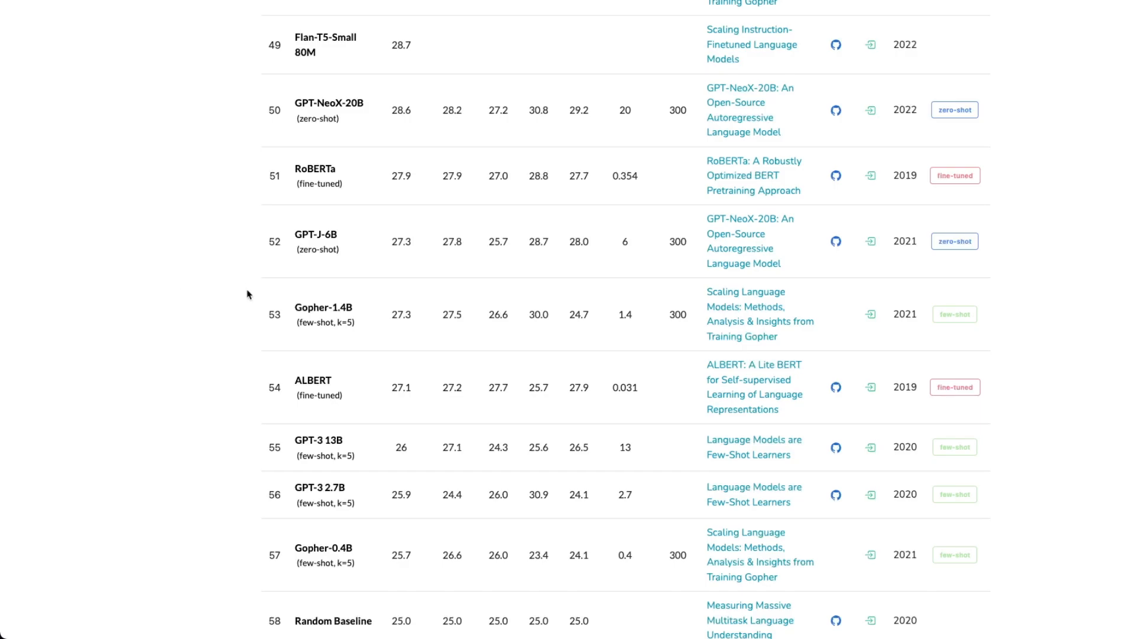
mouse_move(285, 246)
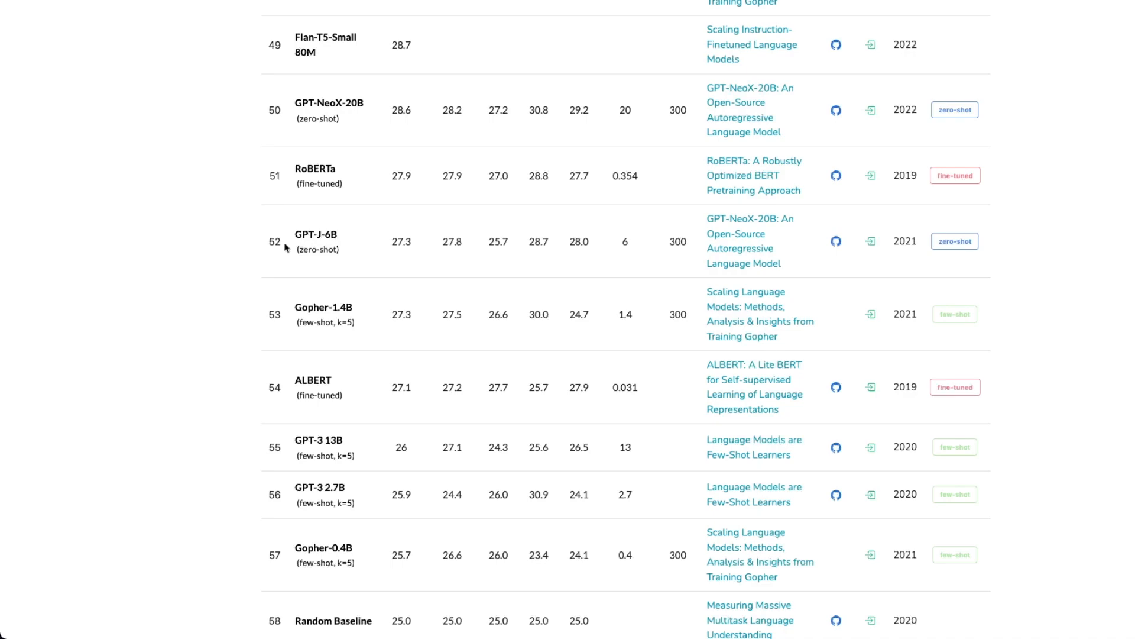
mouse_move(308, 250)
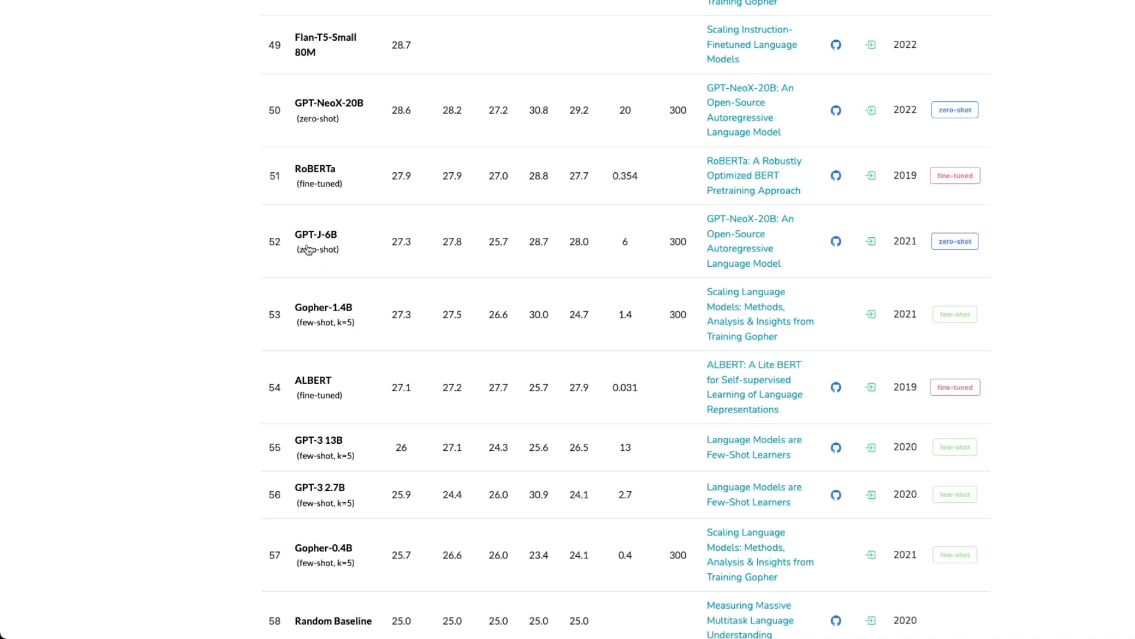
mouse_move(302, 234)
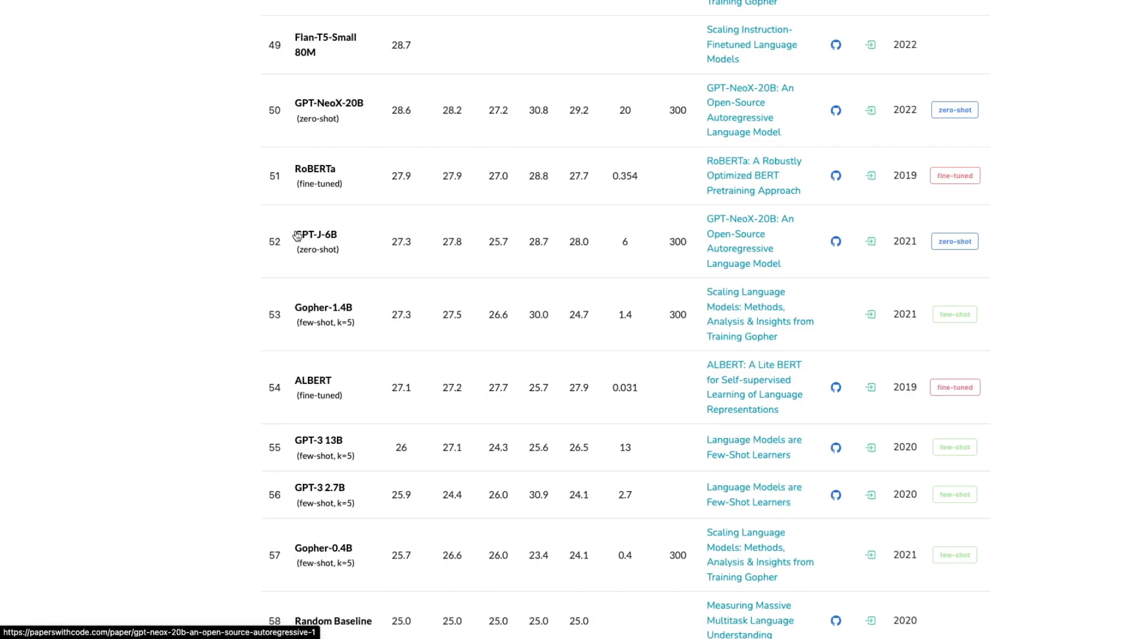
mouse_move(294, 229)
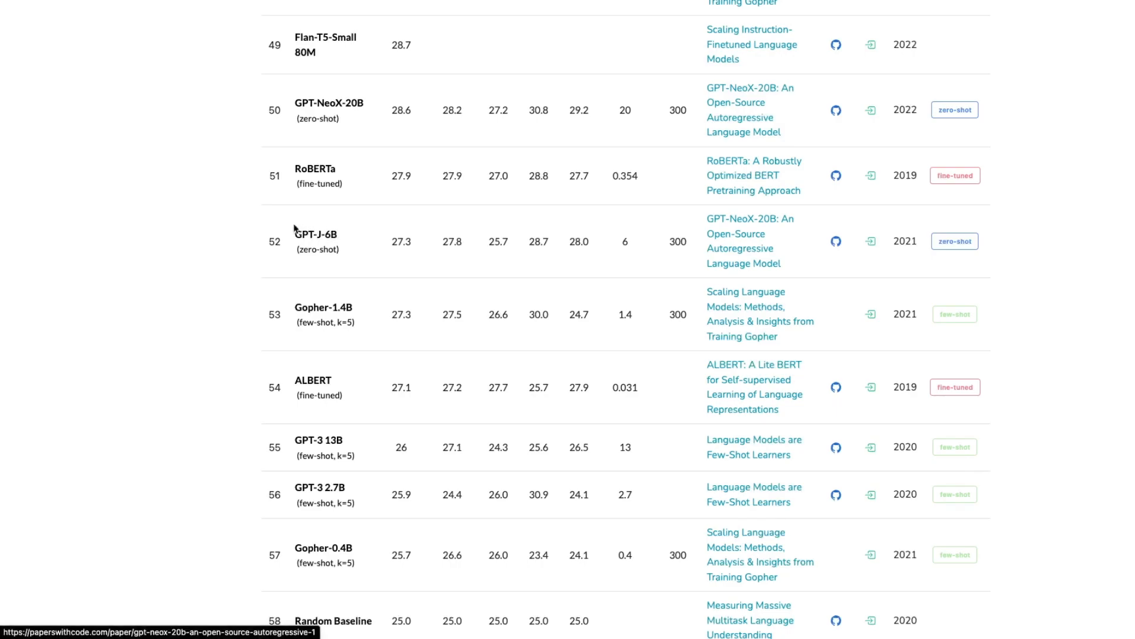
mouse_move(187, 233)
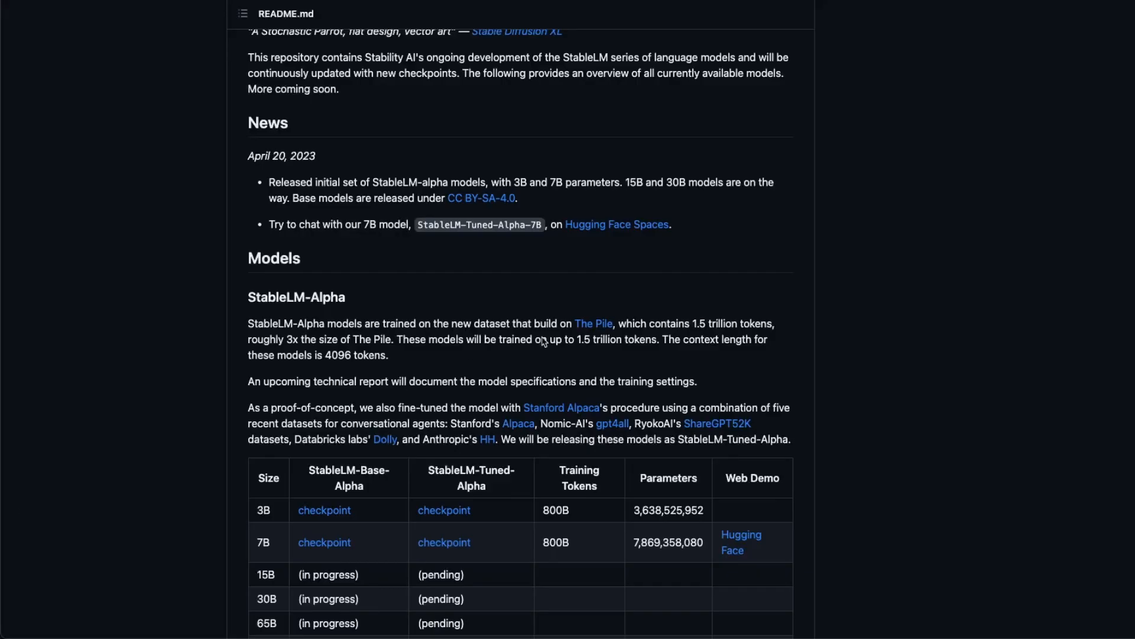
mouse_move(388, 228)
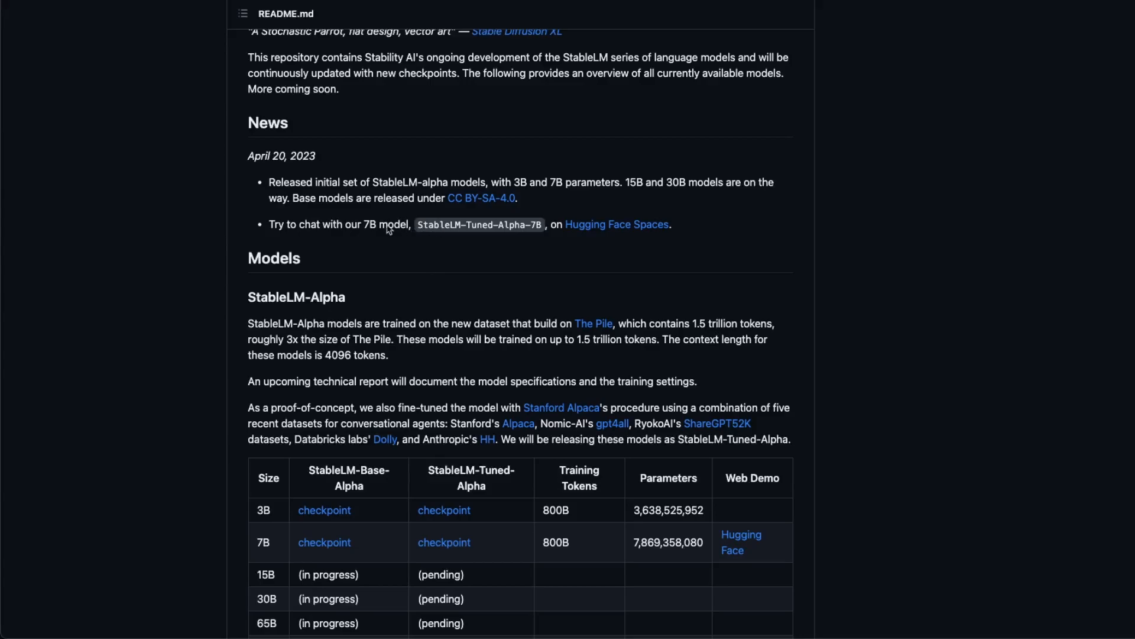
mouse_move(424, 209)
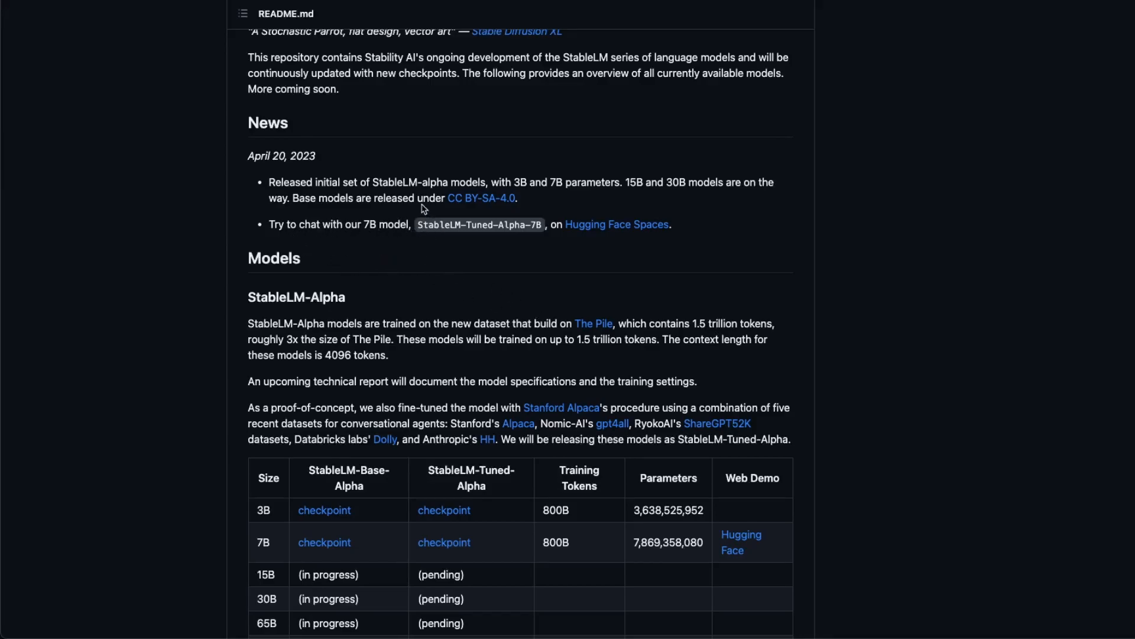
mouse_move(423, 224)
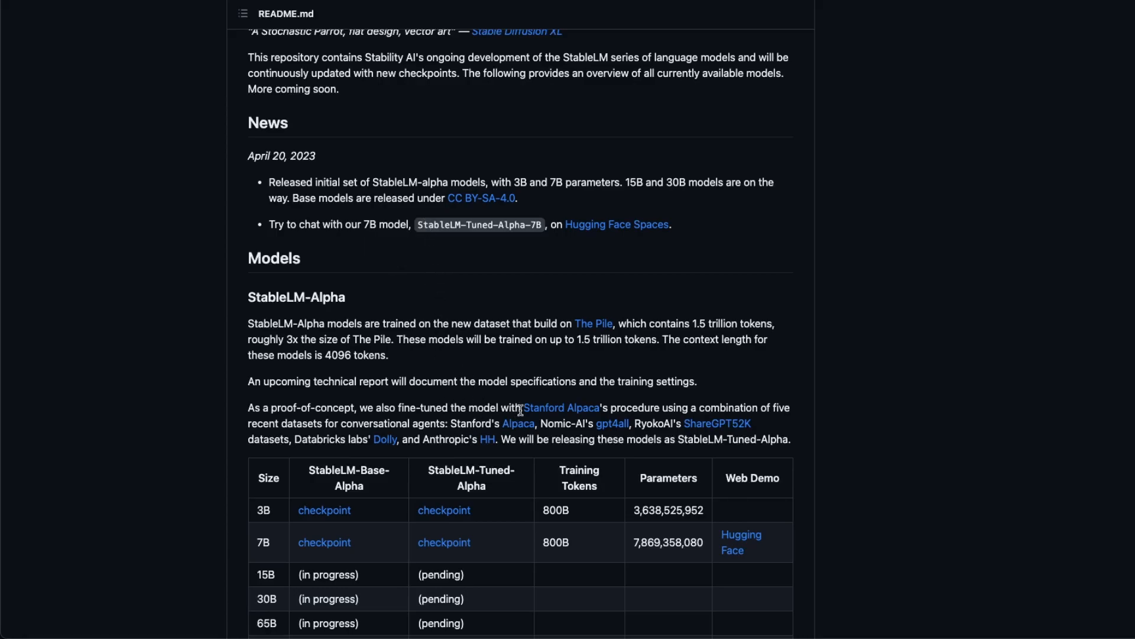
mouse_move(561, 407)
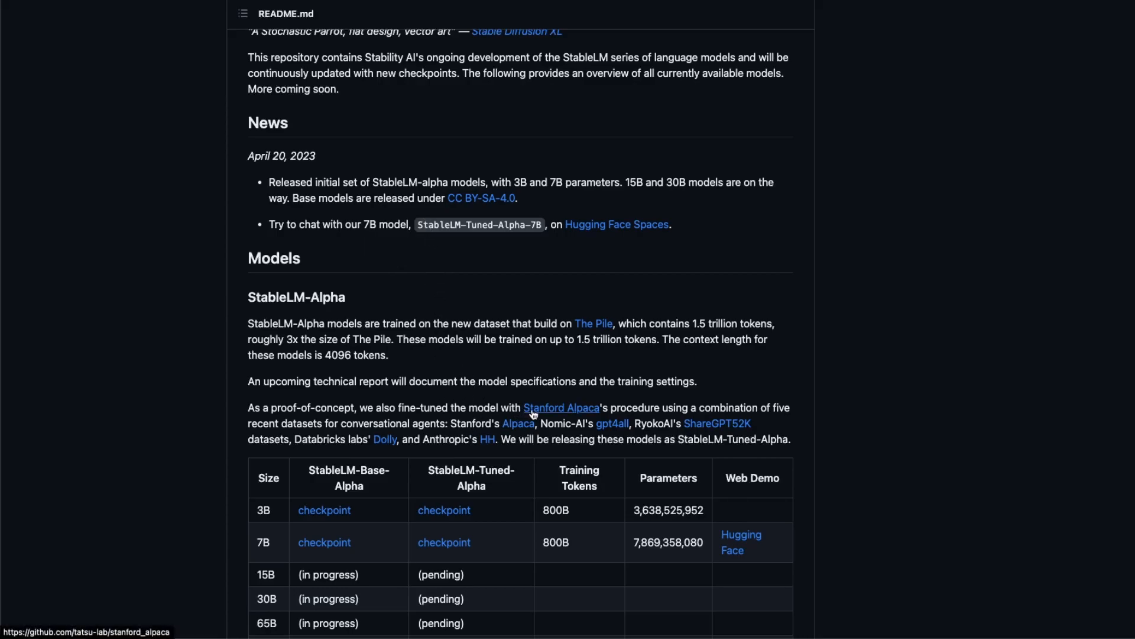
mouse_move(668, 401)
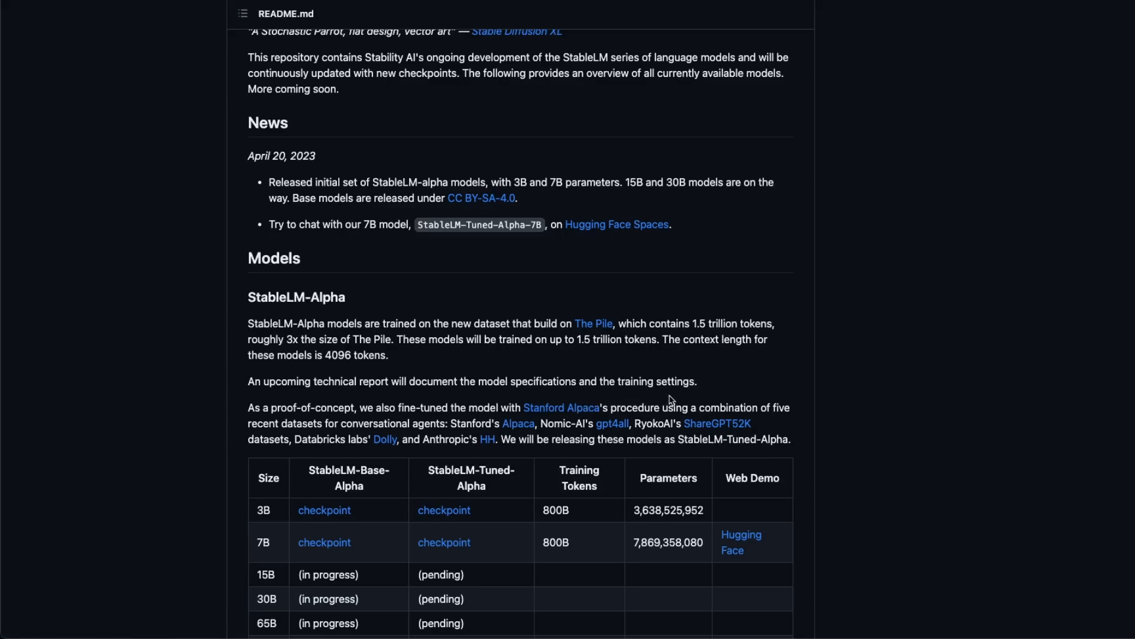
mouse_move(567, 440)
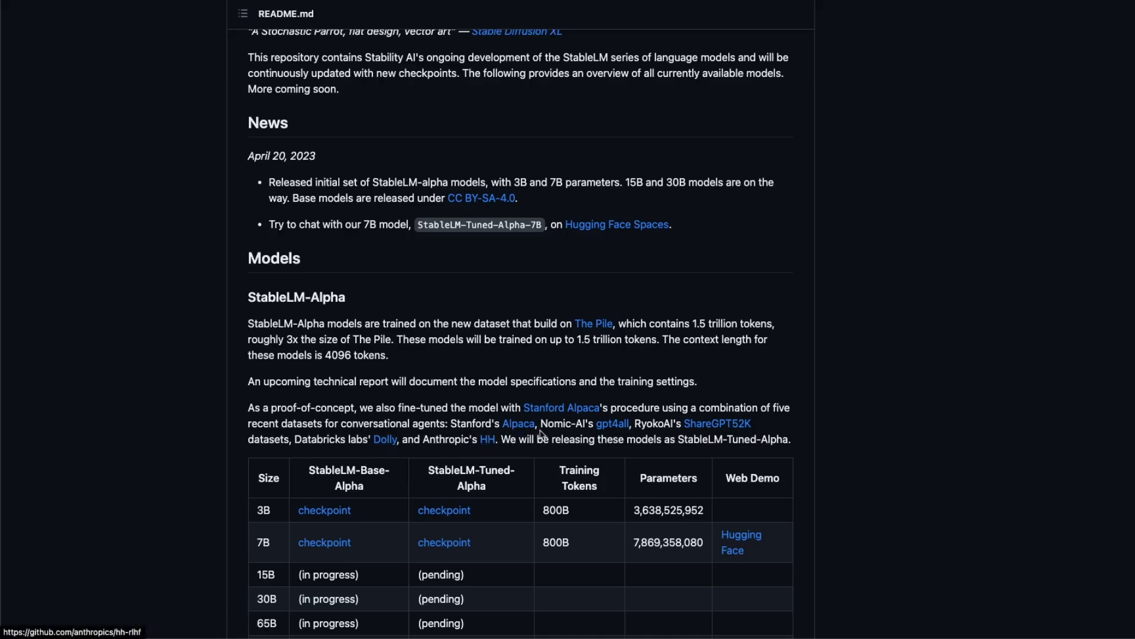
mouse_move(269, 418)
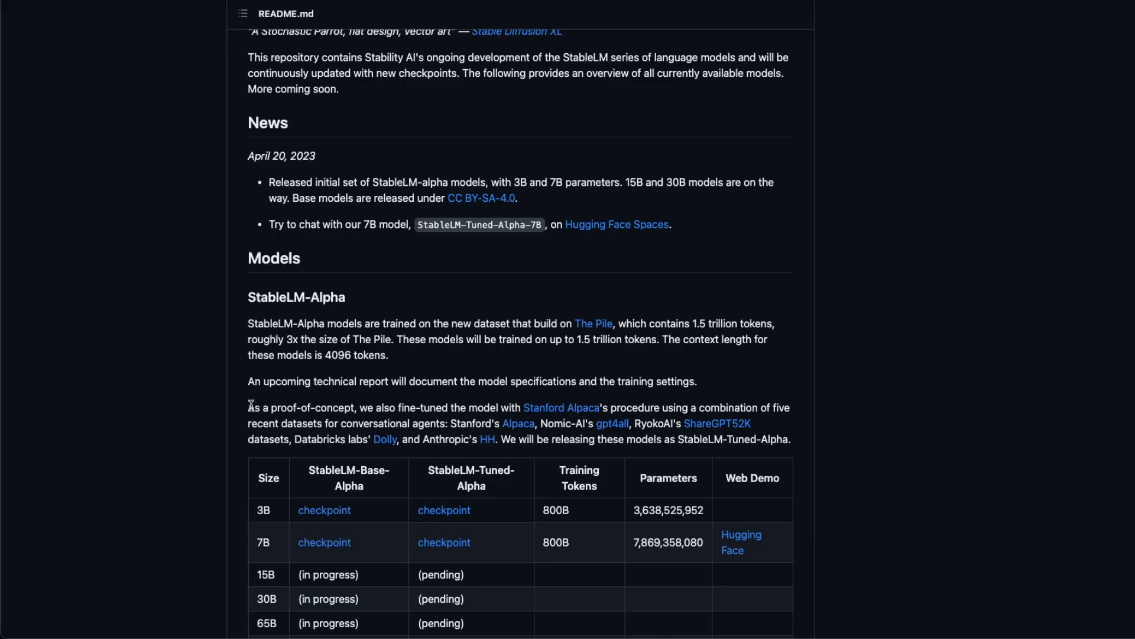
mouse_move(234, 395)
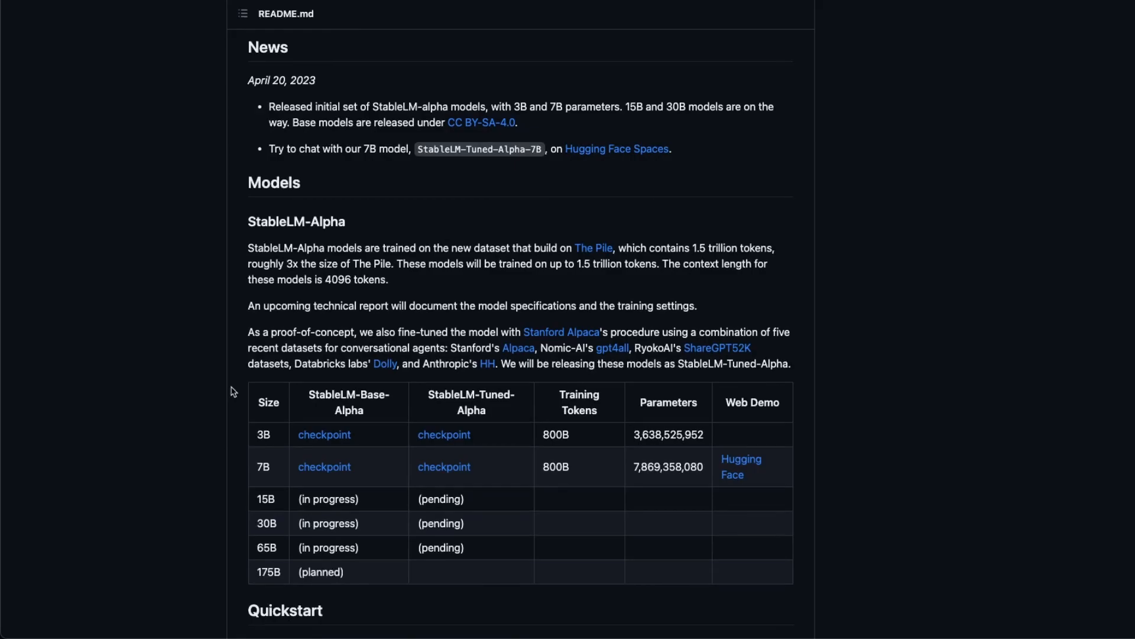
Bring the Quickstart StableLM-Tuned-Alpha snippet into view and clear the system_prompt selection
scroll(down, 3)
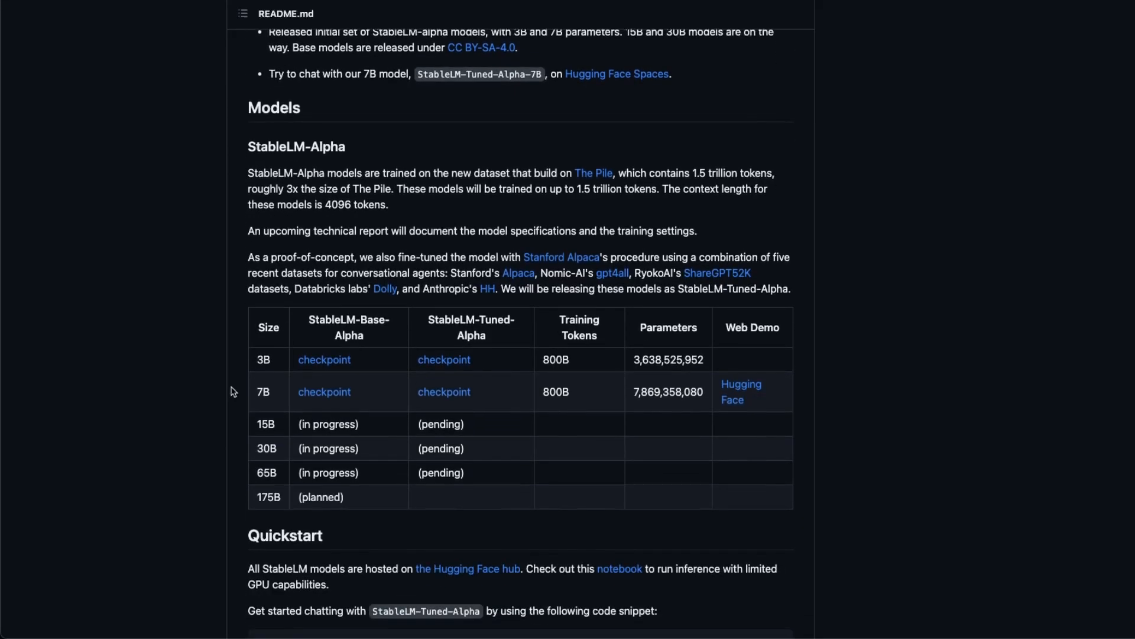
scroll(down, 3)
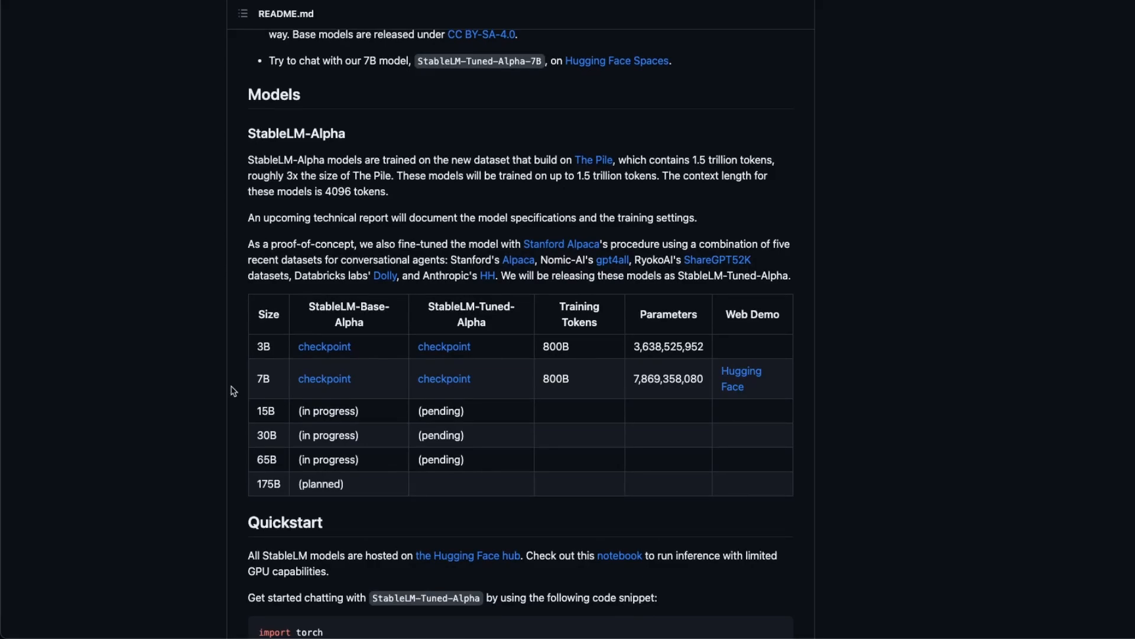
scroll(down, 3)
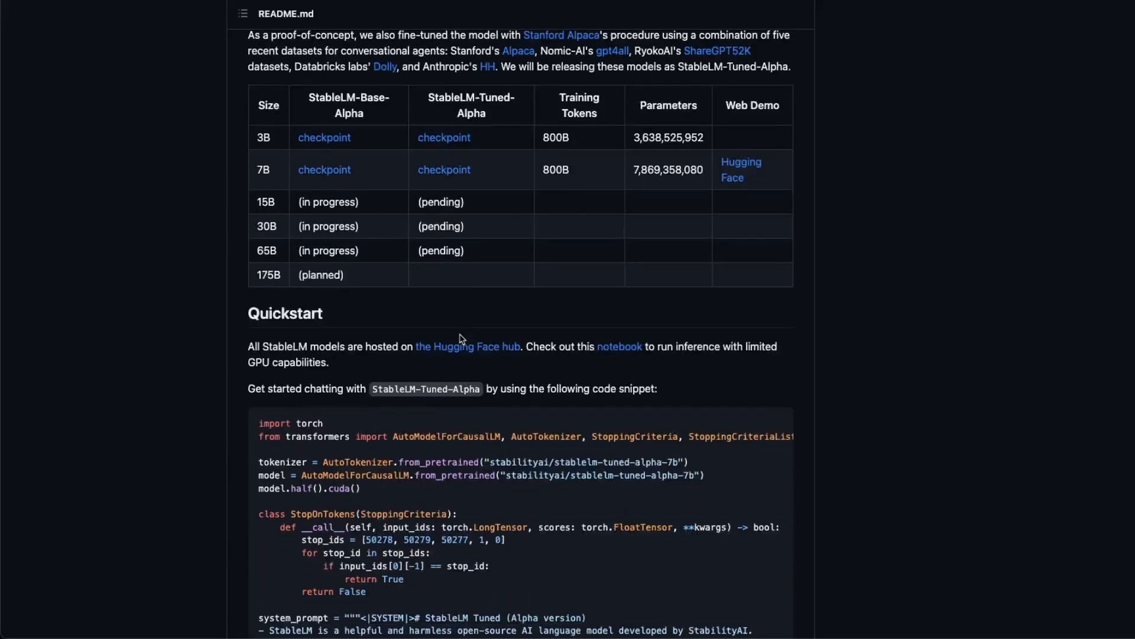
scroll(down, 3)
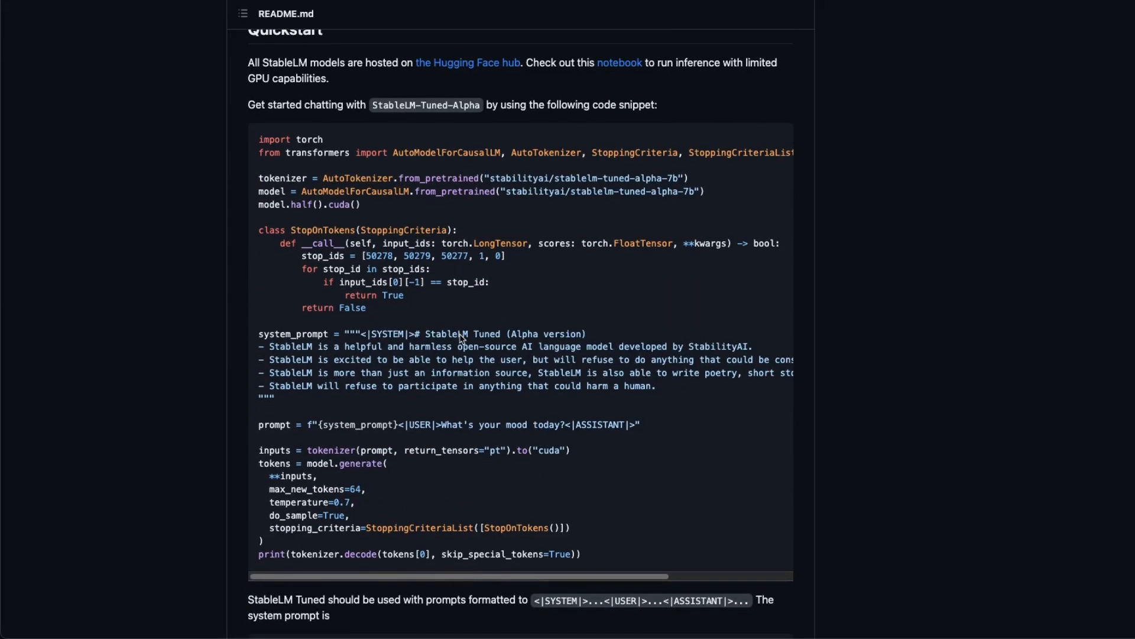
scroll(up, 3)
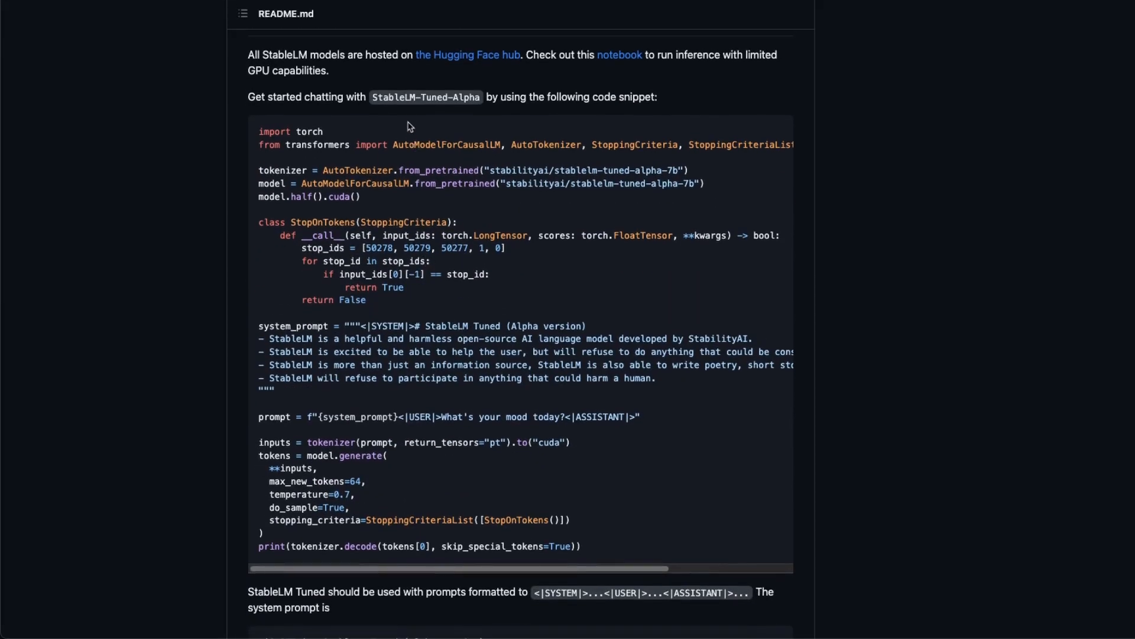
mouse_move(416, 367)
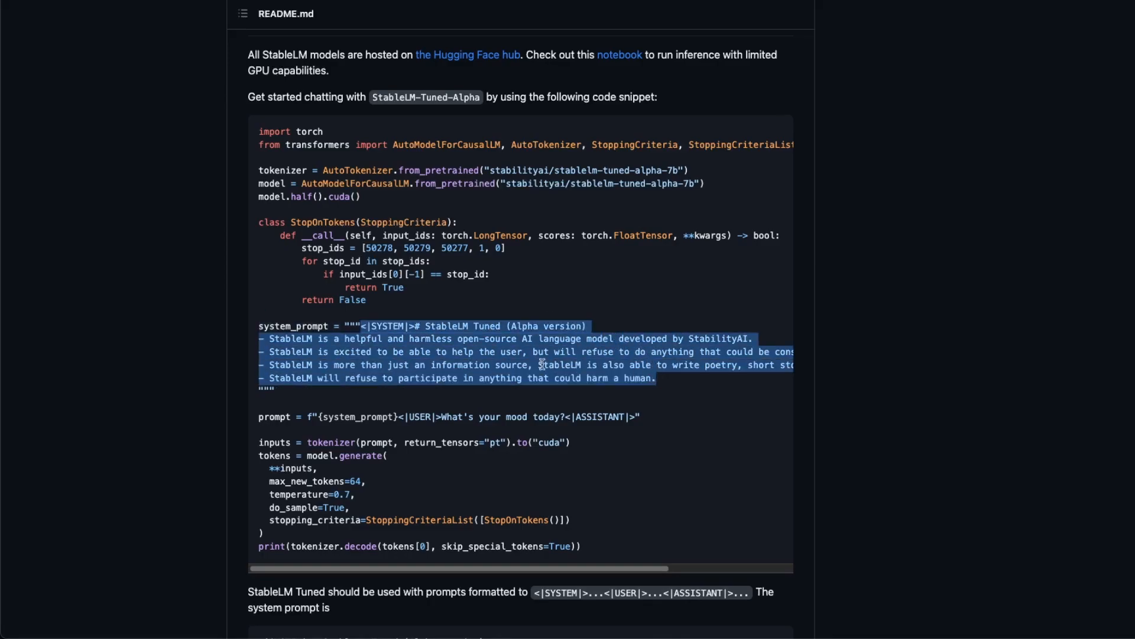
mouse_move(411, 297)
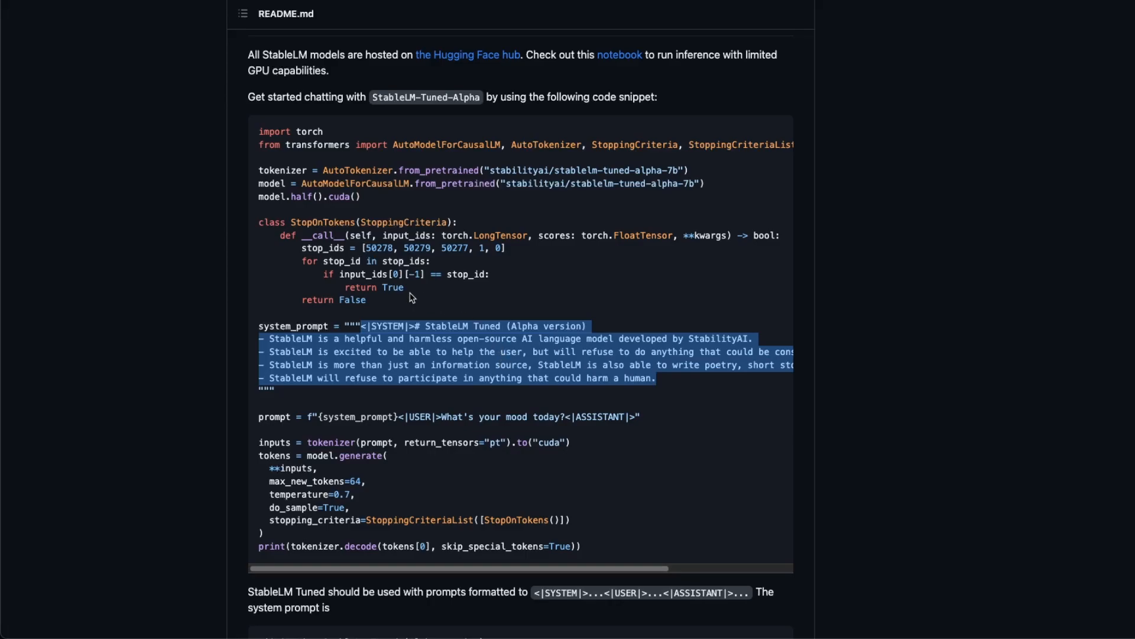
click(410, 352)
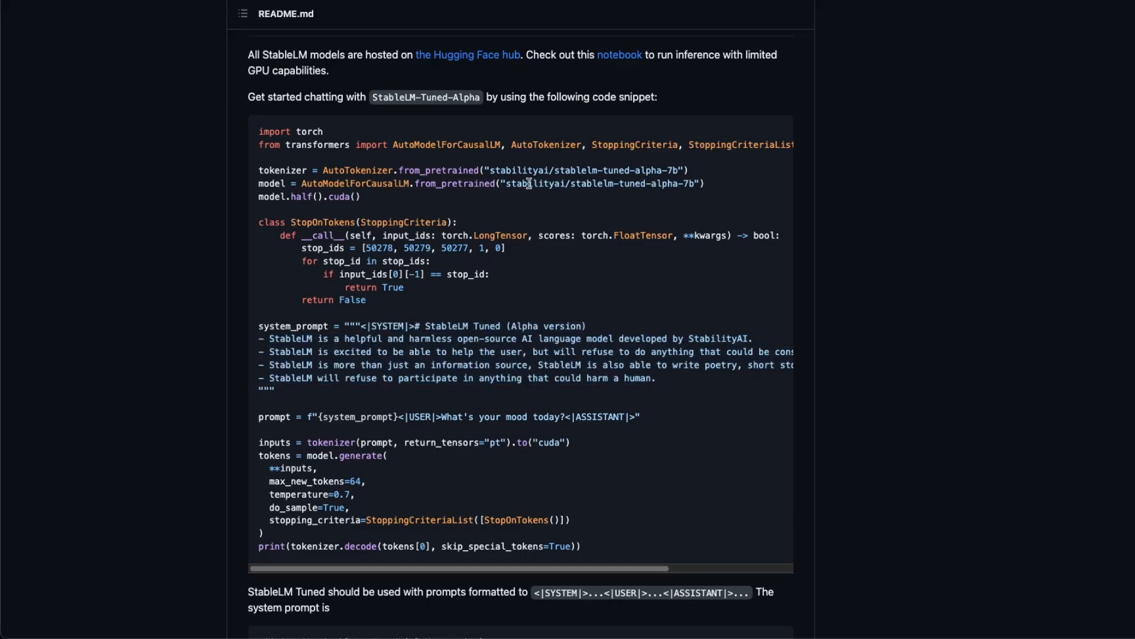
mouse_move(441, 416)
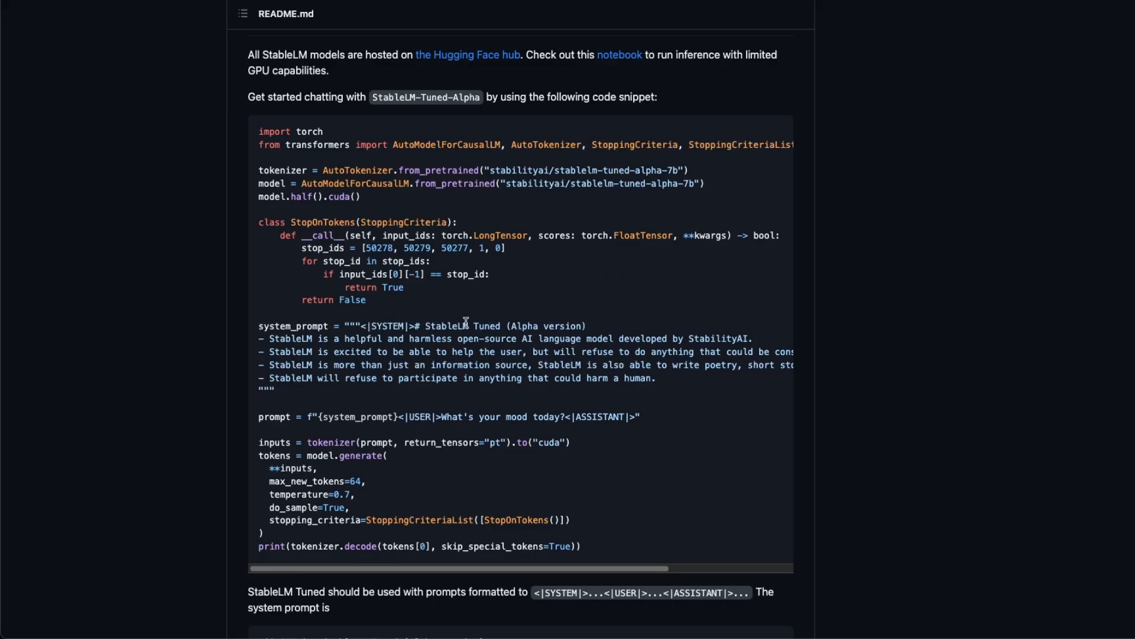
mouse_move(334, 326)
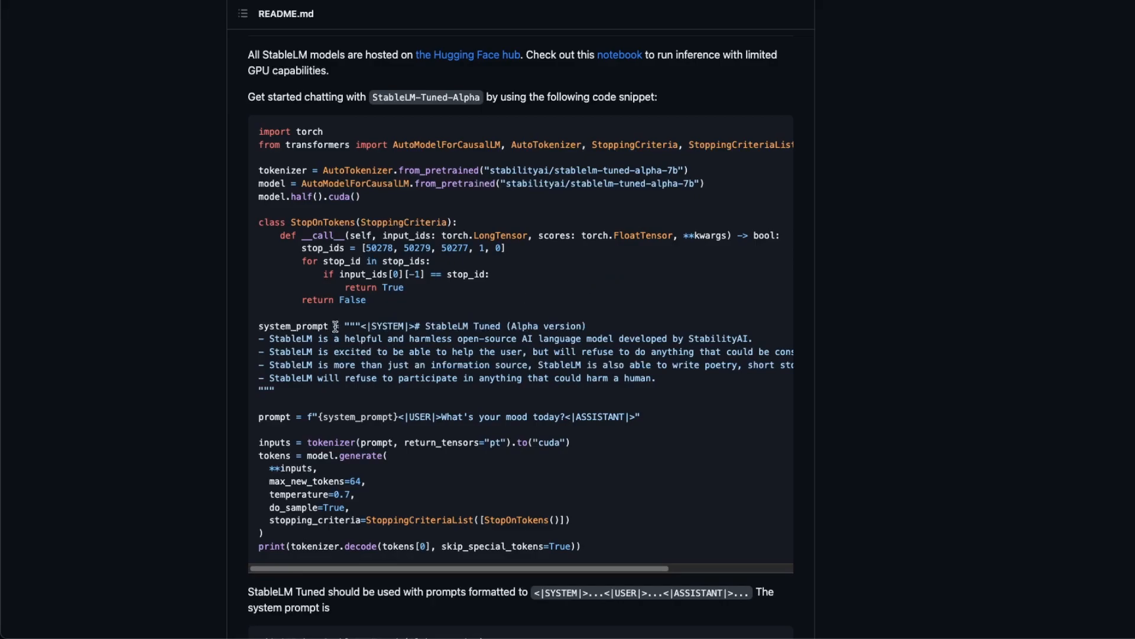
Scroll to the Request for Help section about porting llama.cpp to StableLMs
scroll(down, 3)
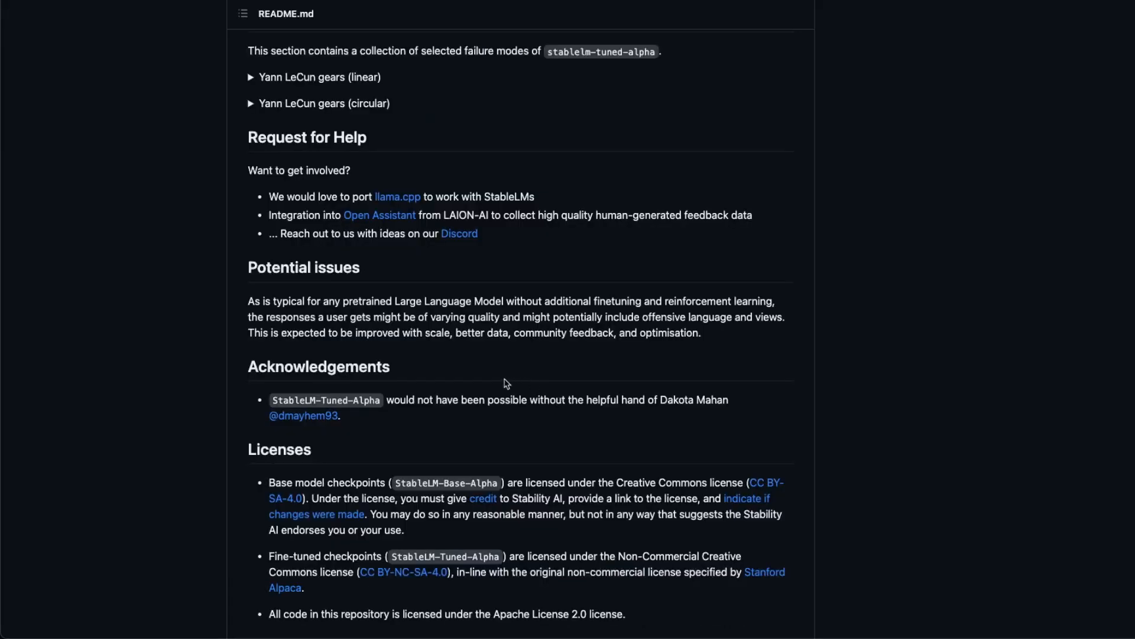
mouse_move(293, 185)
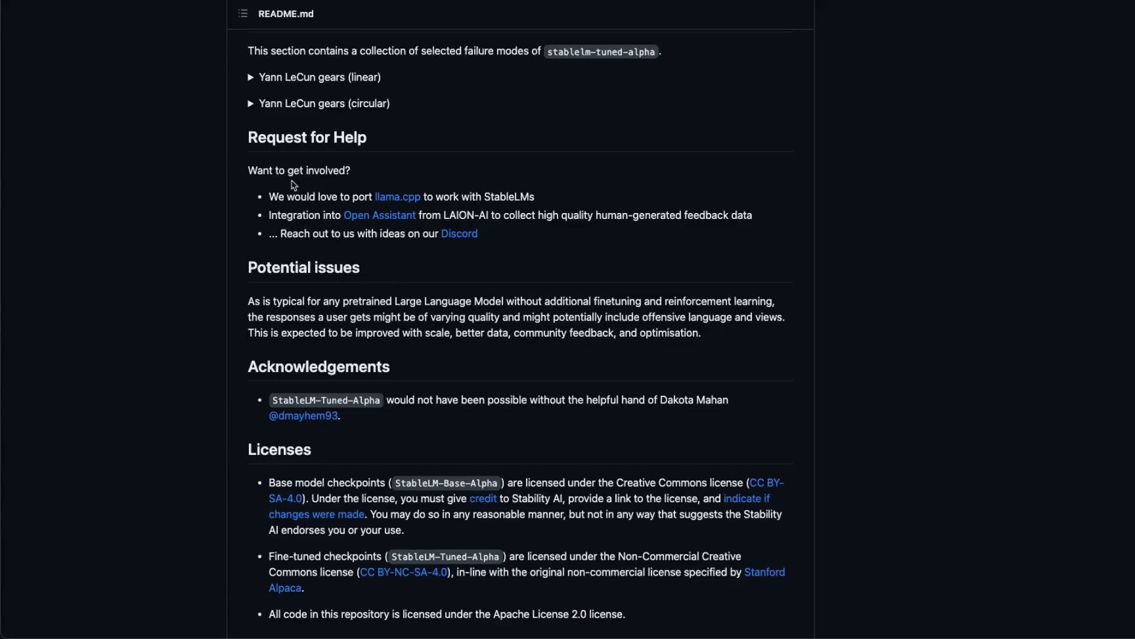
mouse_move(397, 201)
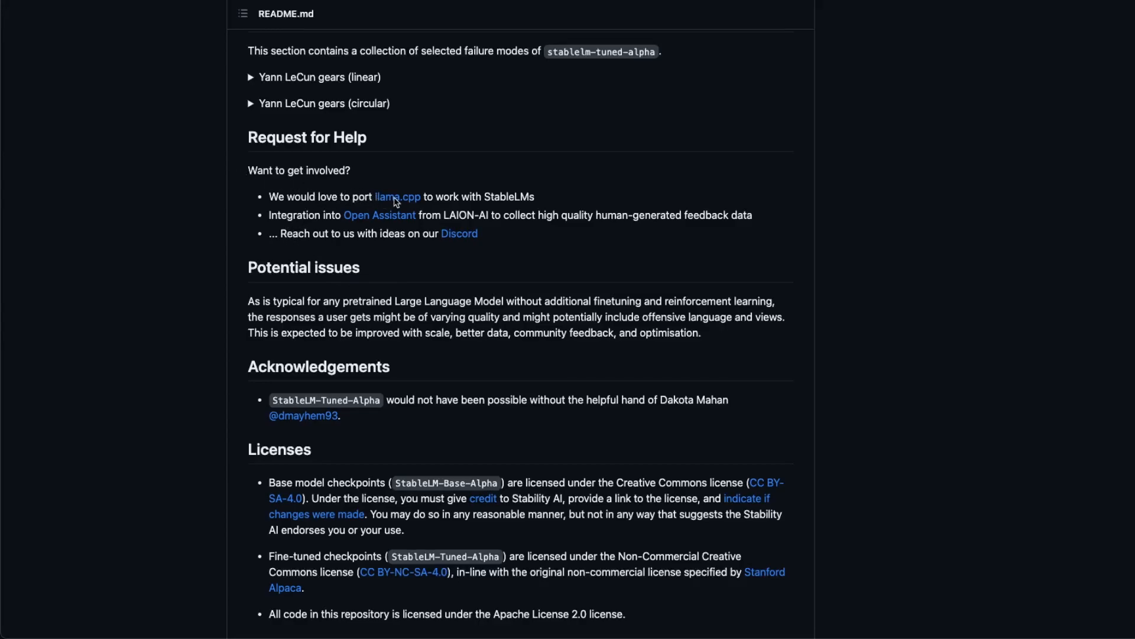
mouse_move(362, 188)
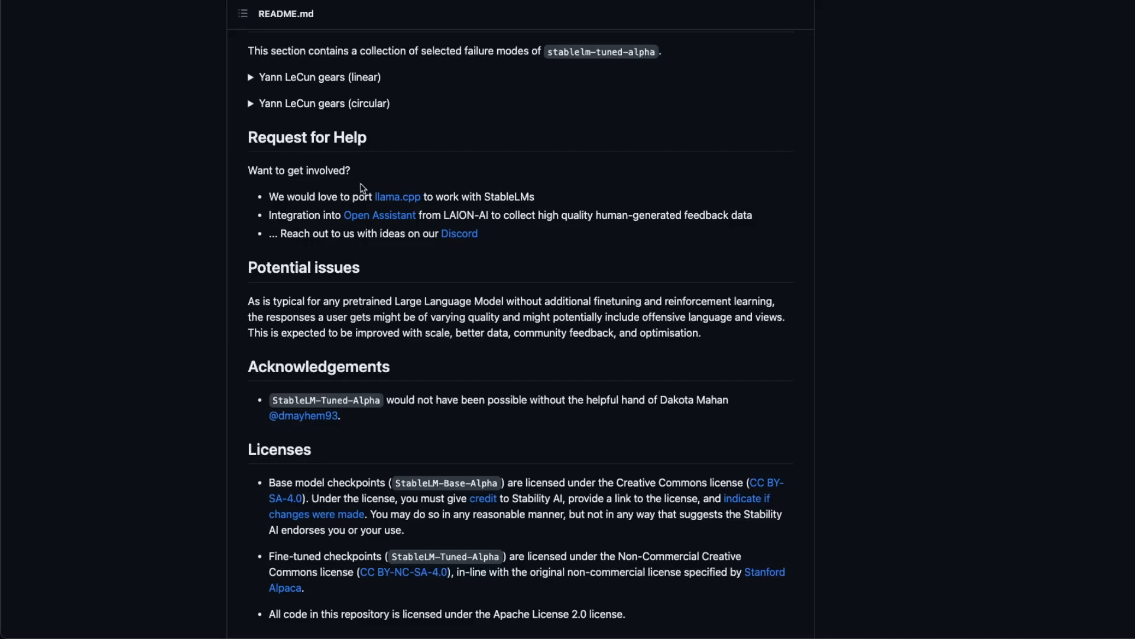
mouse_move(505, 196)
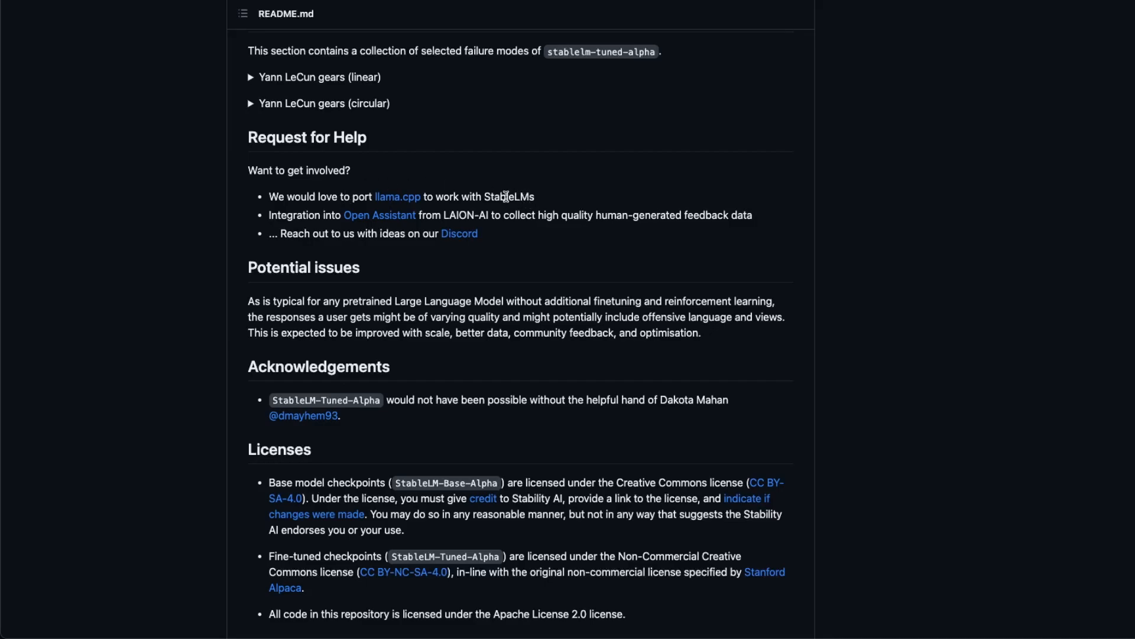
mouse_move(561, 242)
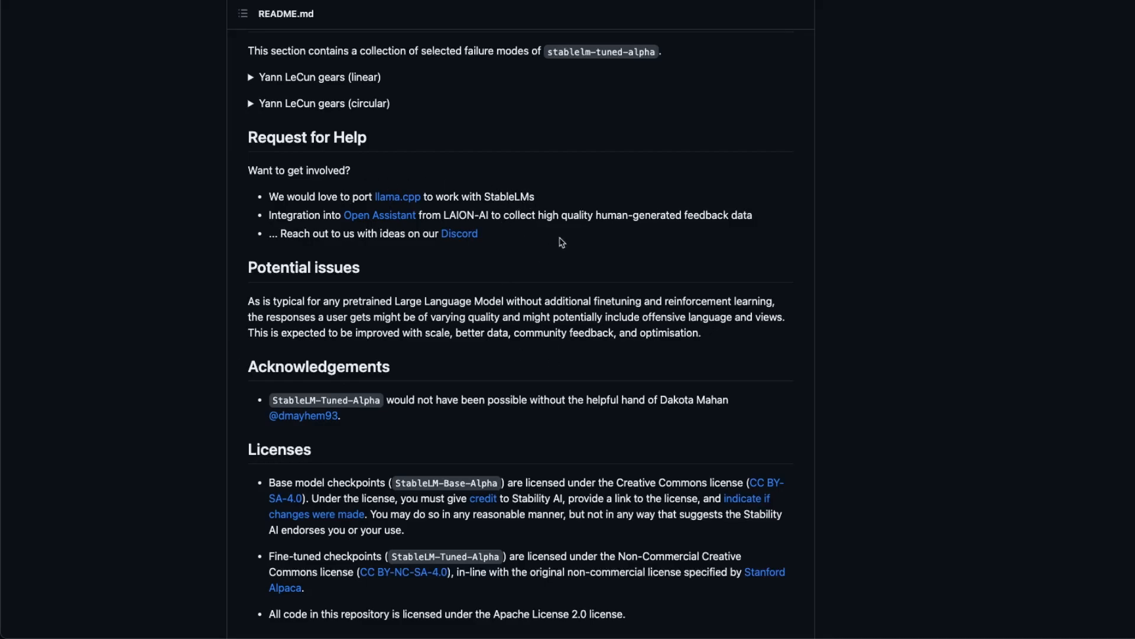
mouse_move(484, 194)
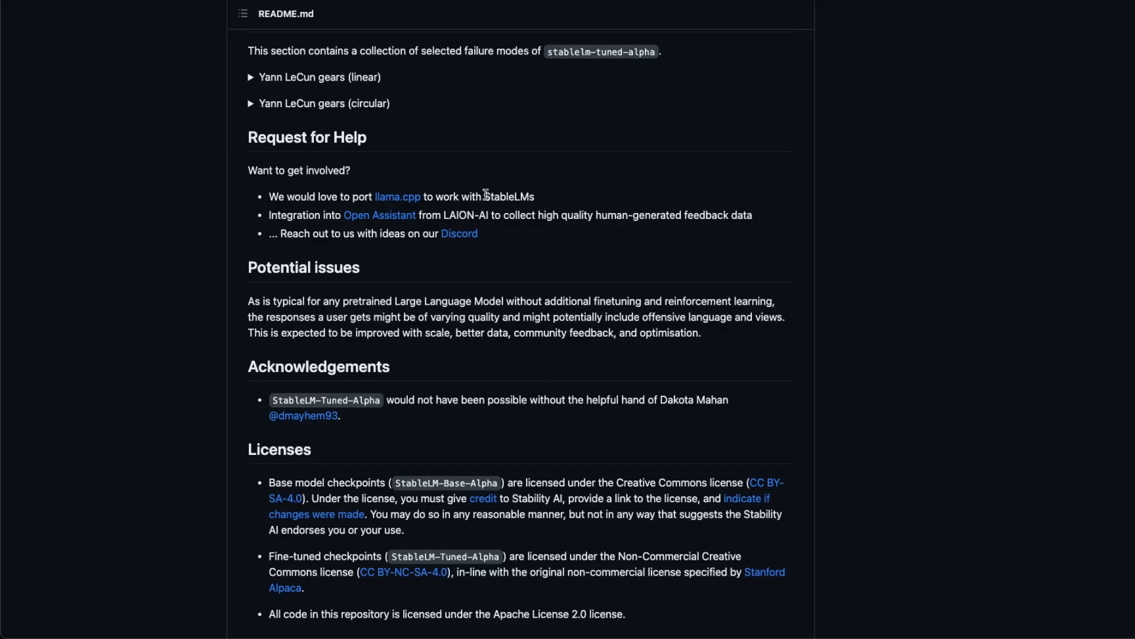
mouse_move(512, 197)
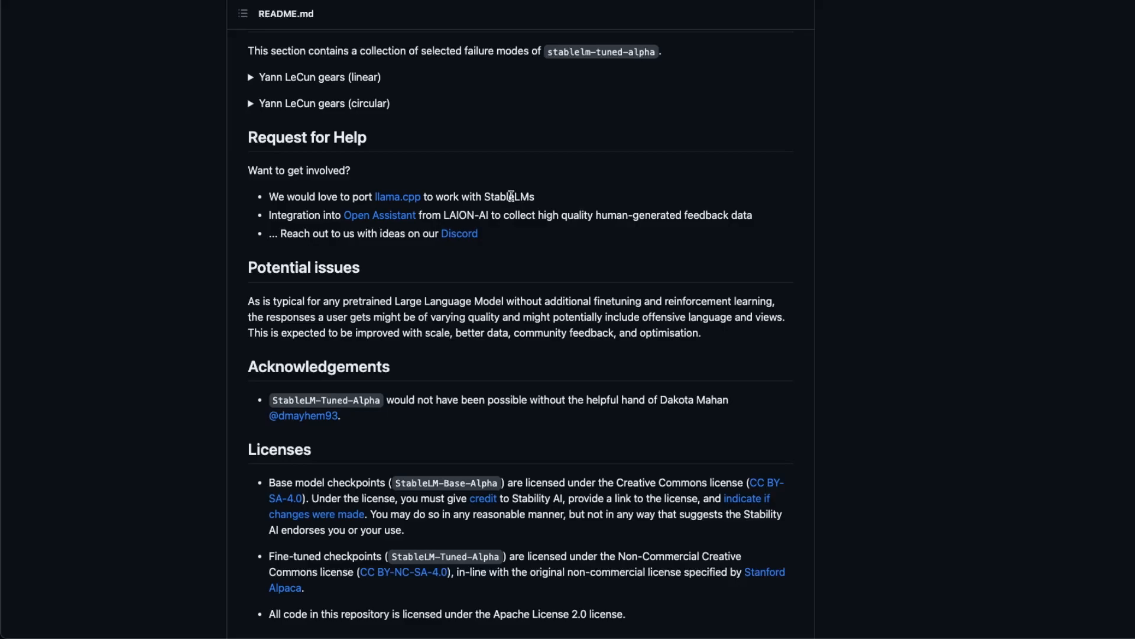
mouse_move(402, 208)
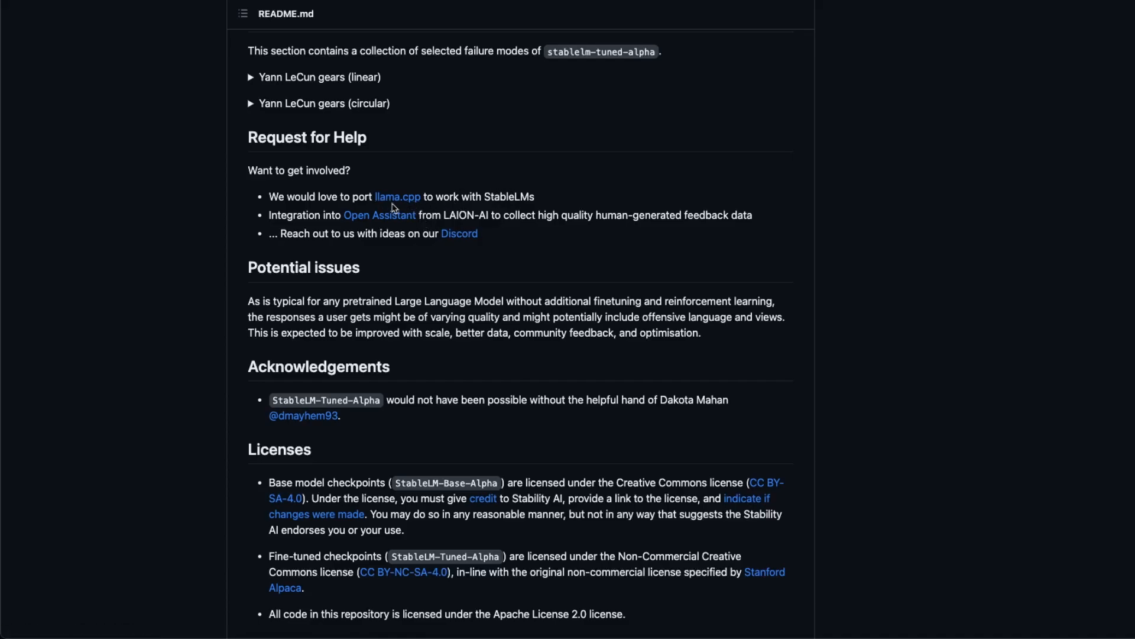
mouse_move(397, 197)
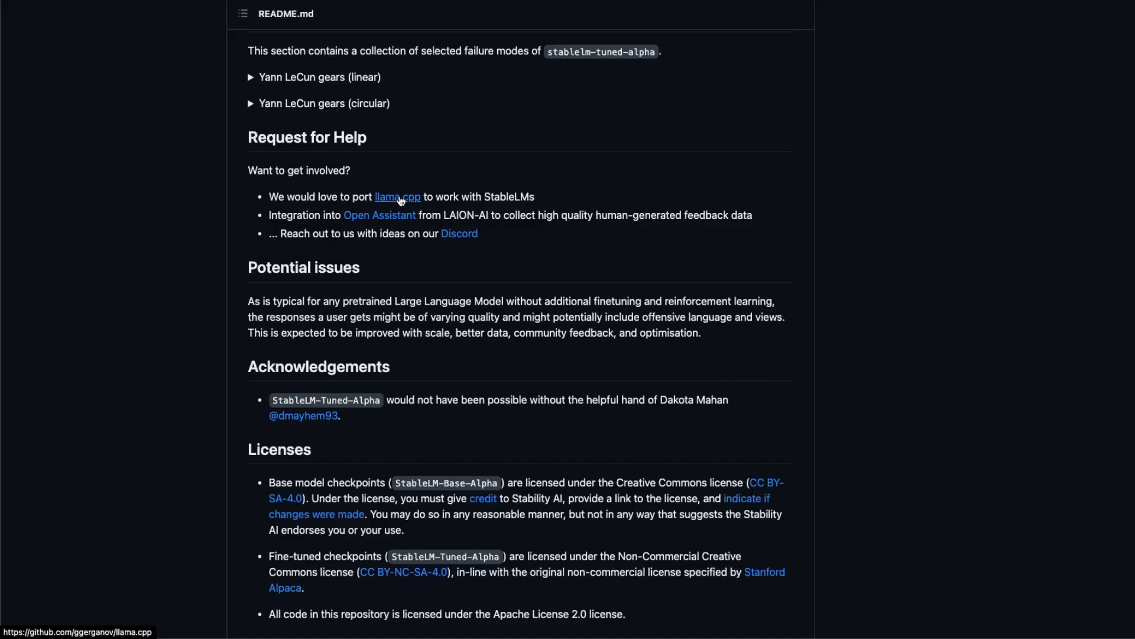
mouse_move(508, 179)
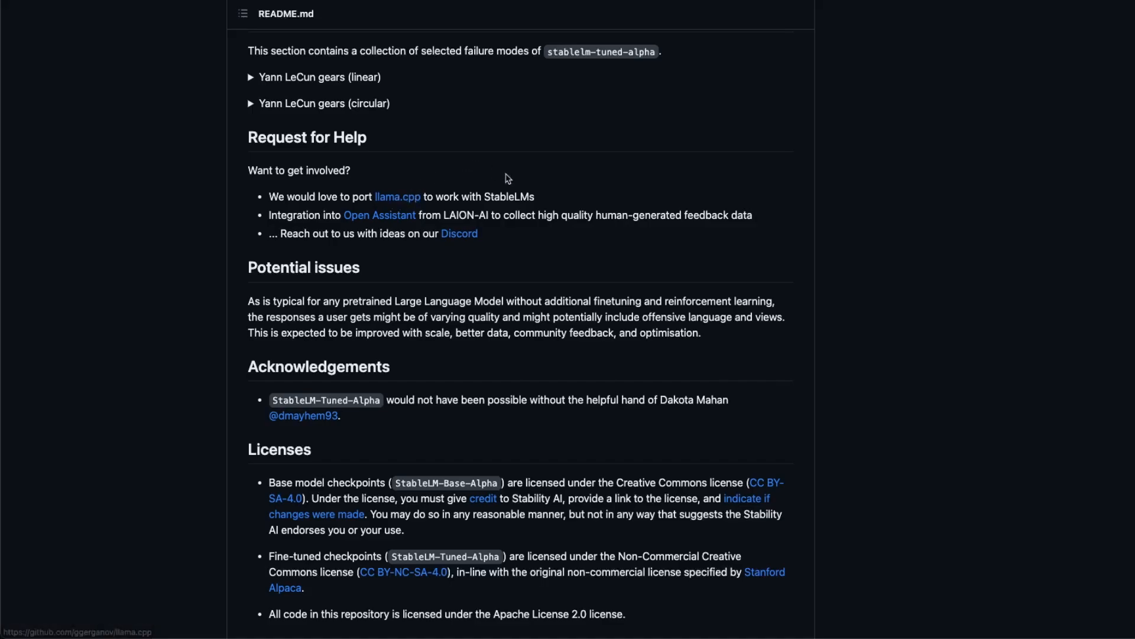
mouse_move(508, 196)
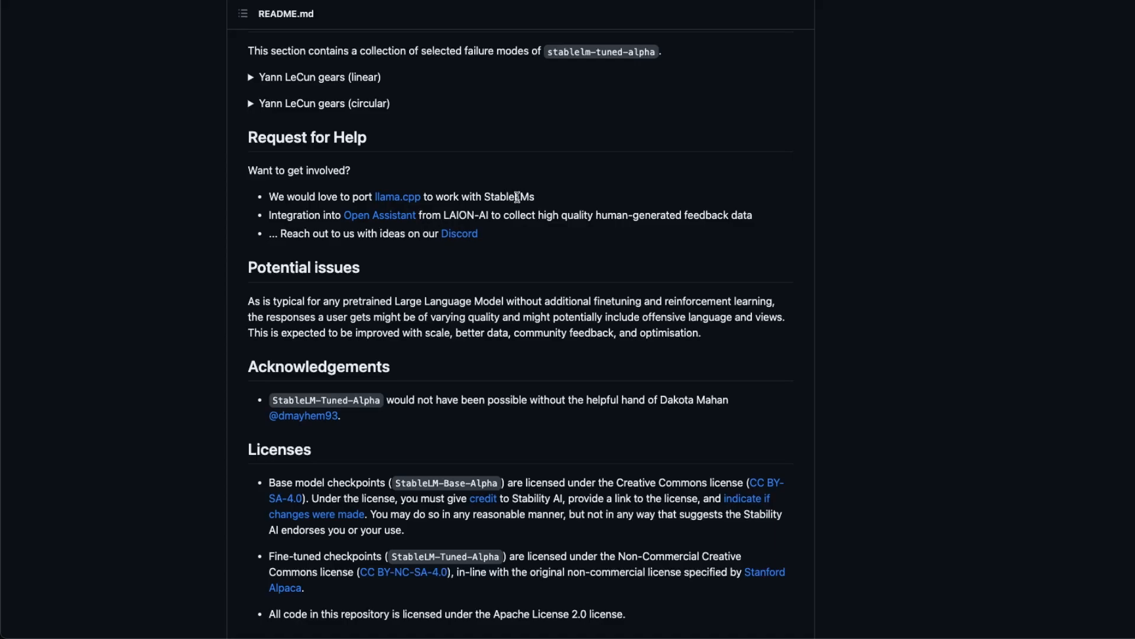
mouse_move(538, 199)
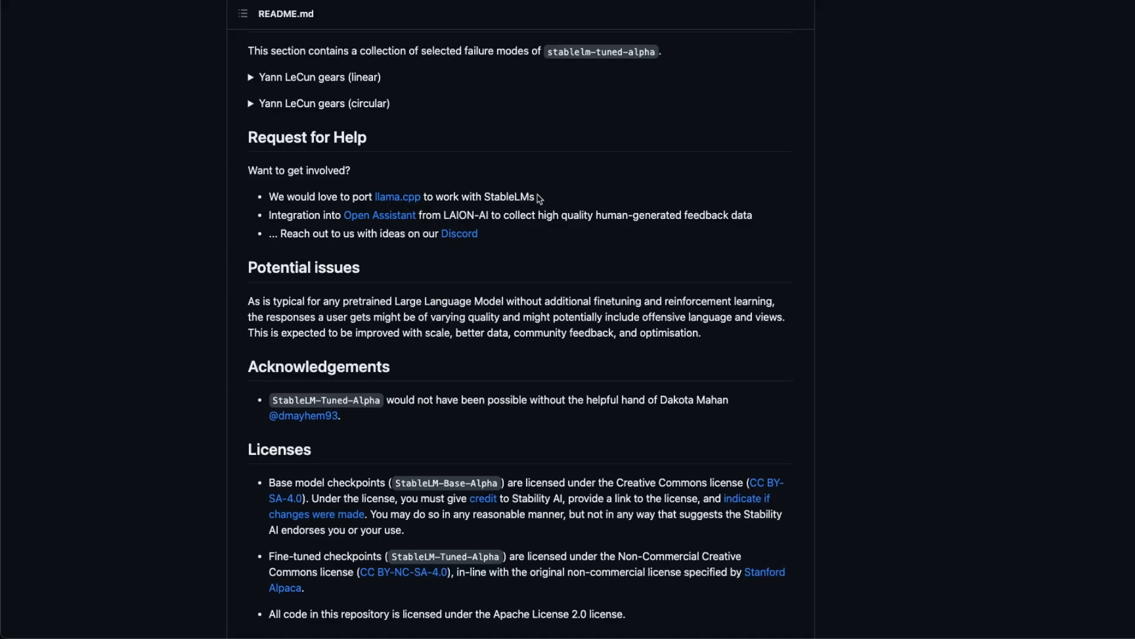
mouse_move(480, 198)
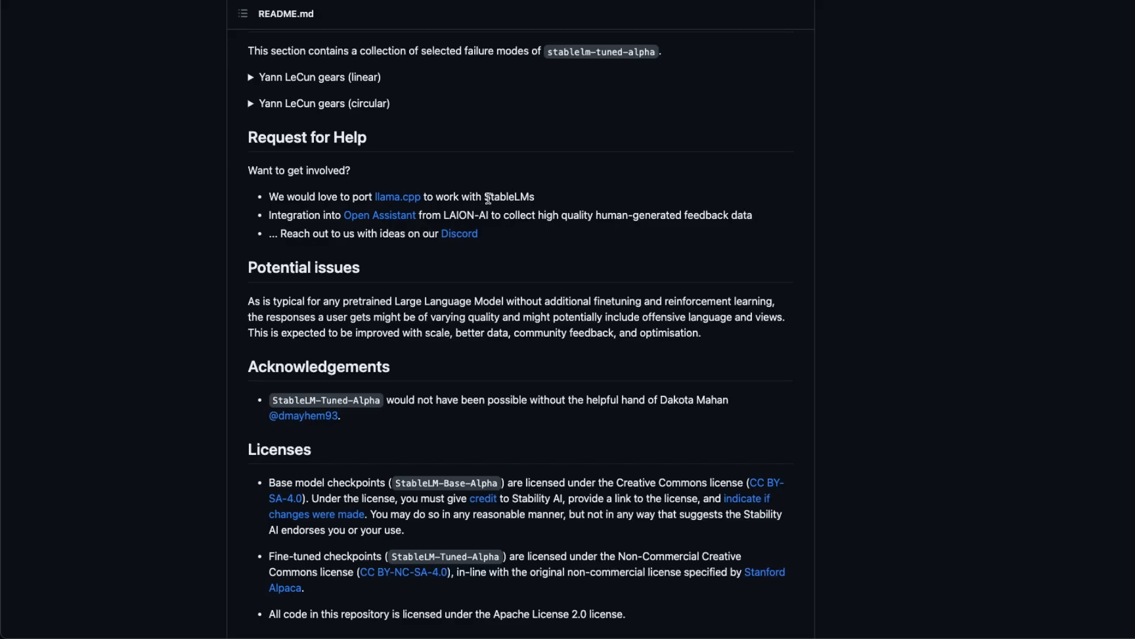
mouse_move(481, 197)
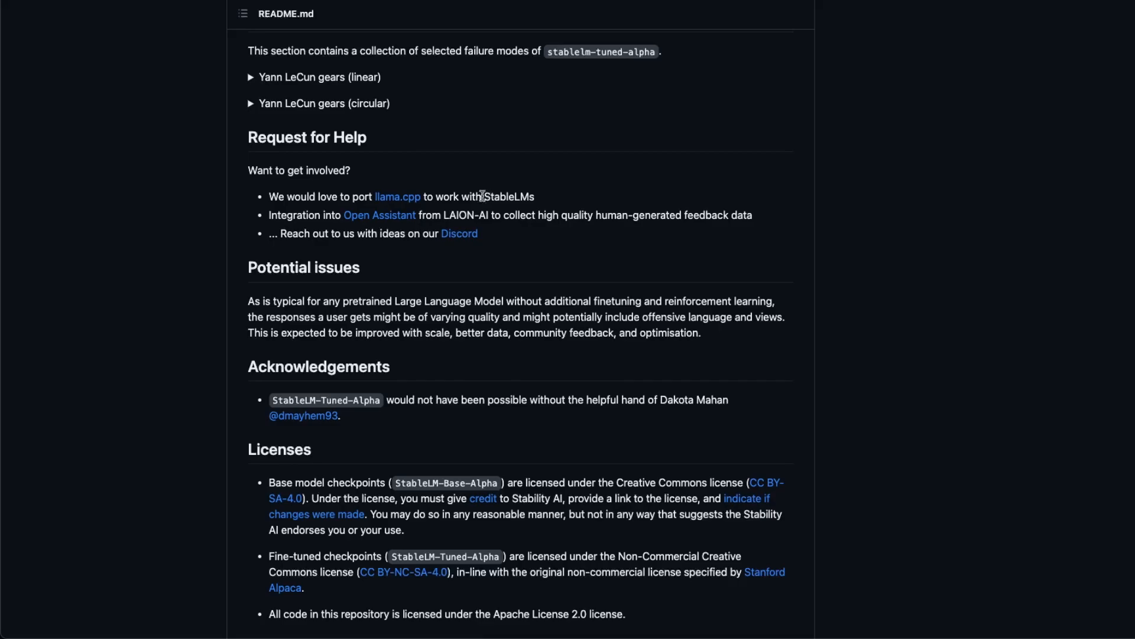
mouse_move(296, 327)
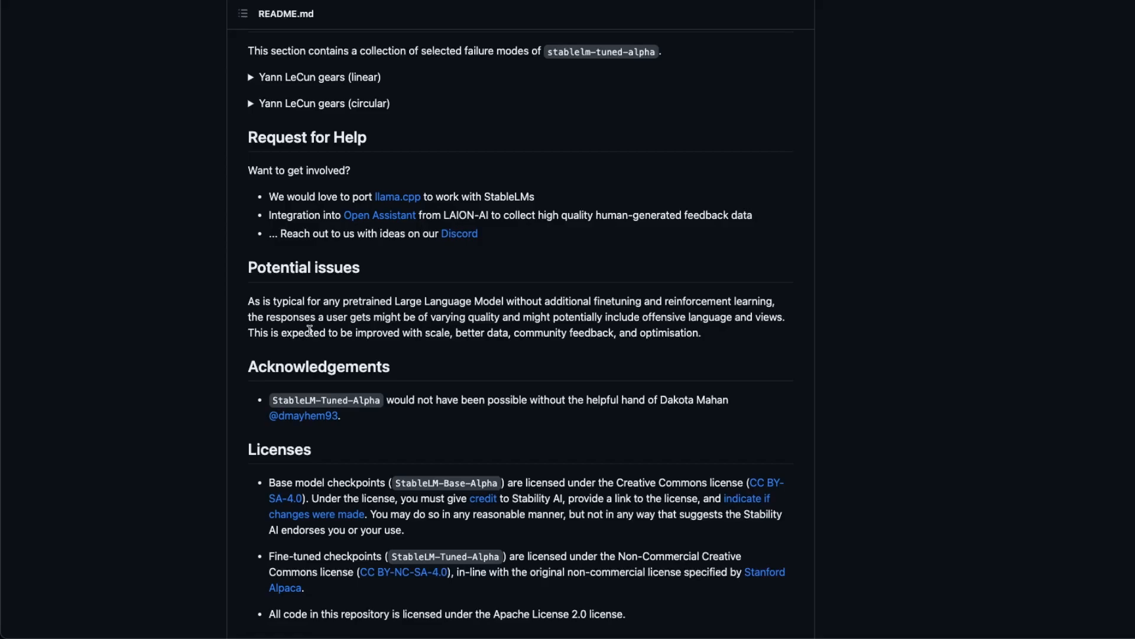
mouse_move(389, 327)
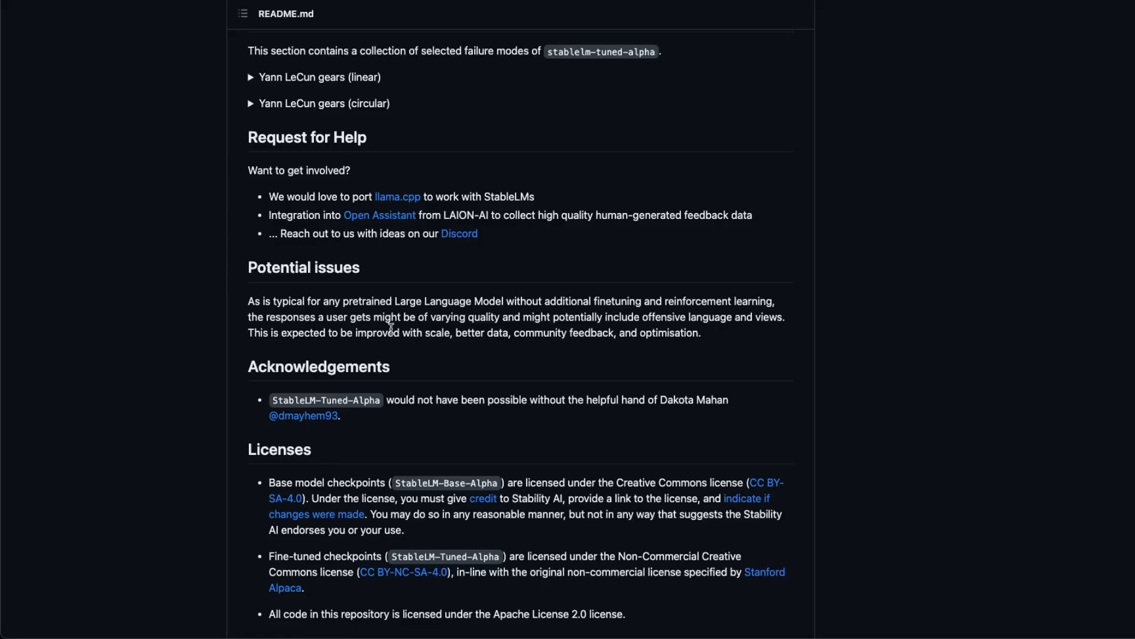
mouse_move(553, 211)
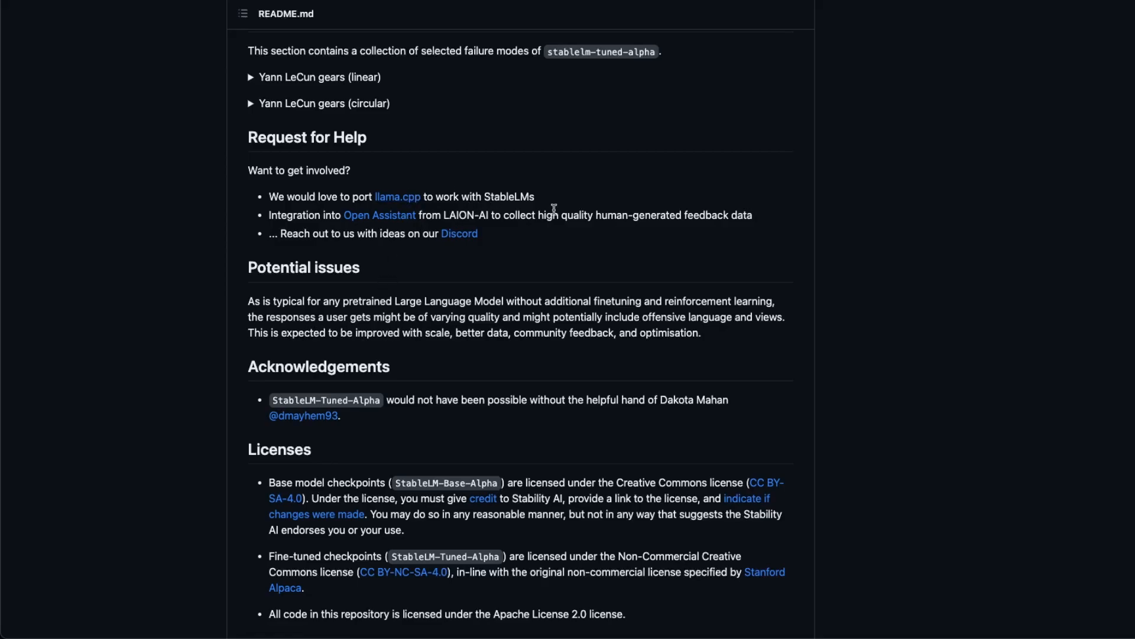